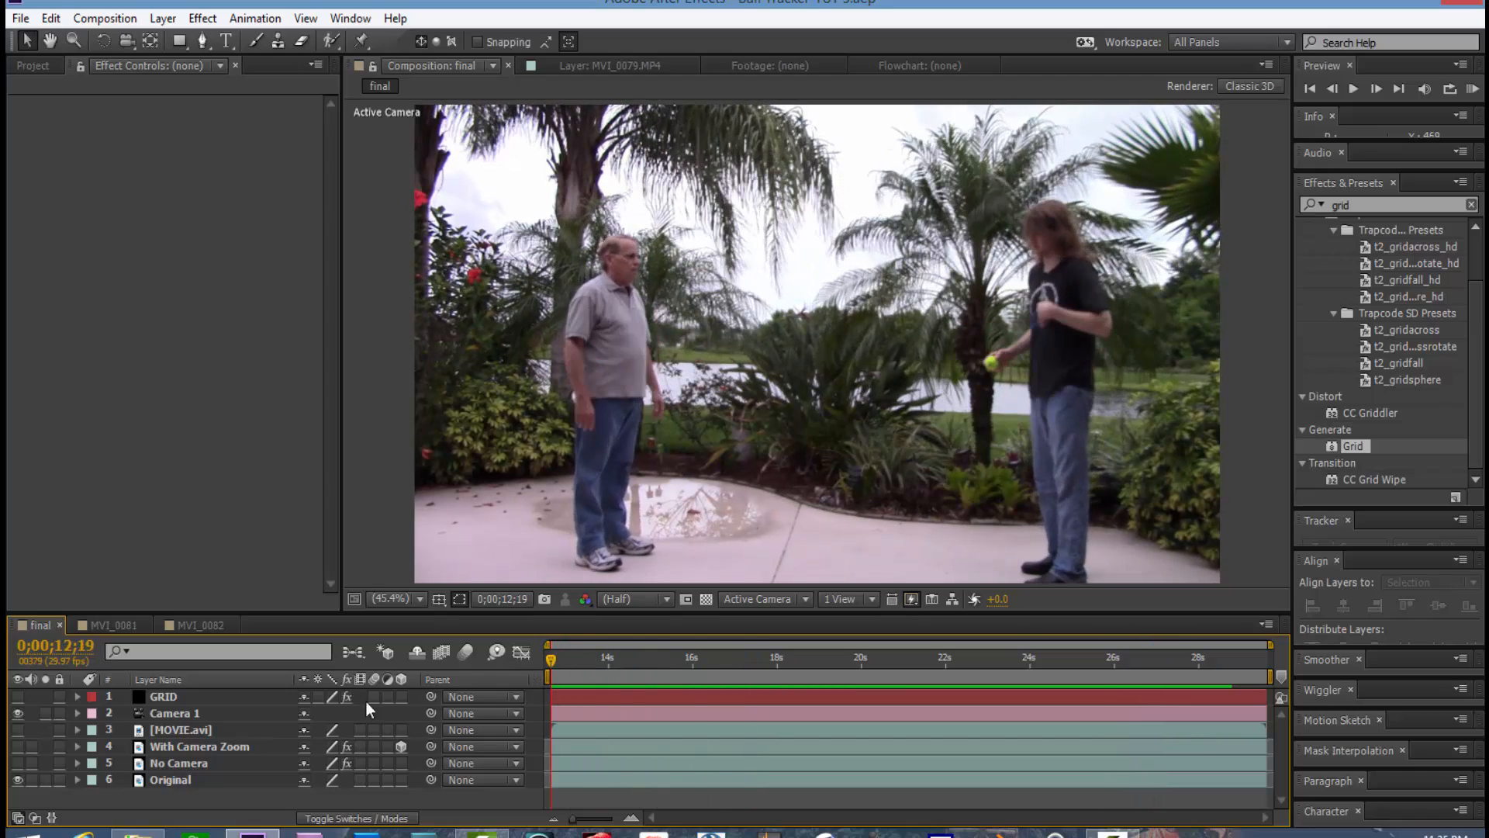
{"action": "mouse_move", "coordinate": [17, 744]}
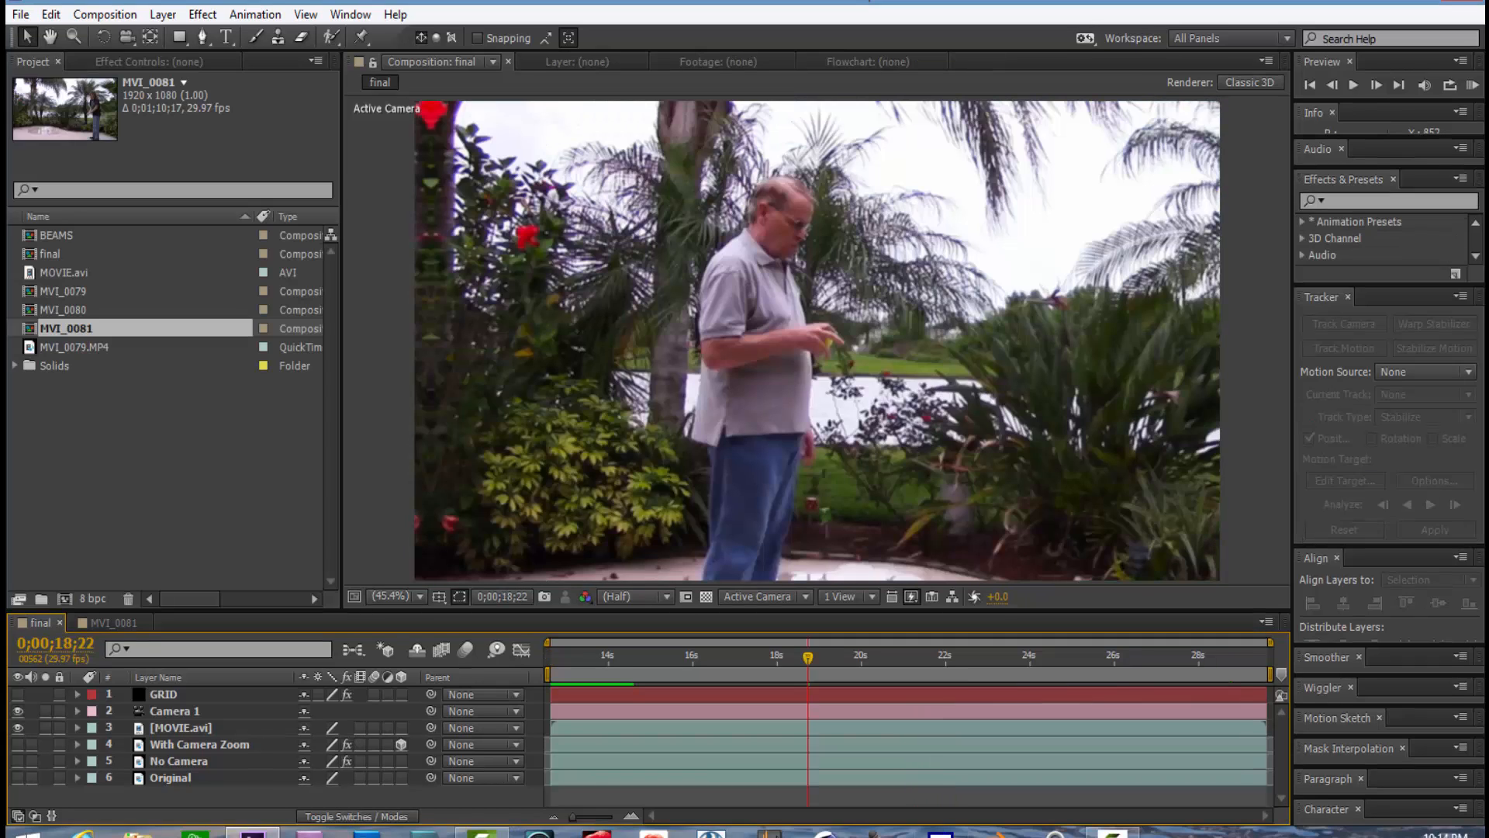
{"action": "mouse_move", "coordinate": [72, 350]}
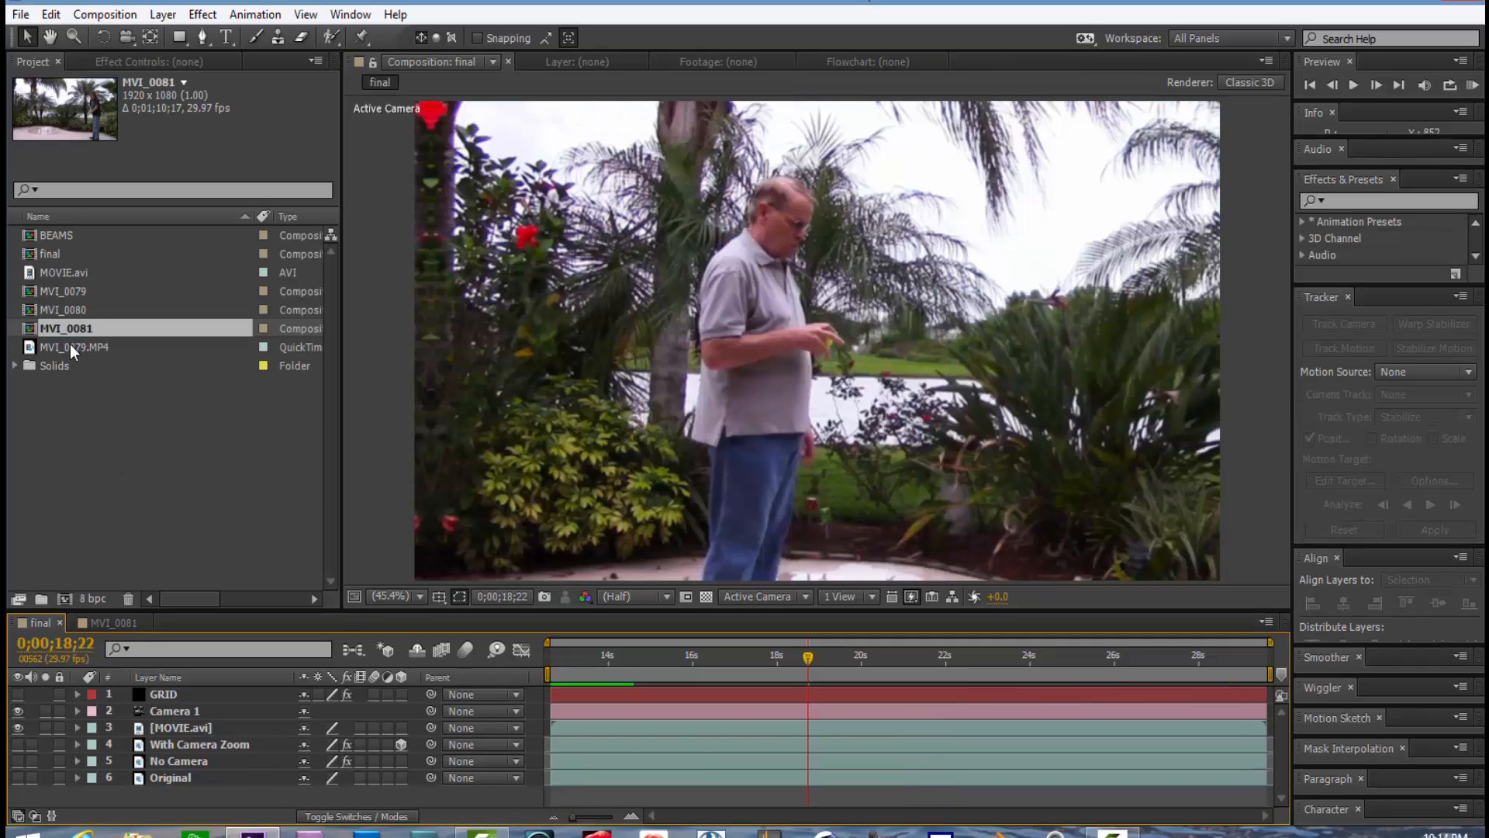
Step: Create the MVI_0082 composition from the selected MVI_0079.MP4 juggling clip
{"action": "left_click", "coordinate": [73, 347]}
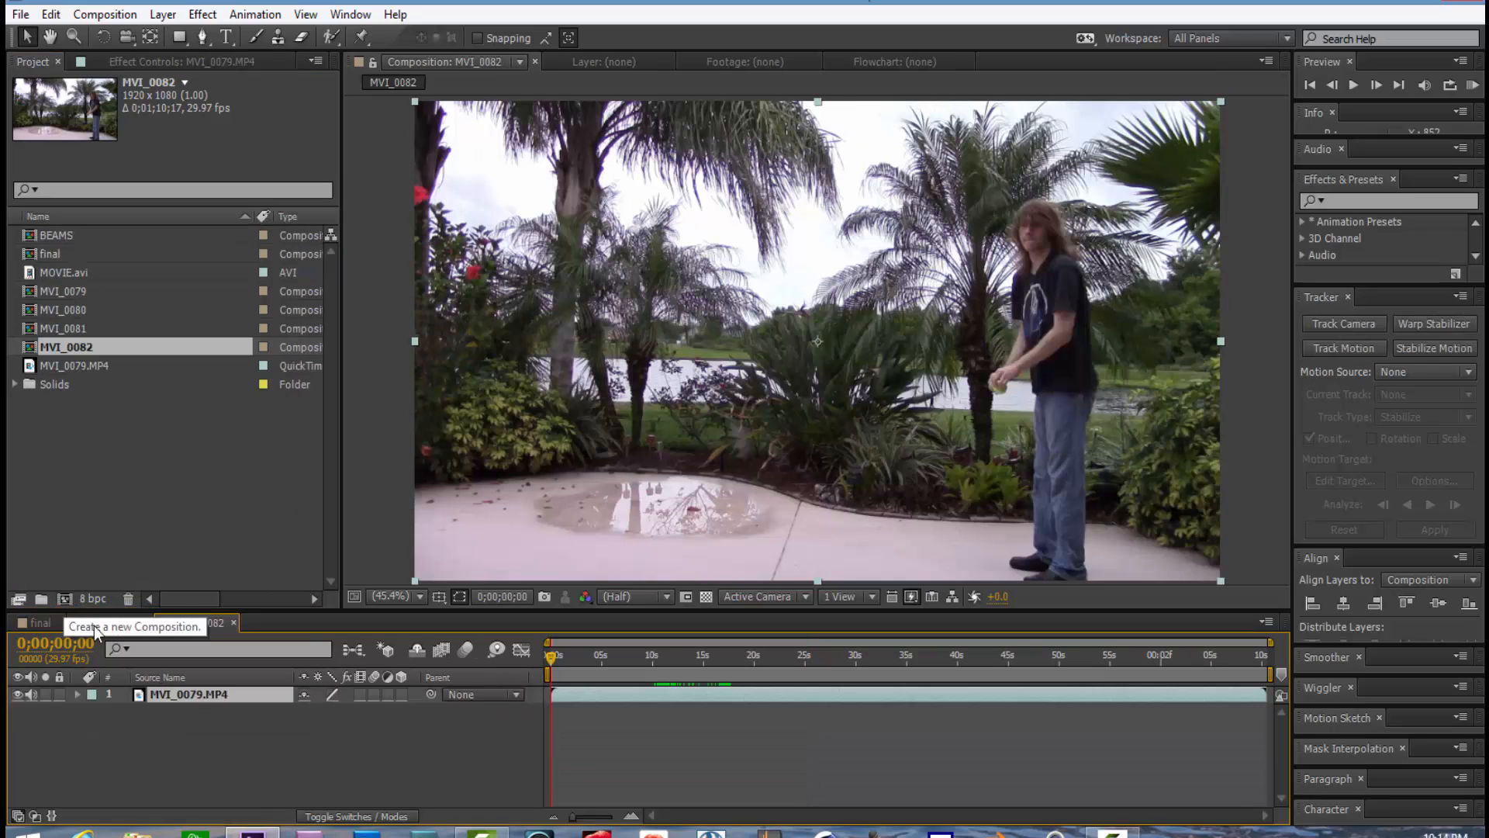
{"action": "left_click", "coordinate": [587, 656]}
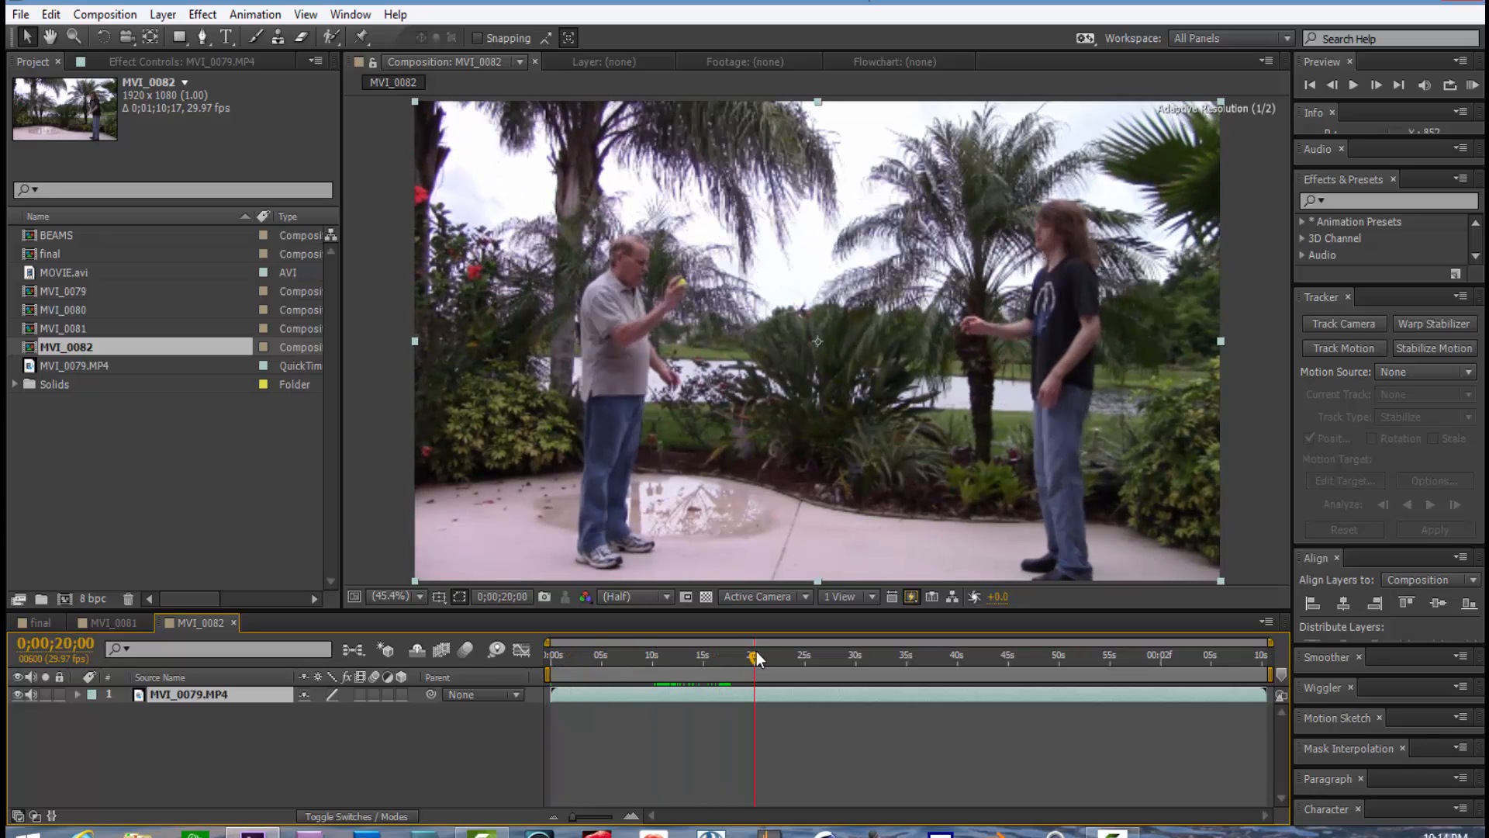
Step: Scrub the footage and mark the work area from about 17 to 33 seconds
{"action": "left_click_drag", "start_coordinate": [757, 657], "coordinate": [722, 656]}
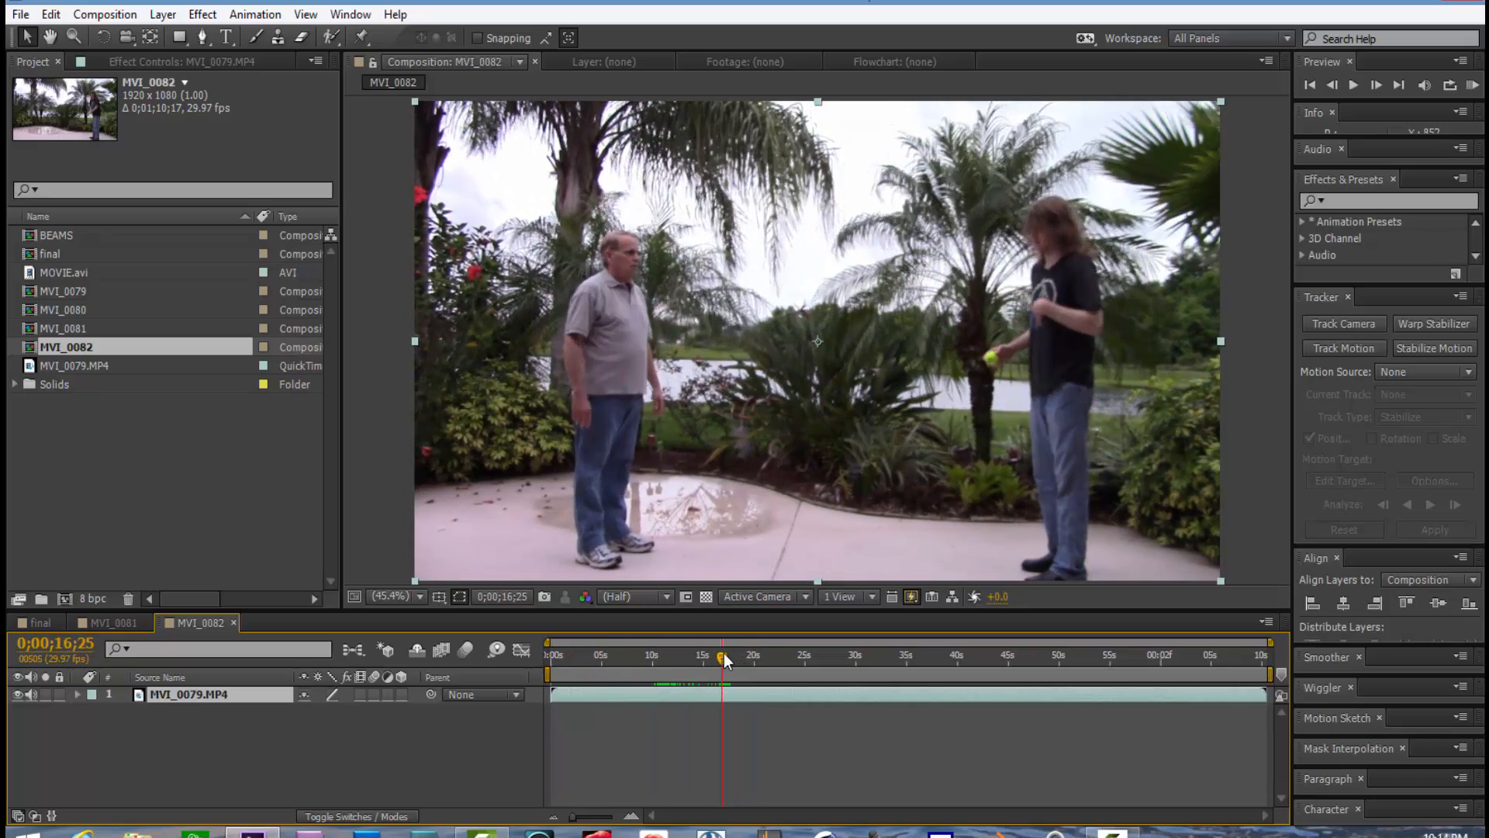
{"action": "left_click", "coordinate": [724, 655]}
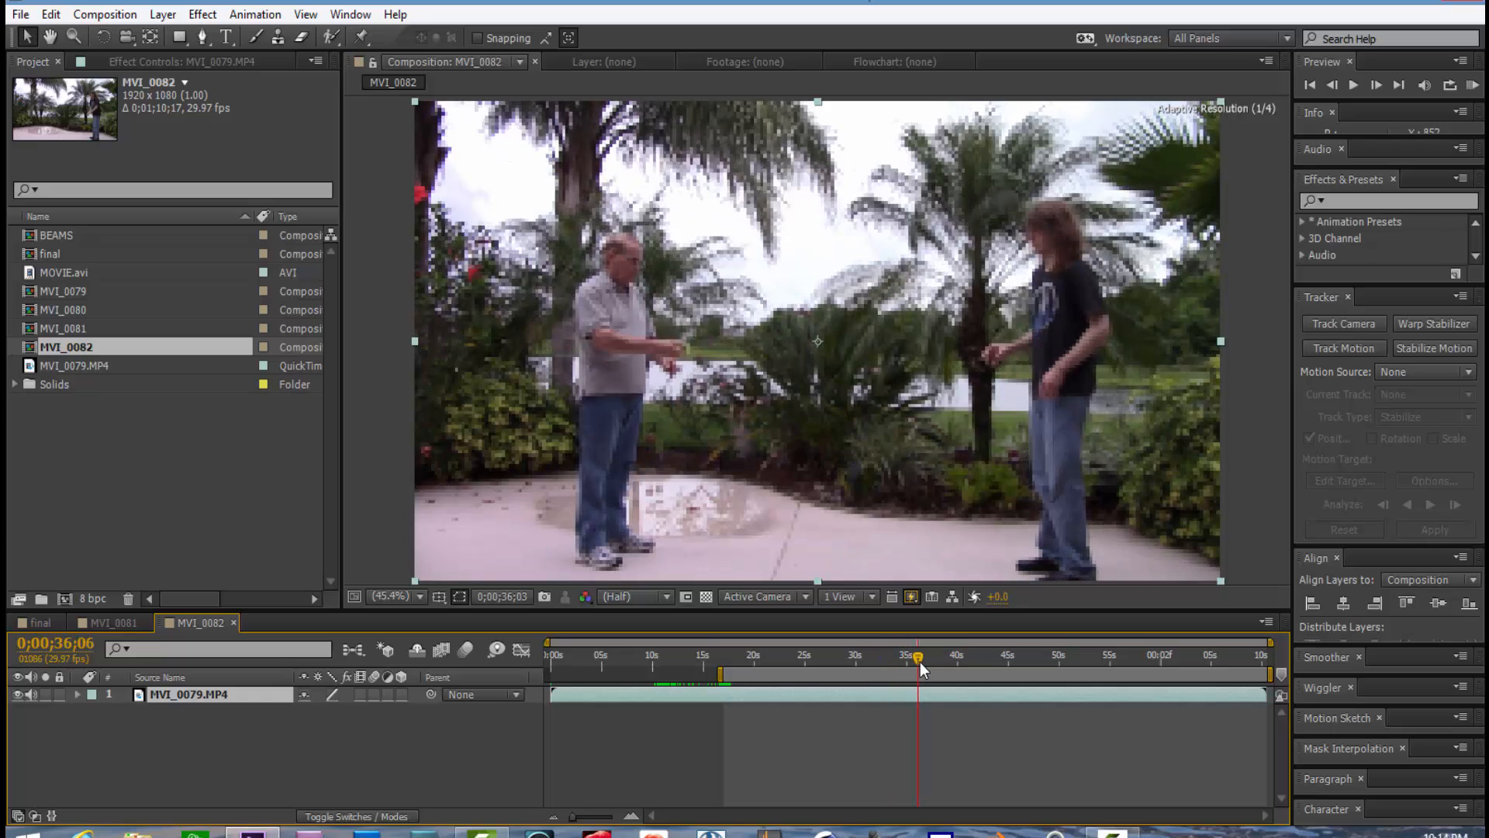
{"action": "left_click_drag", "start_coordinate": [916, 656], "coordinate": [858, 656]}
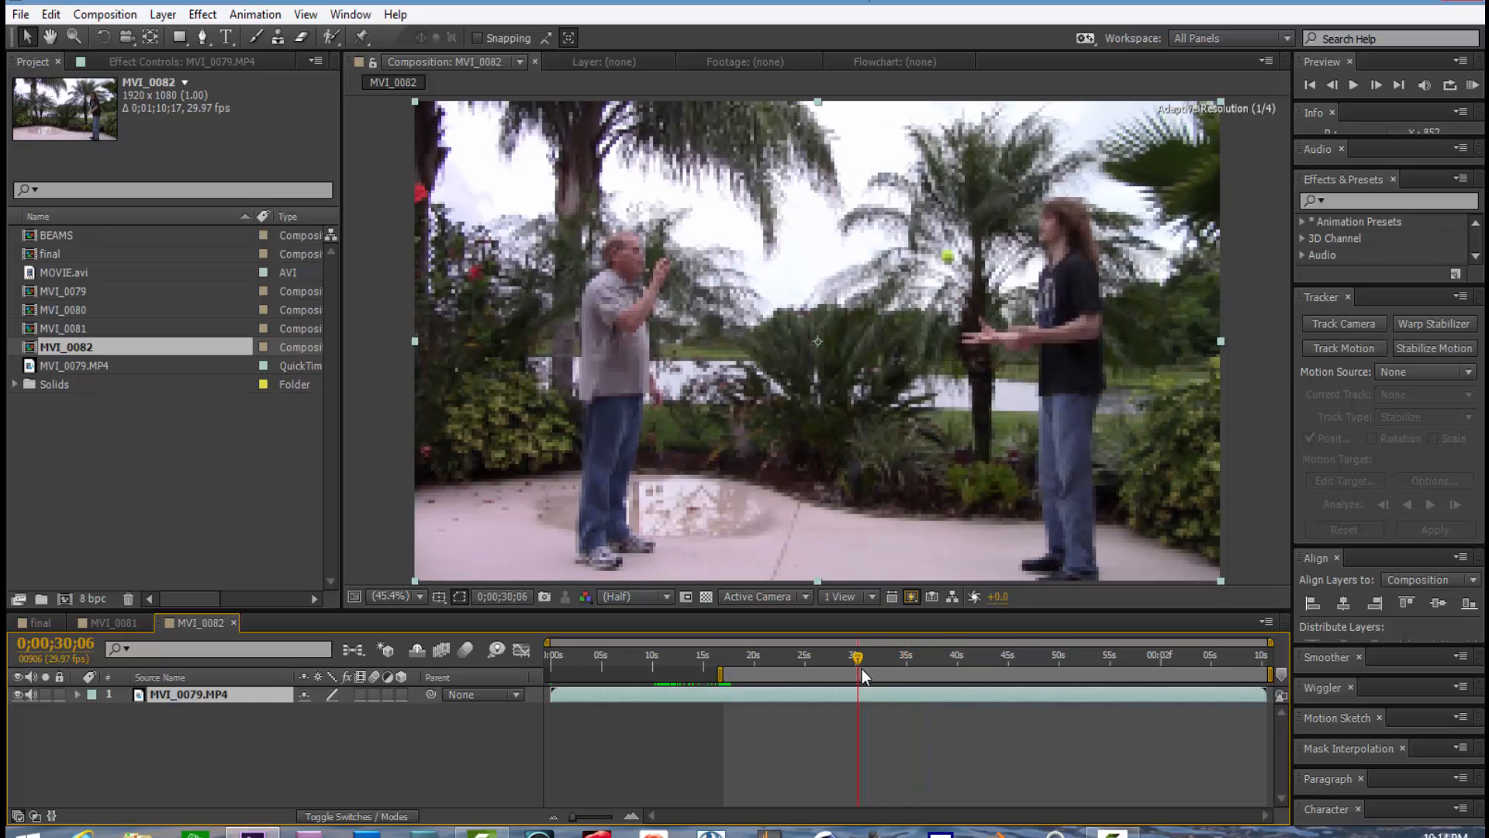
{"action": "left_click_drag", "start_coordinate": [856, 656], "coordinate": [878, 656]}
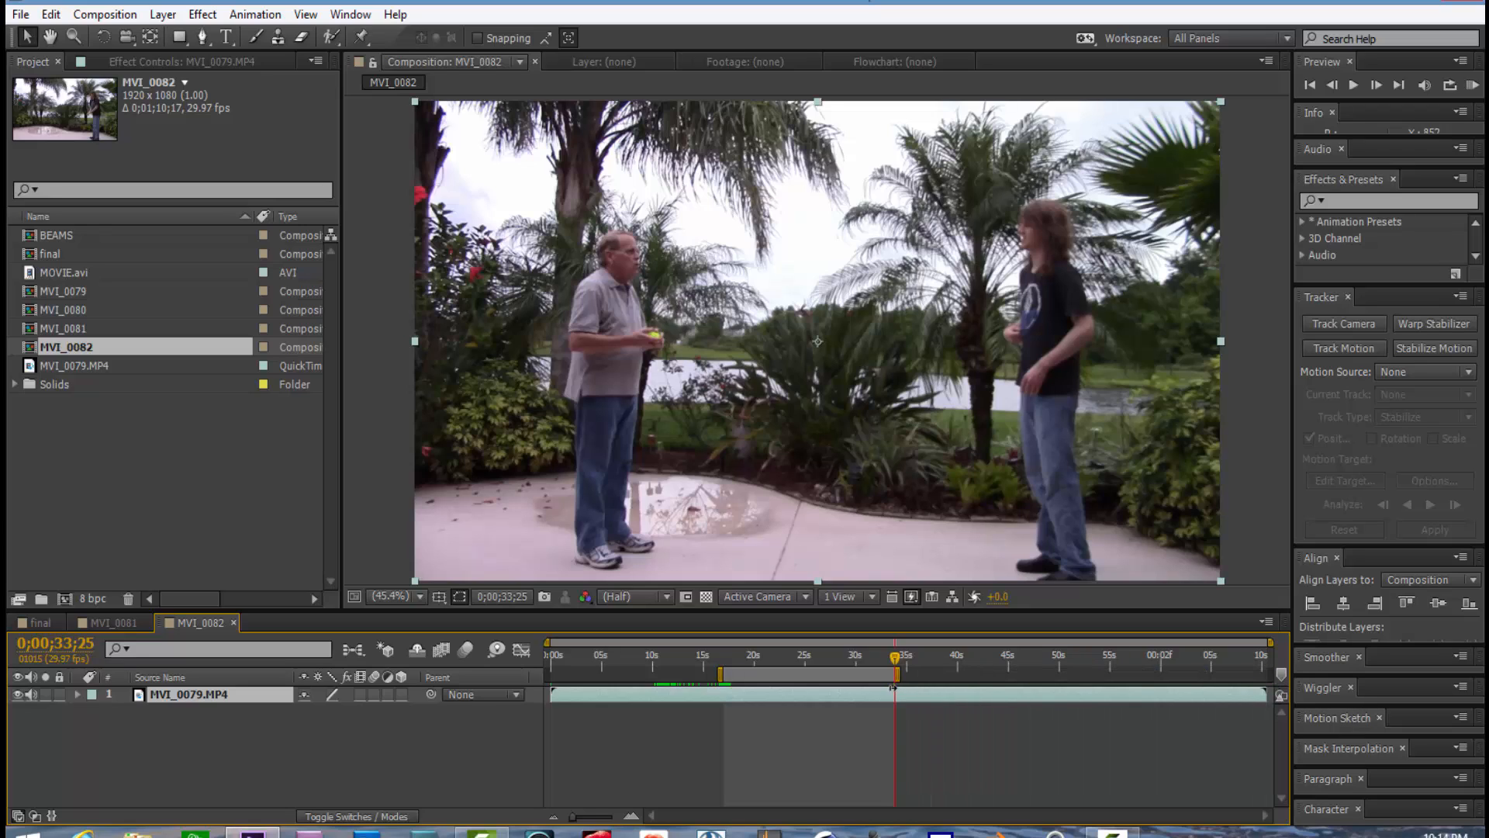
{"action": "mouse_move", "coordinate": [800, 673]}
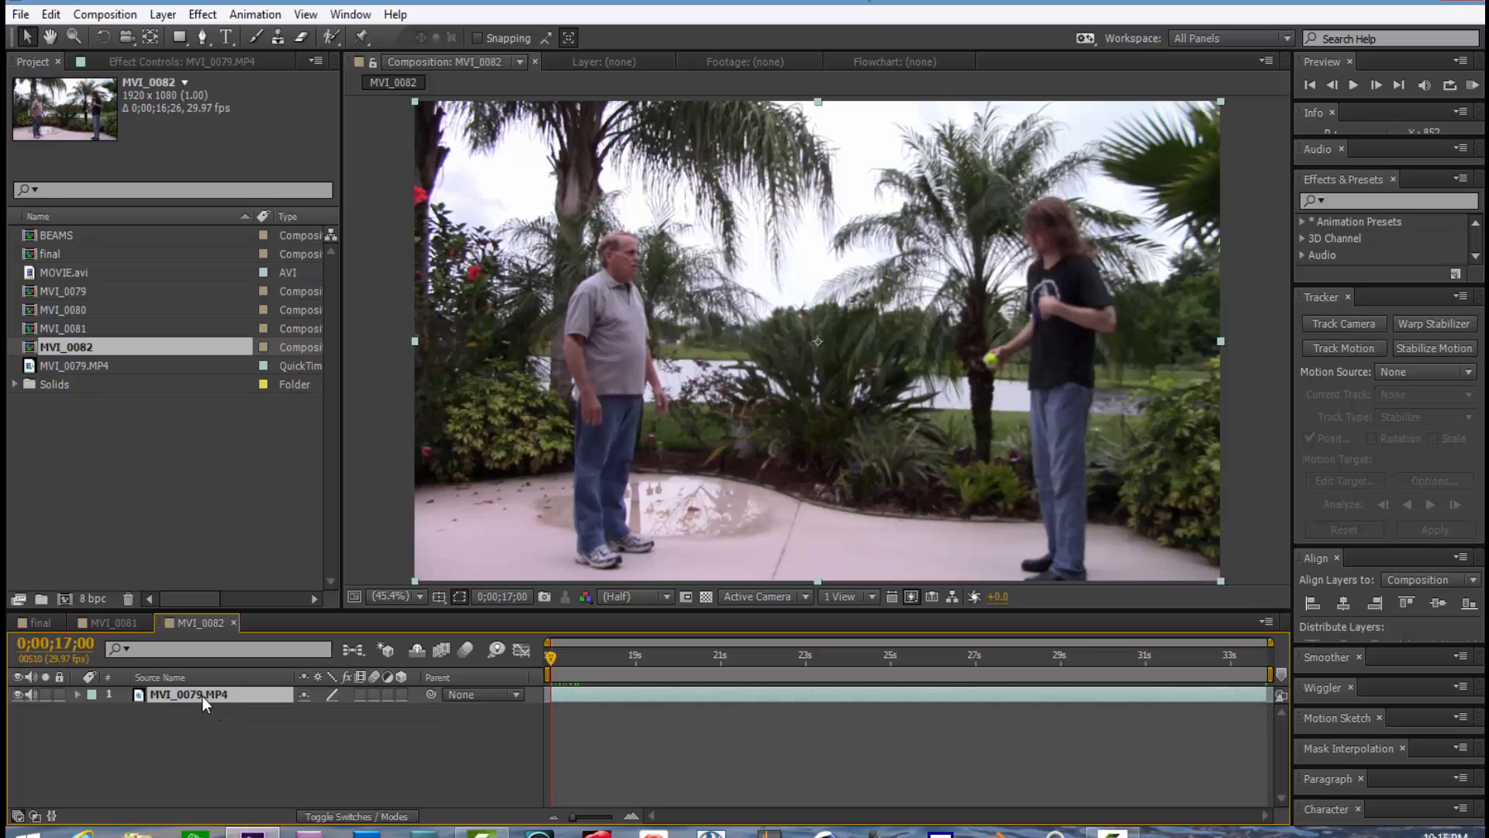
{"action": "mouse_move", "coordinate": [627, 584]}
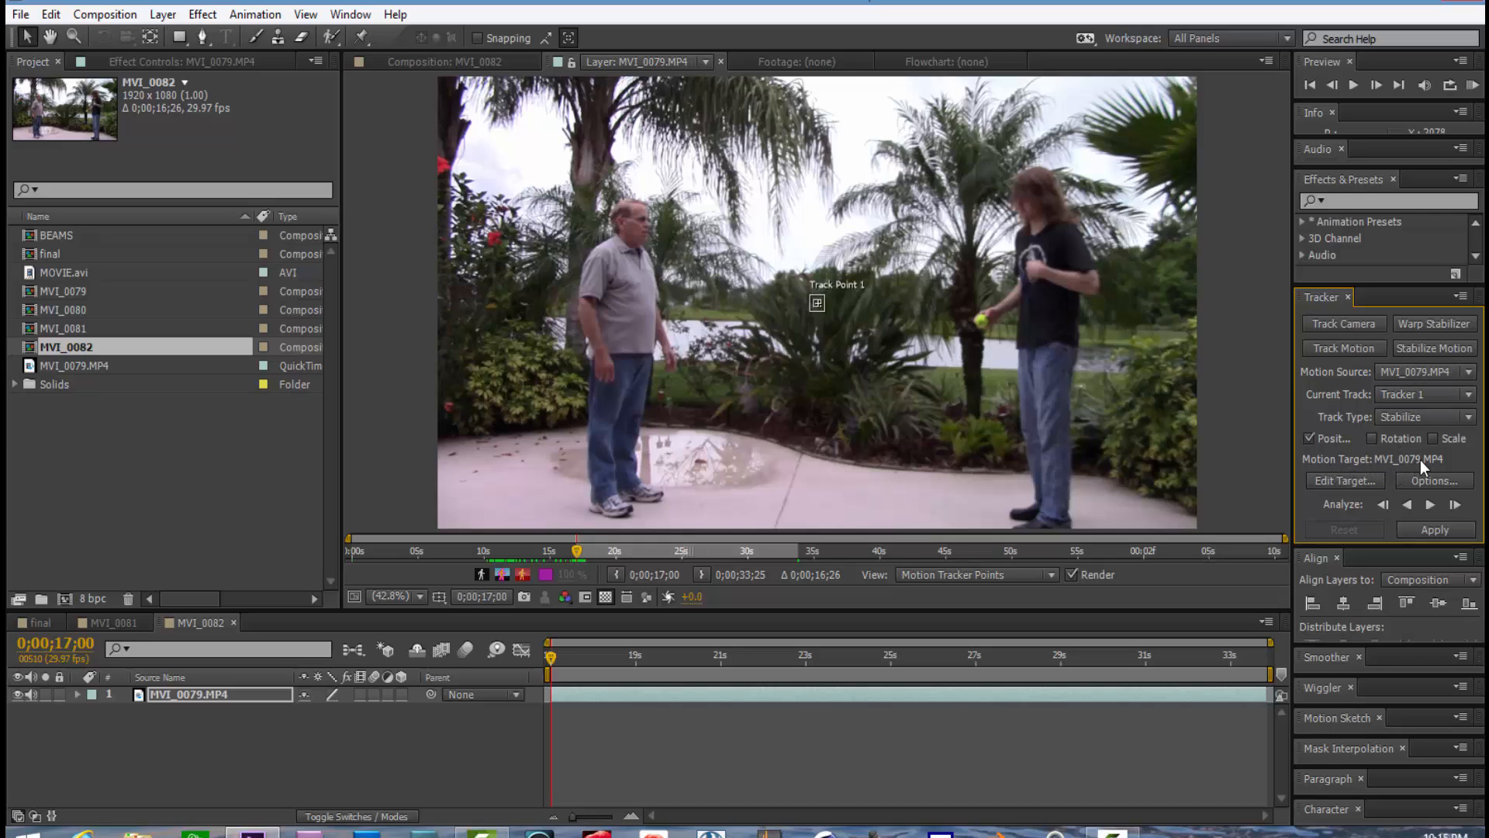
{"action": "mouse_move", "coordinate": [1403, 472]}
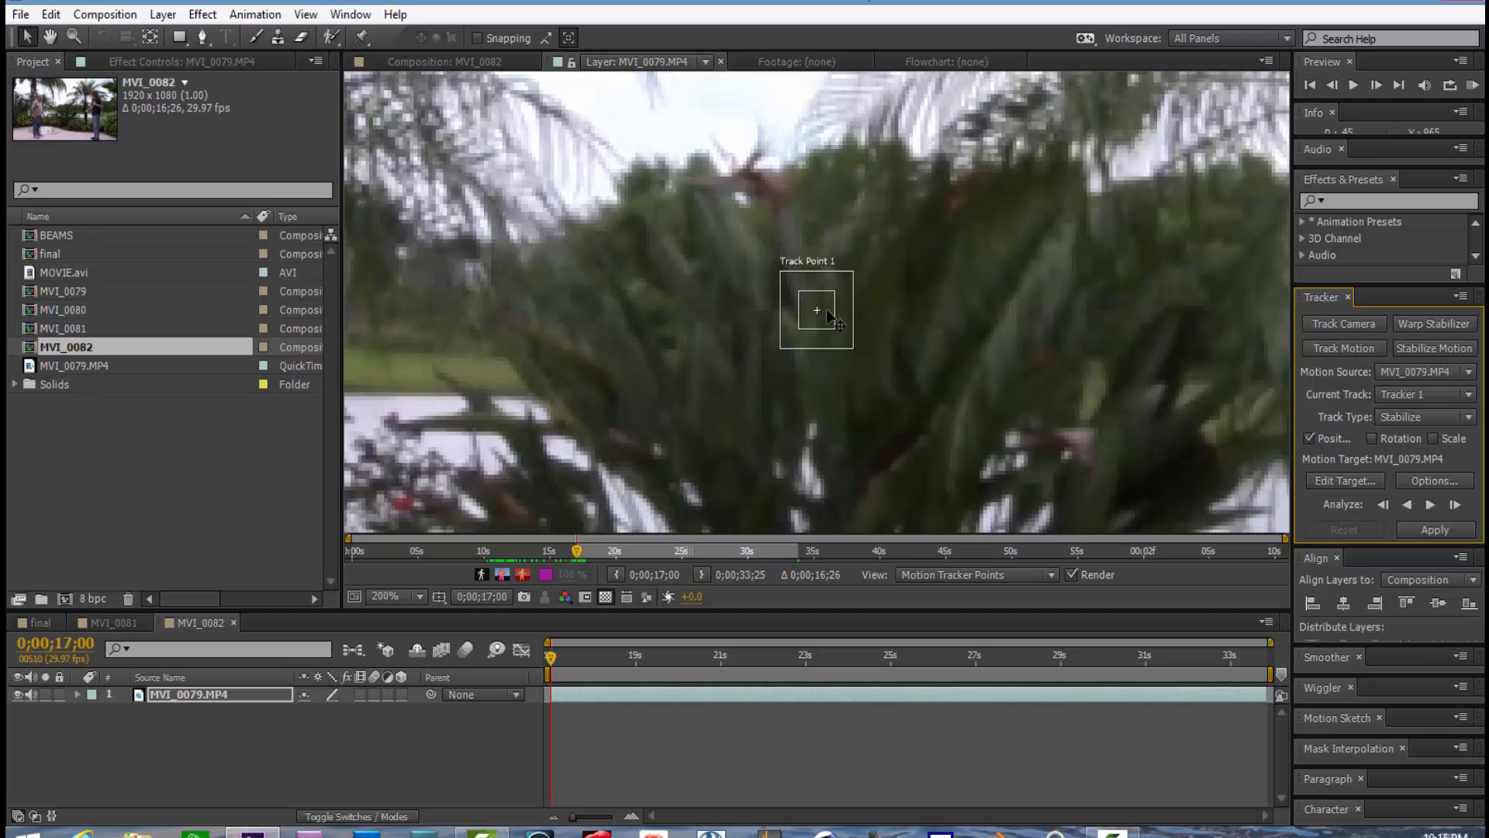
{"action": "mouse_move", "coordinate": [846, 284]}
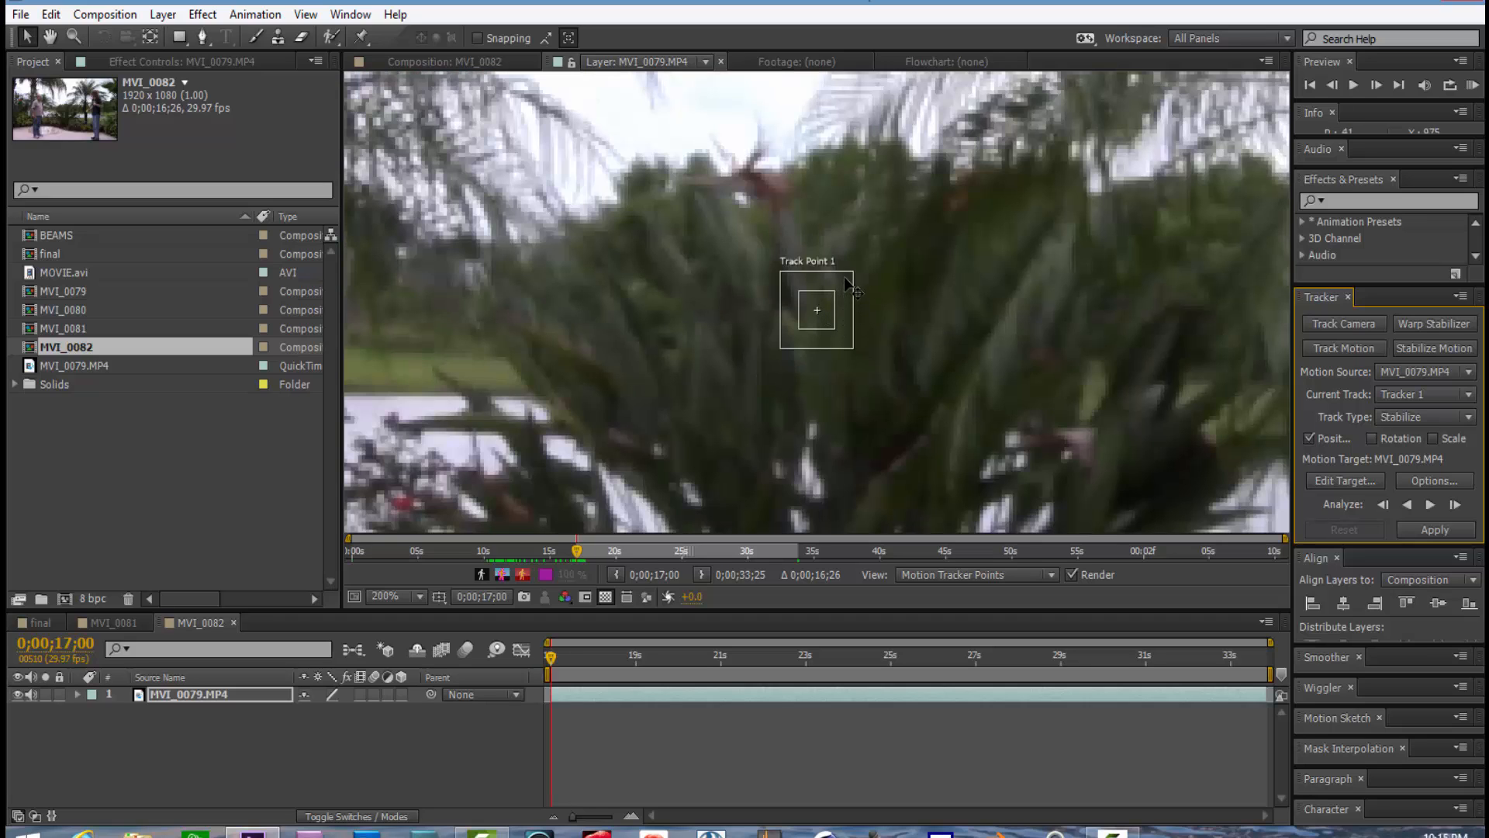
{"action": "mouse_move", "coordinate": [826, 311]}
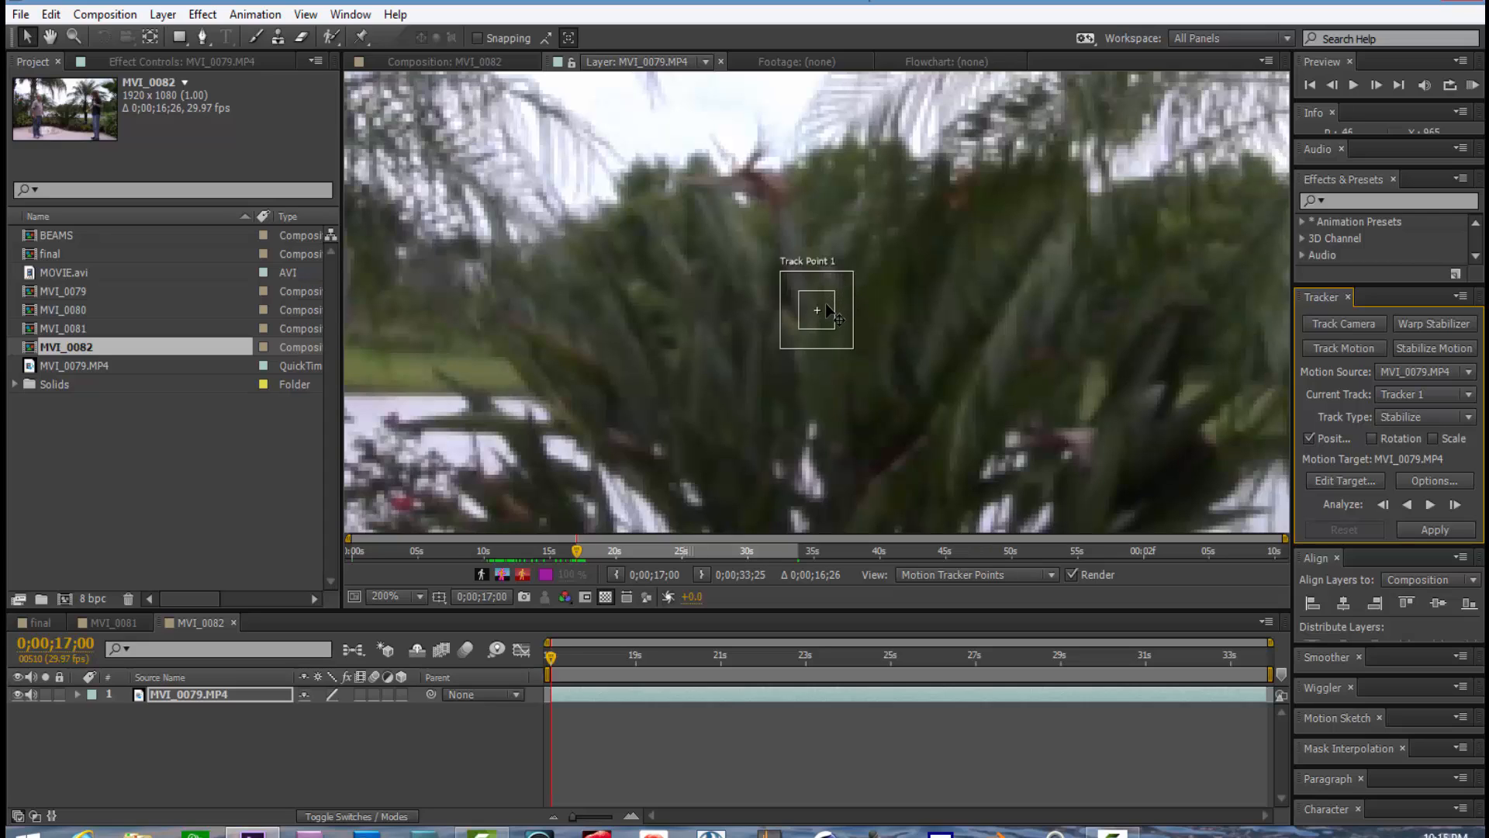
Step: Move Track Point 1 onto the tennis ball and enlarge its feature and search boxes
{"action": "left_click_drag", "start_coordinate": [816, 310], "coordinate": [1177, 363]}
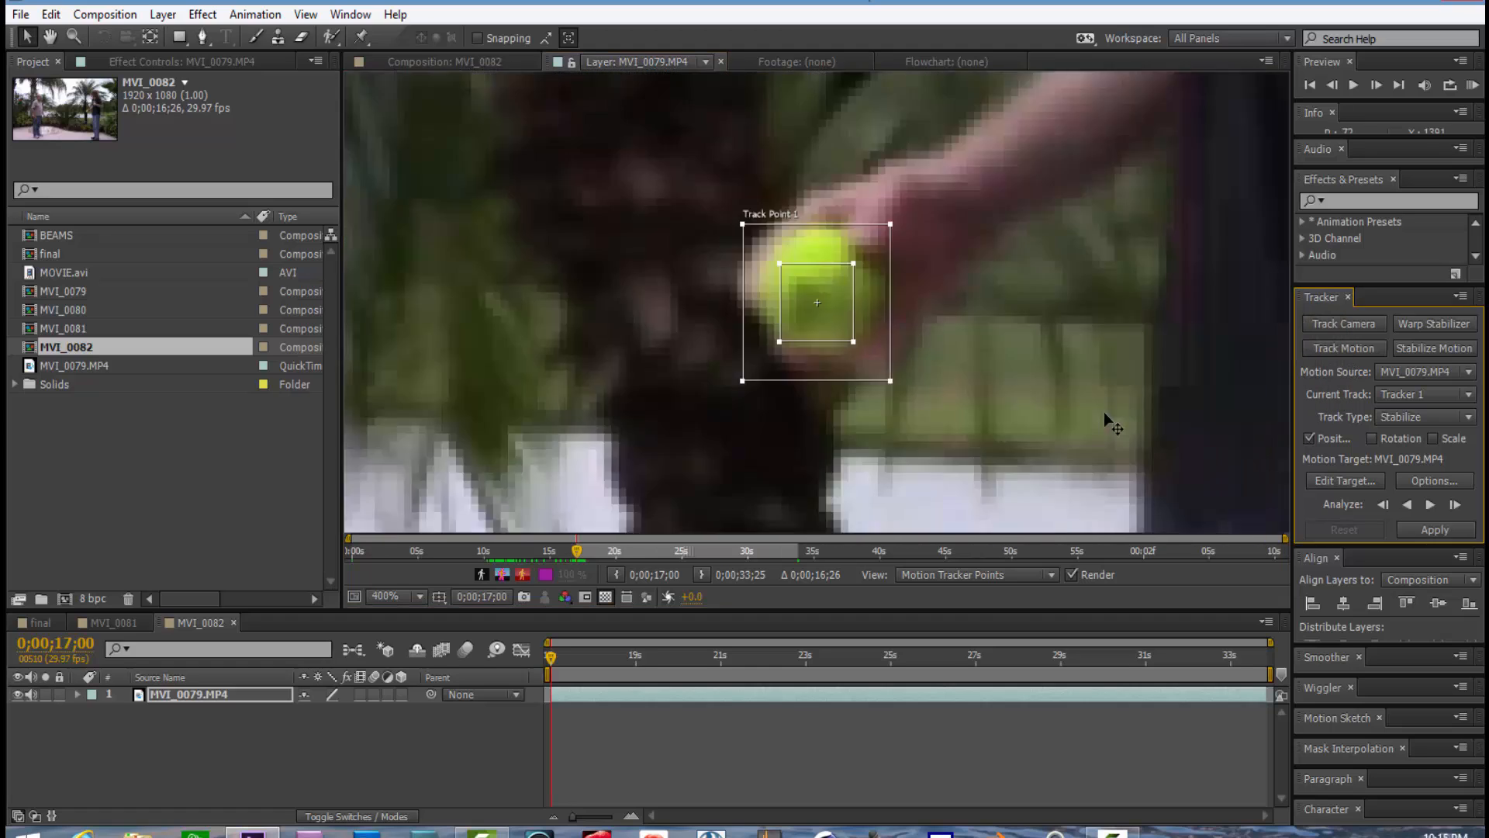
{"action": "mouse_move", "coordinate": [893, 235]}
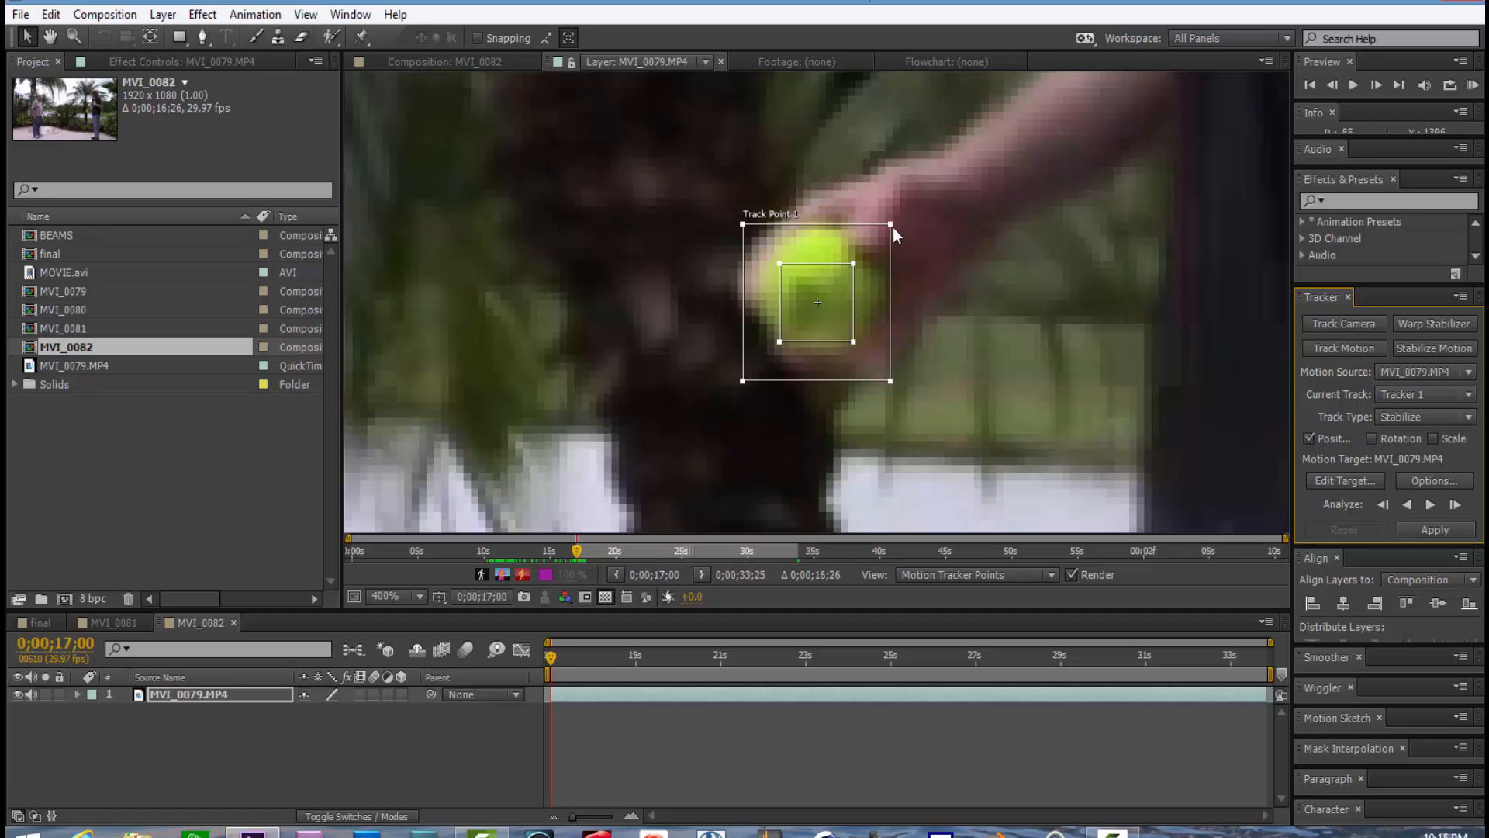
{"action": "left_click_drag", "start_coordinate": [895, 233], "coordinate": [928, 181]}
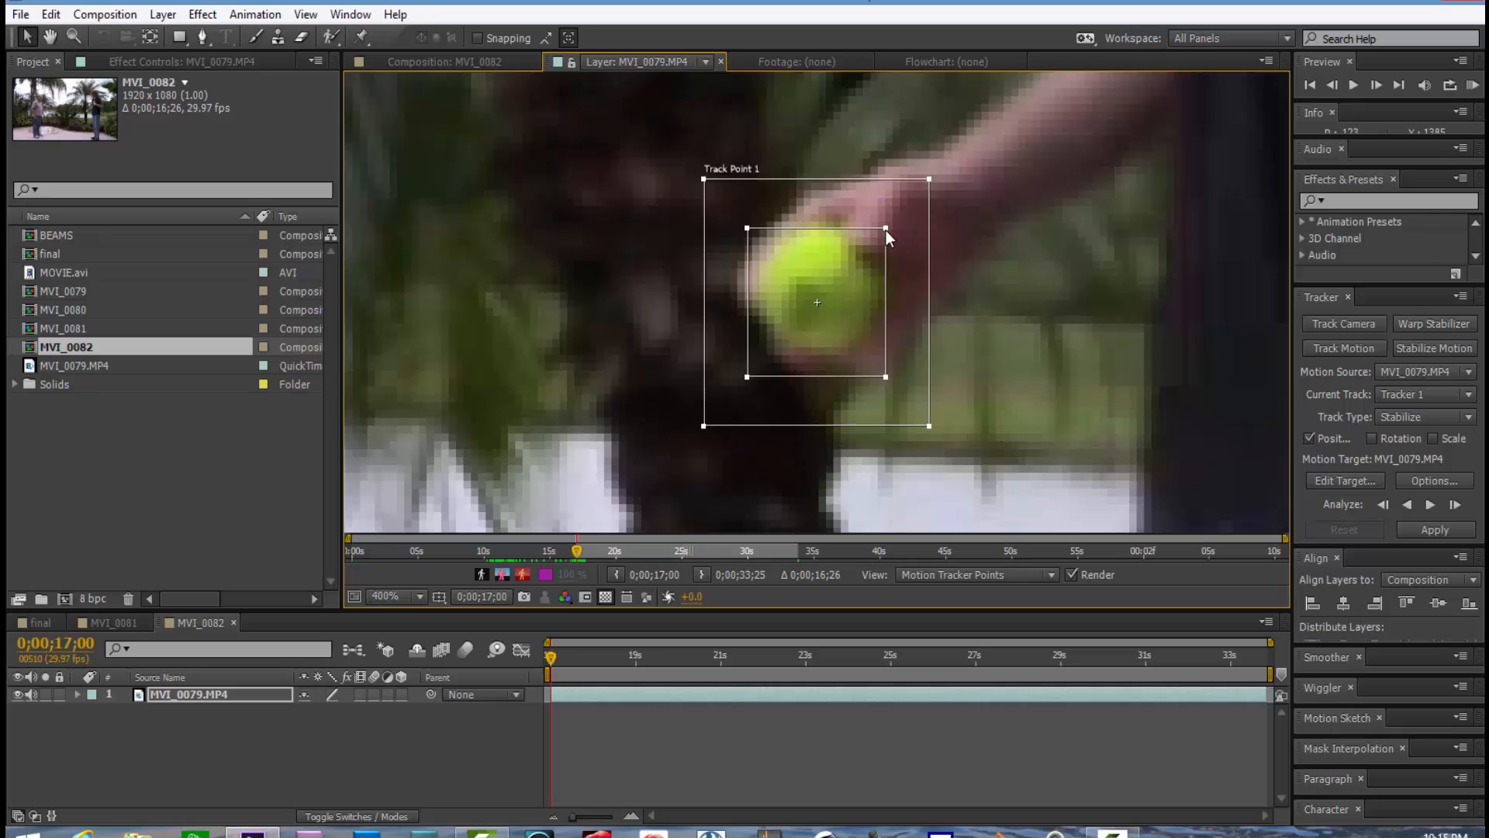
{"action": "left_click_drag", "start_coordinate": [886, 236], "coordinate": [867, 285]}
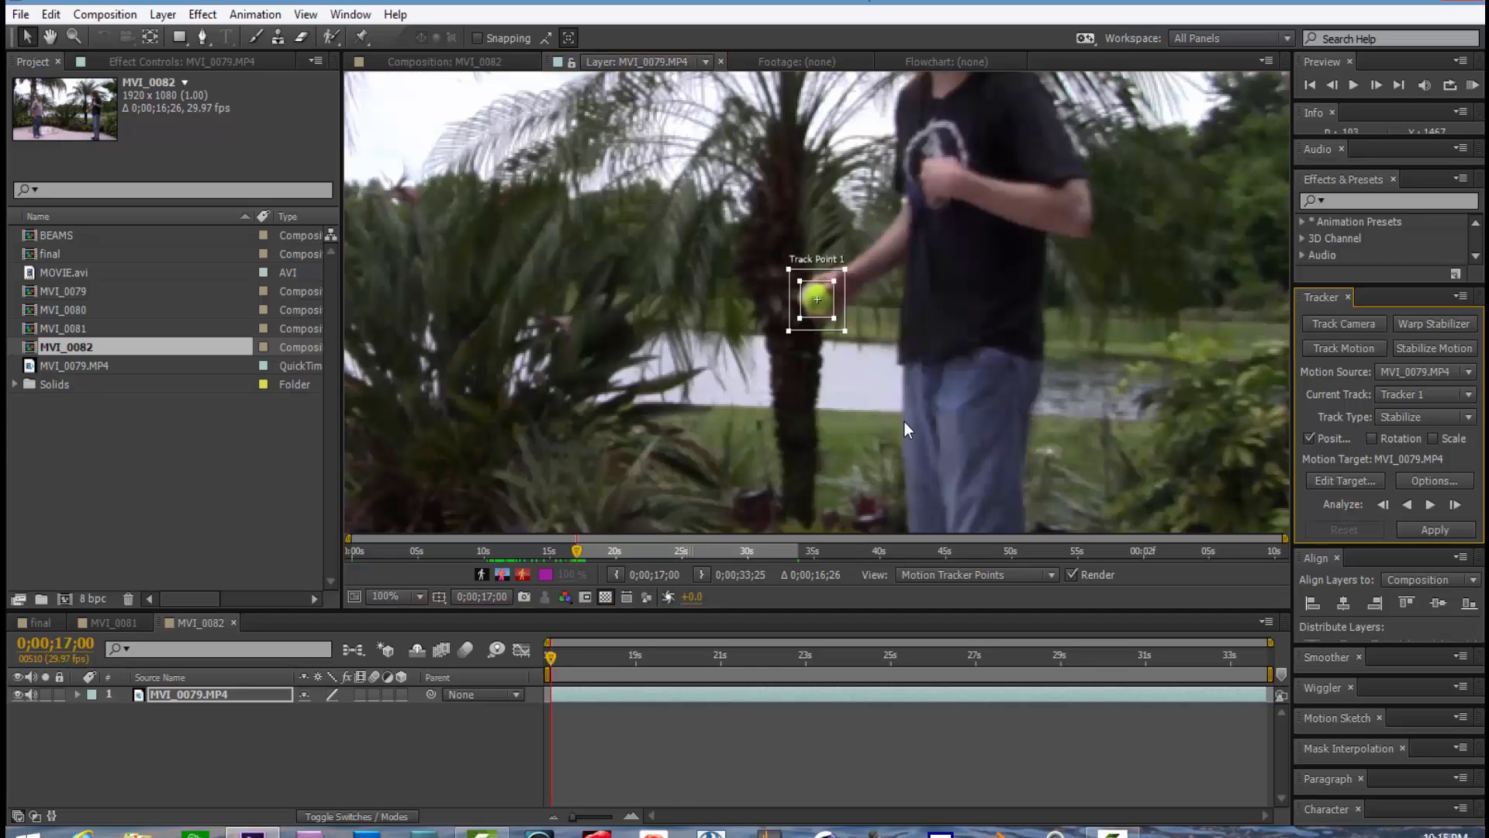
{"action": "mouse_move", "coordinate": [1430, 505]}
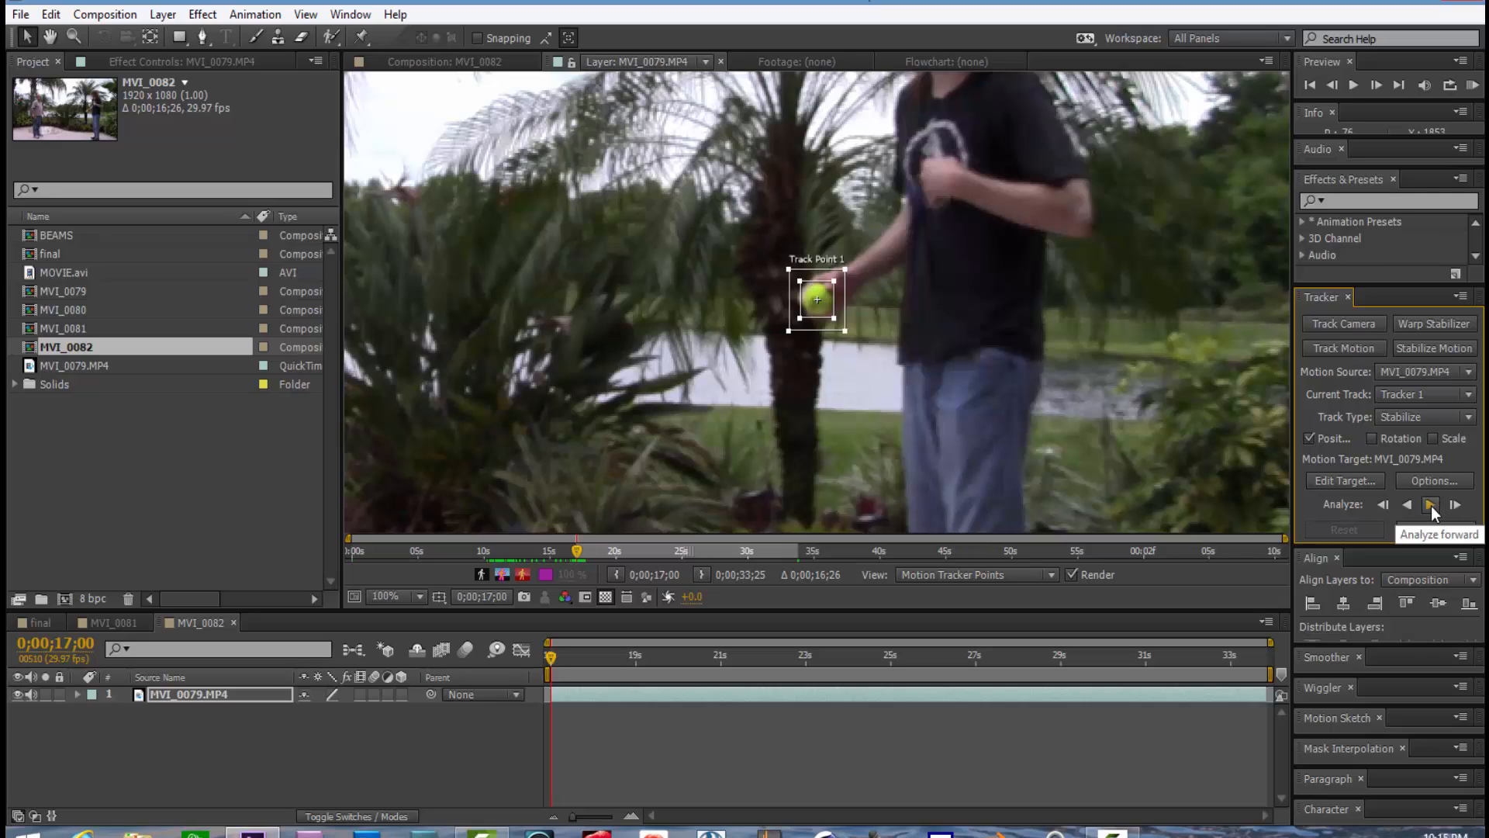
Step: Analyze the ball track forward, then scrub back through the frames to check it
{"action": "left_click", "coordinate": [1431, 504]}
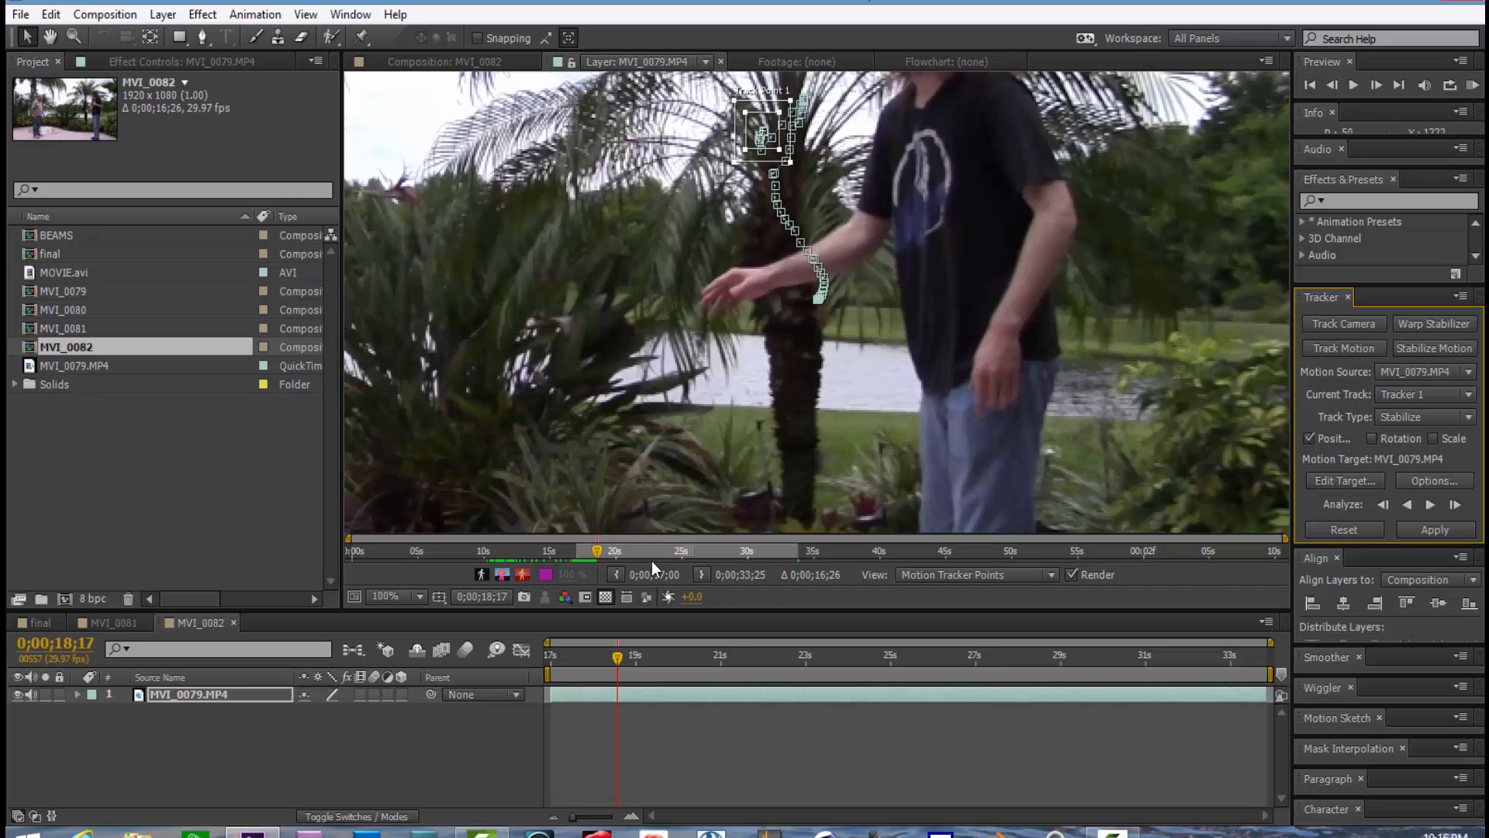
{"action": "left_click", "coordinate": [592, 654]}
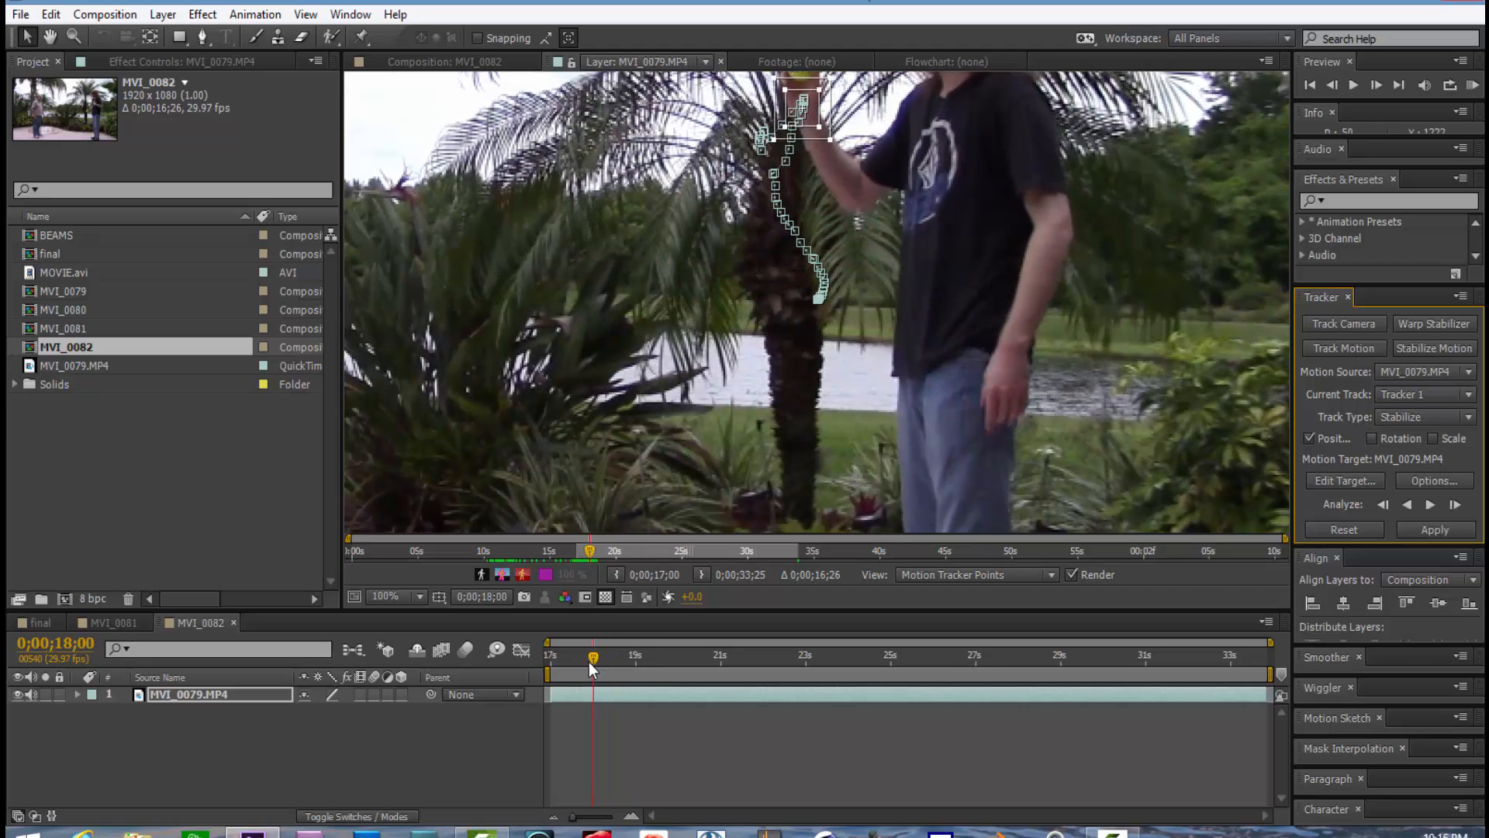
{"action": "left_click_drag", "start_coordinate": [592, 656], "coordinate": [576, 657]}
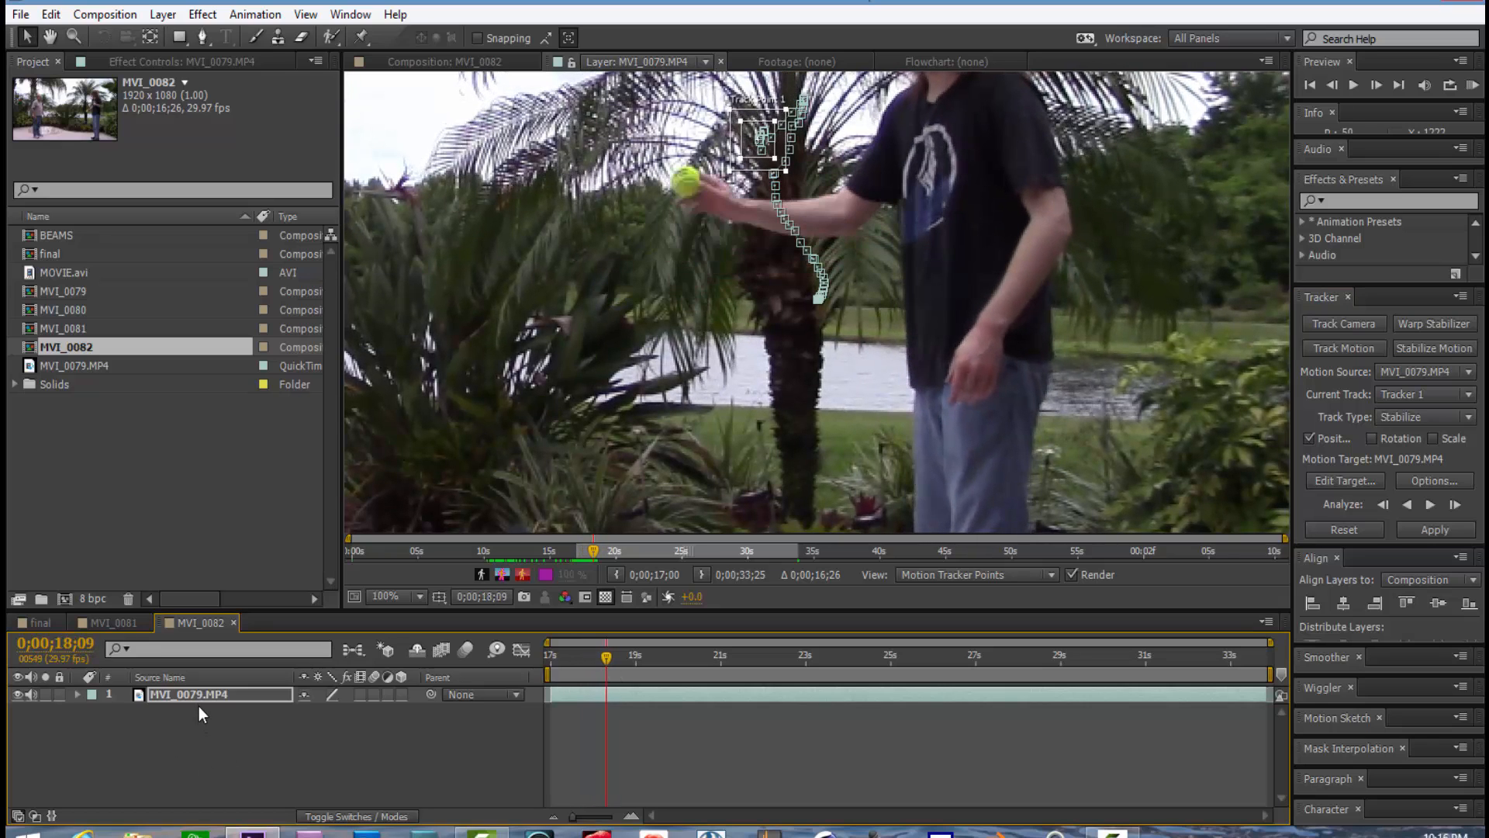
{"action": "left_click", "coordinate": [77, 694]}
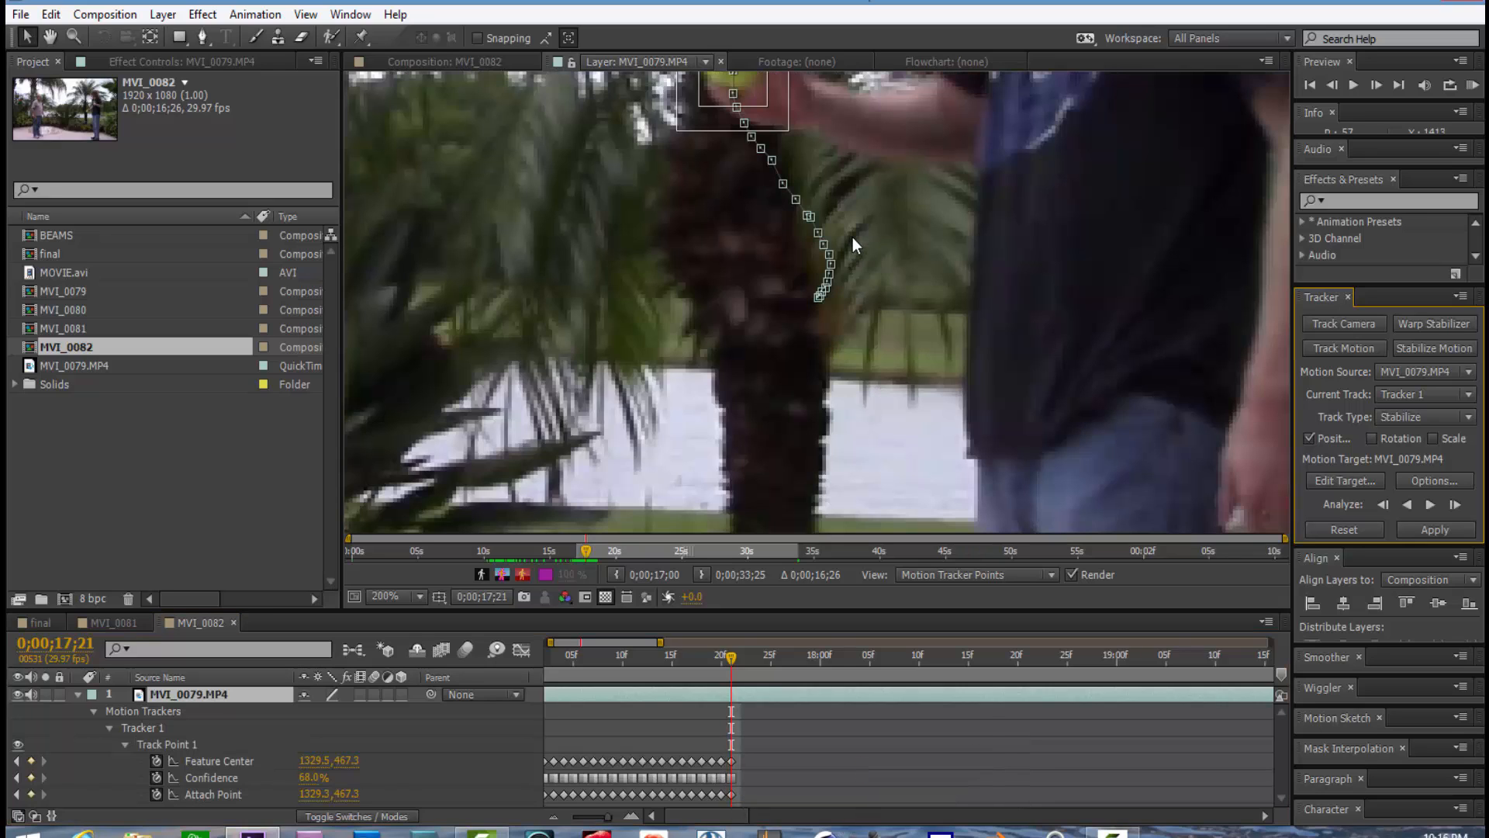
{"action": "mouse_move", "coordinate": [750, 152]}
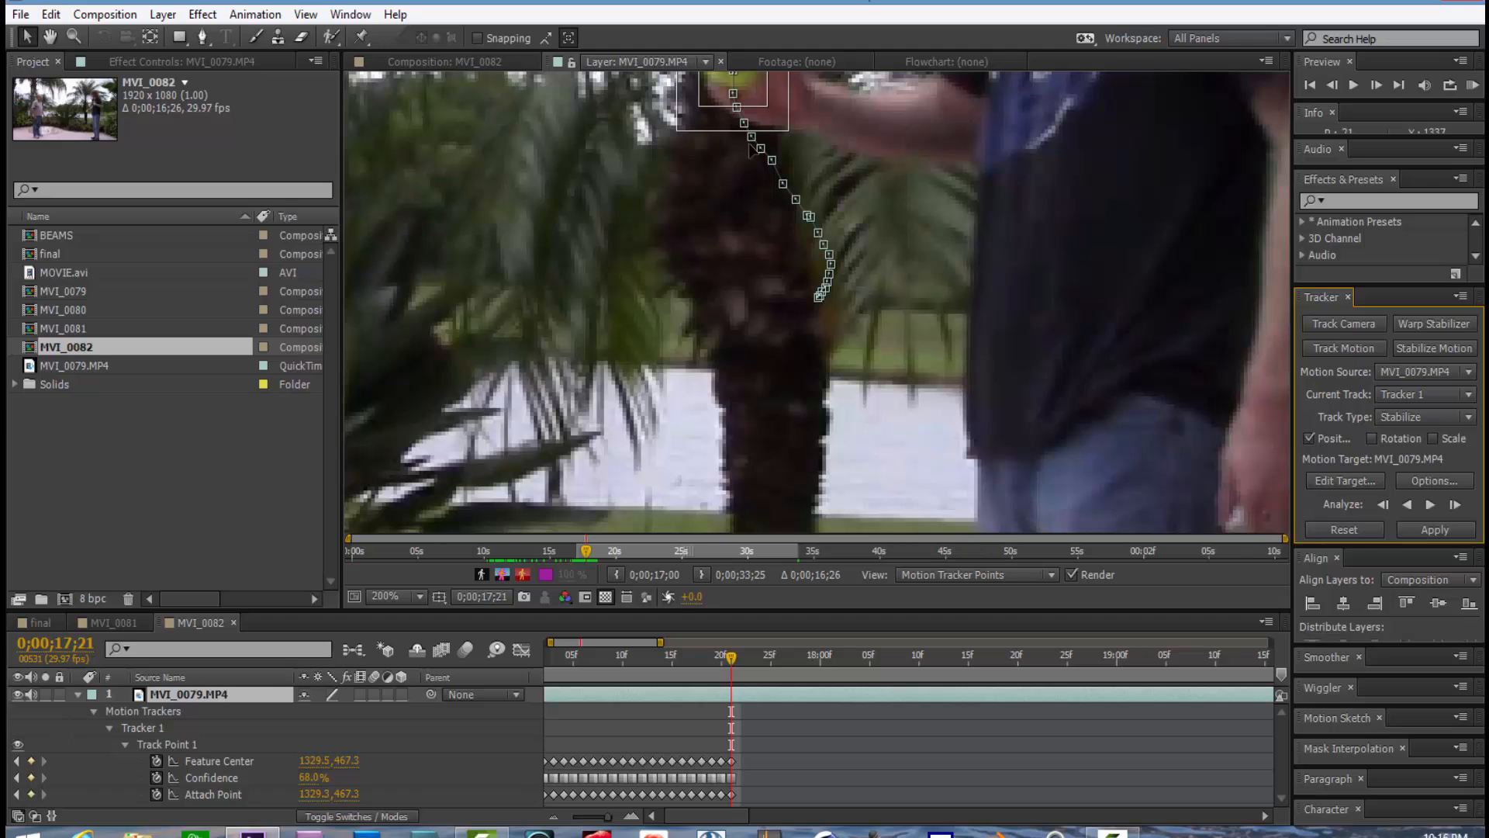
{"action": "mouse_move", "coordinate": [760, 100]}
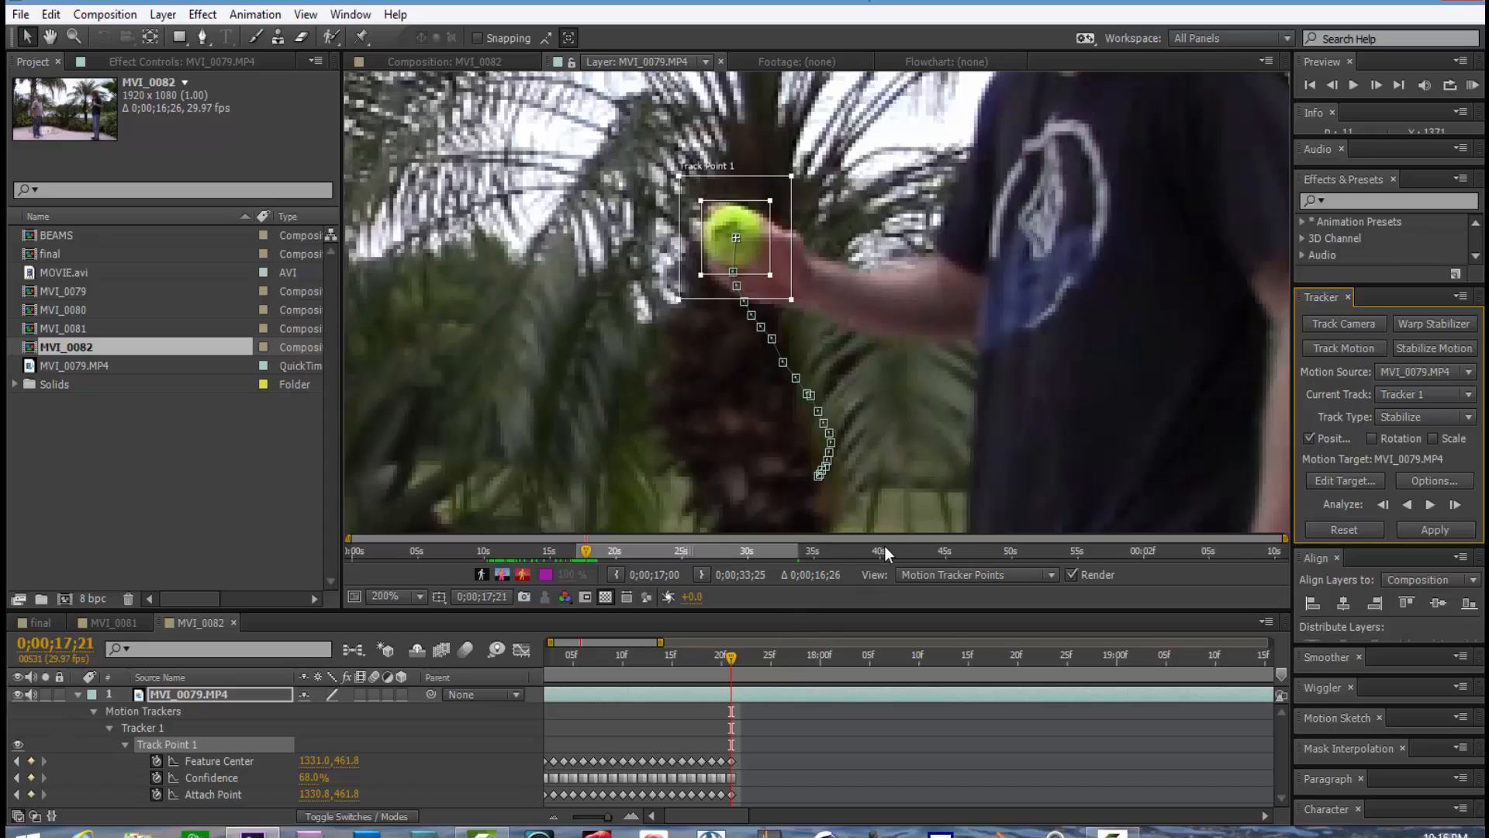
{"action": "mouse_move", "coordinate": [912, 452]}
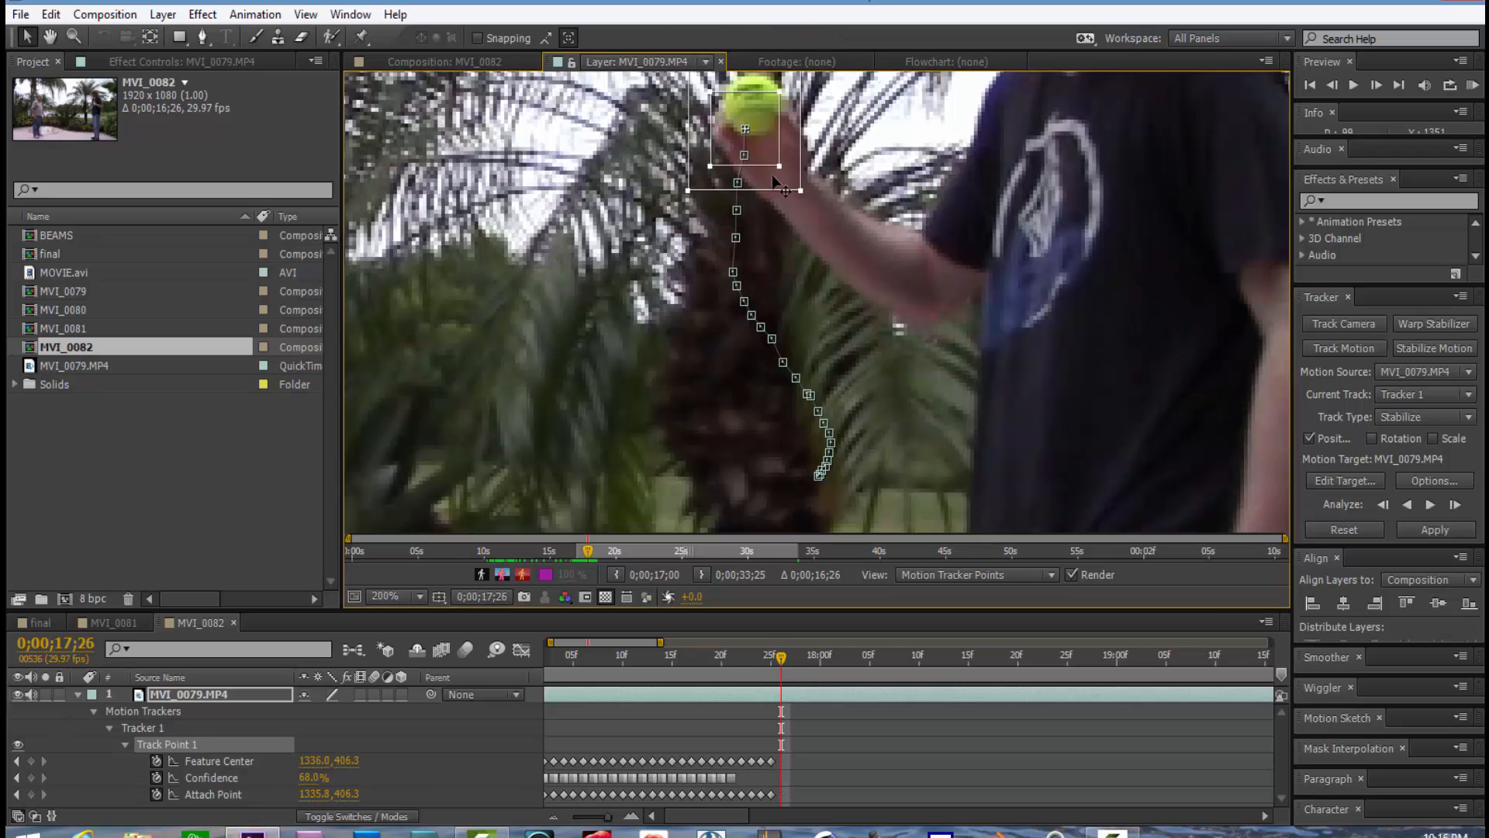
Step: Reposition Track Point 1 onto the ball and keep tracking to about 32;06
{"action": "left_click", "coordinate": [418, 598]}
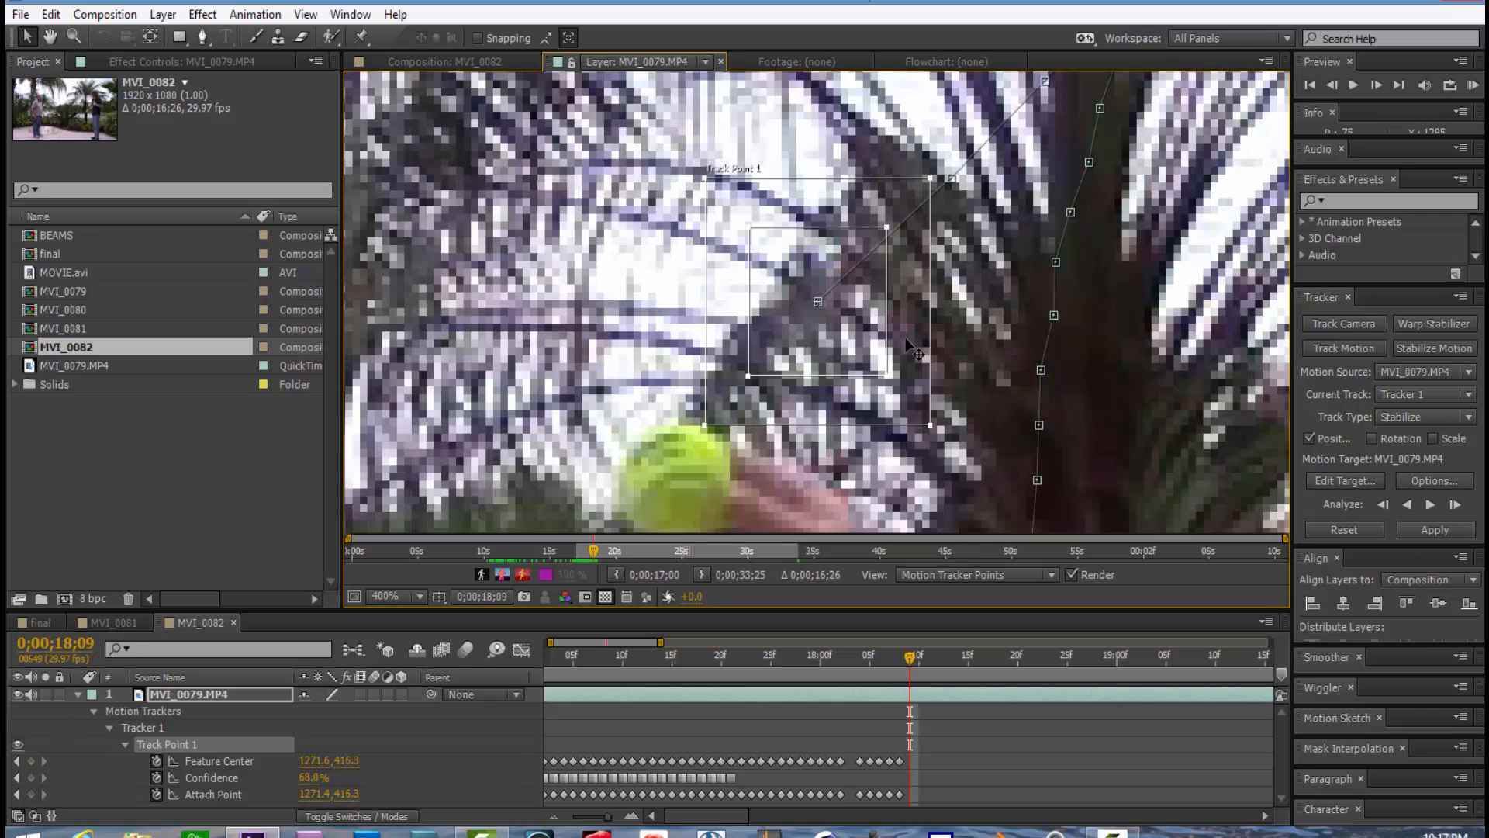
{"action": "left_click_drag", "start_coordinate": [817, 300], "coordinate": [677, 475]}
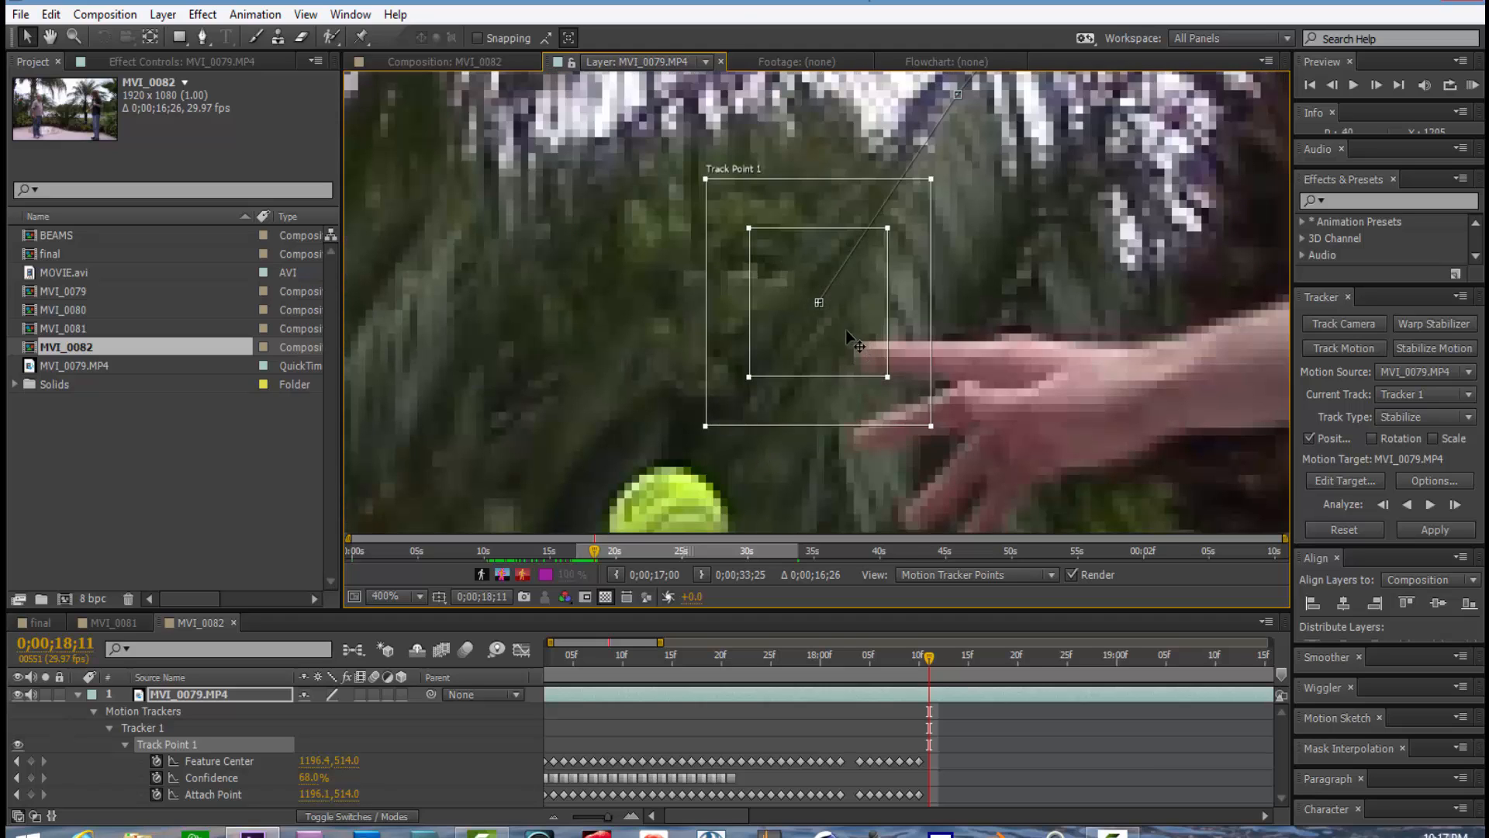
{"action": "left_click_drag", "start_coordinate": [819, 301], "coordinate": [665, 421]}
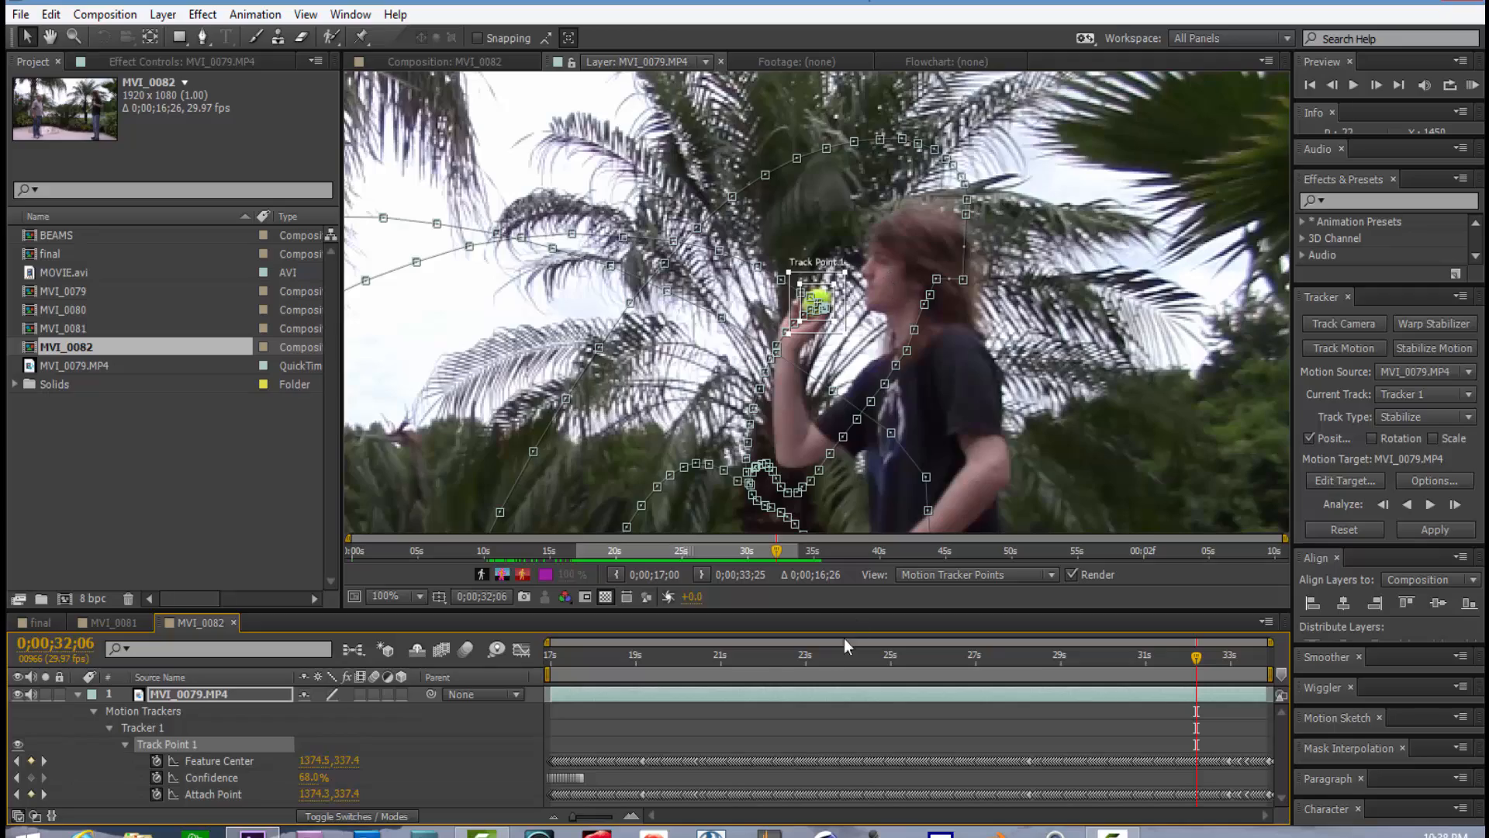
Step: Return to the clip start and resume analysis until the track reaches 33;25
{"action": "left_click", "coordinate": [545, 654]}
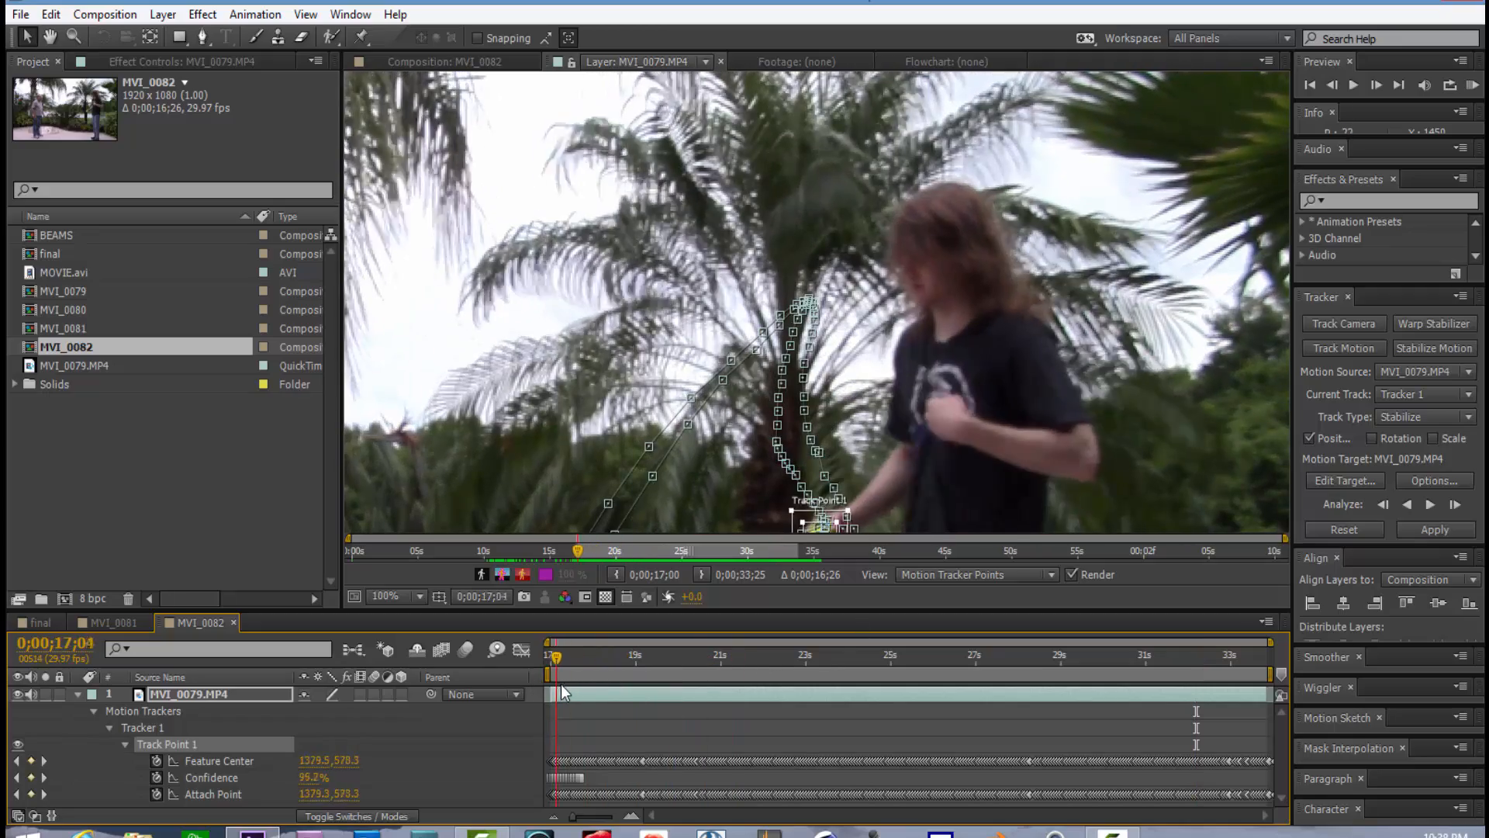
{"action": "left_click", "coordinate": [384, 596]}
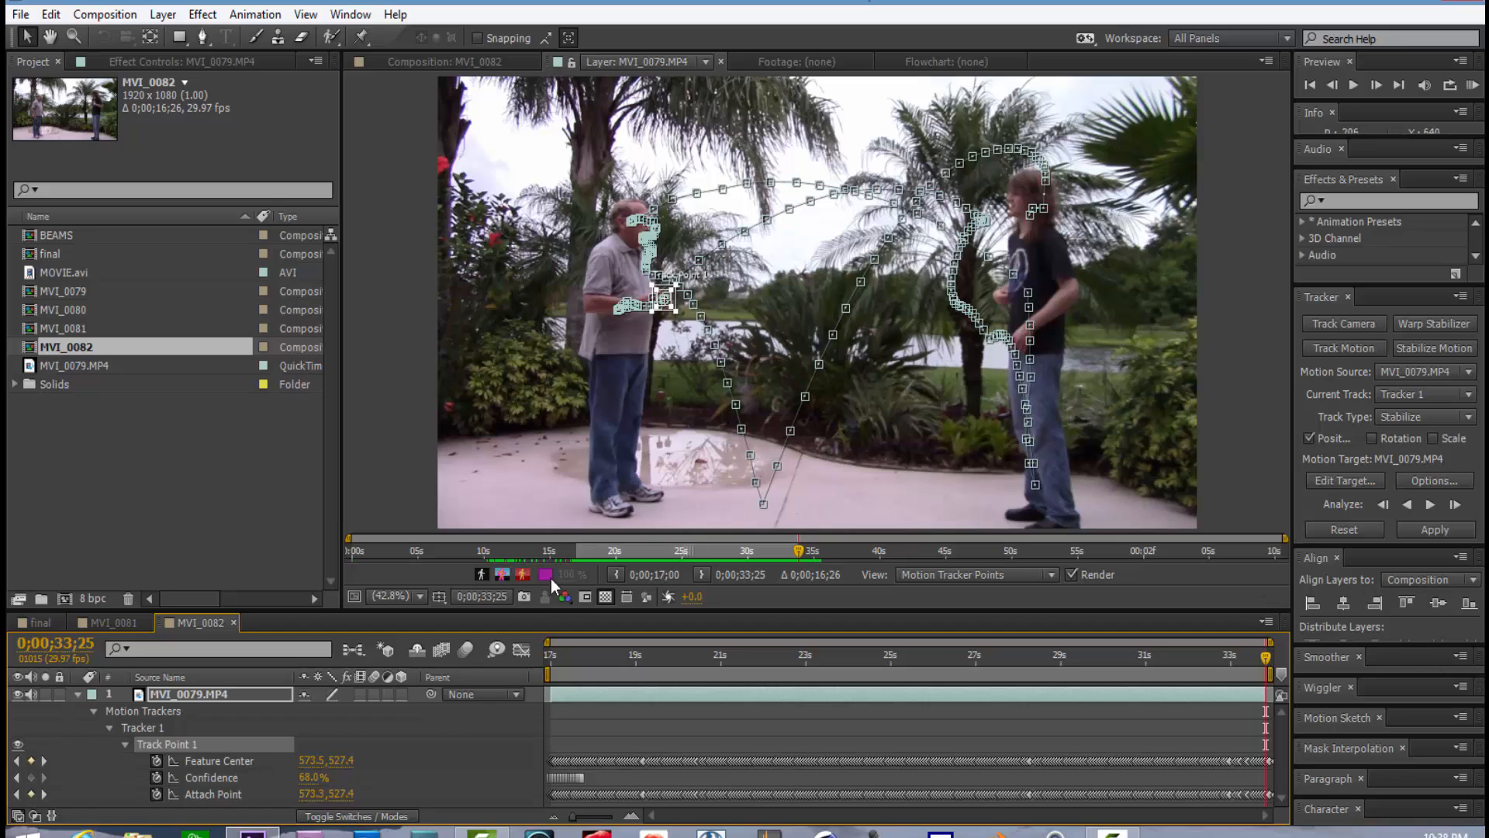
{"action": "mouse_move", "coordinate": [171, 719]}
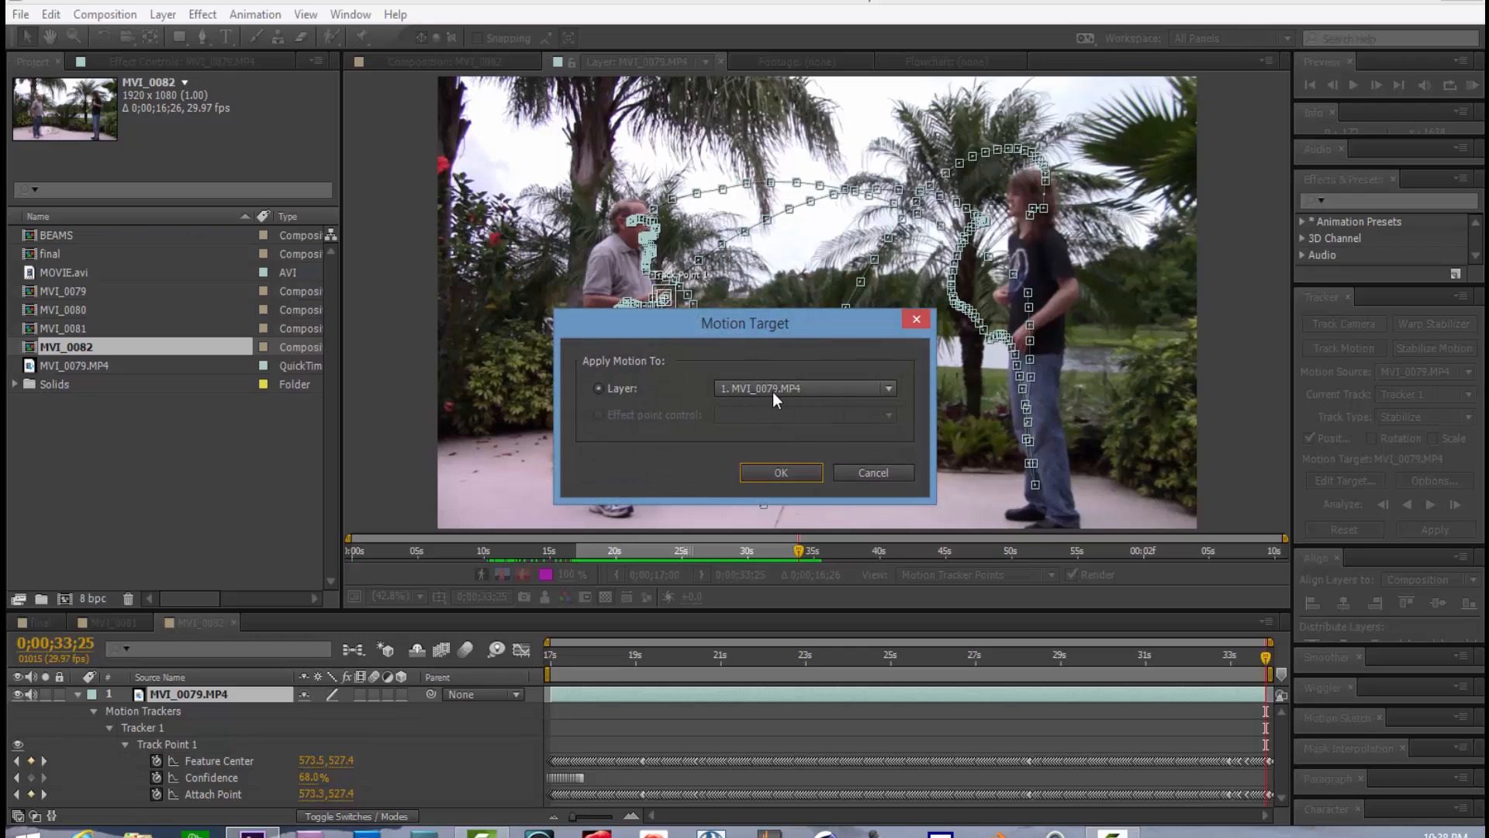
Step: Target layer MVI_0079.MP4 and apply the track as X and Y stabilization
{"action": "left_click", "coordinate": [781, 472]}
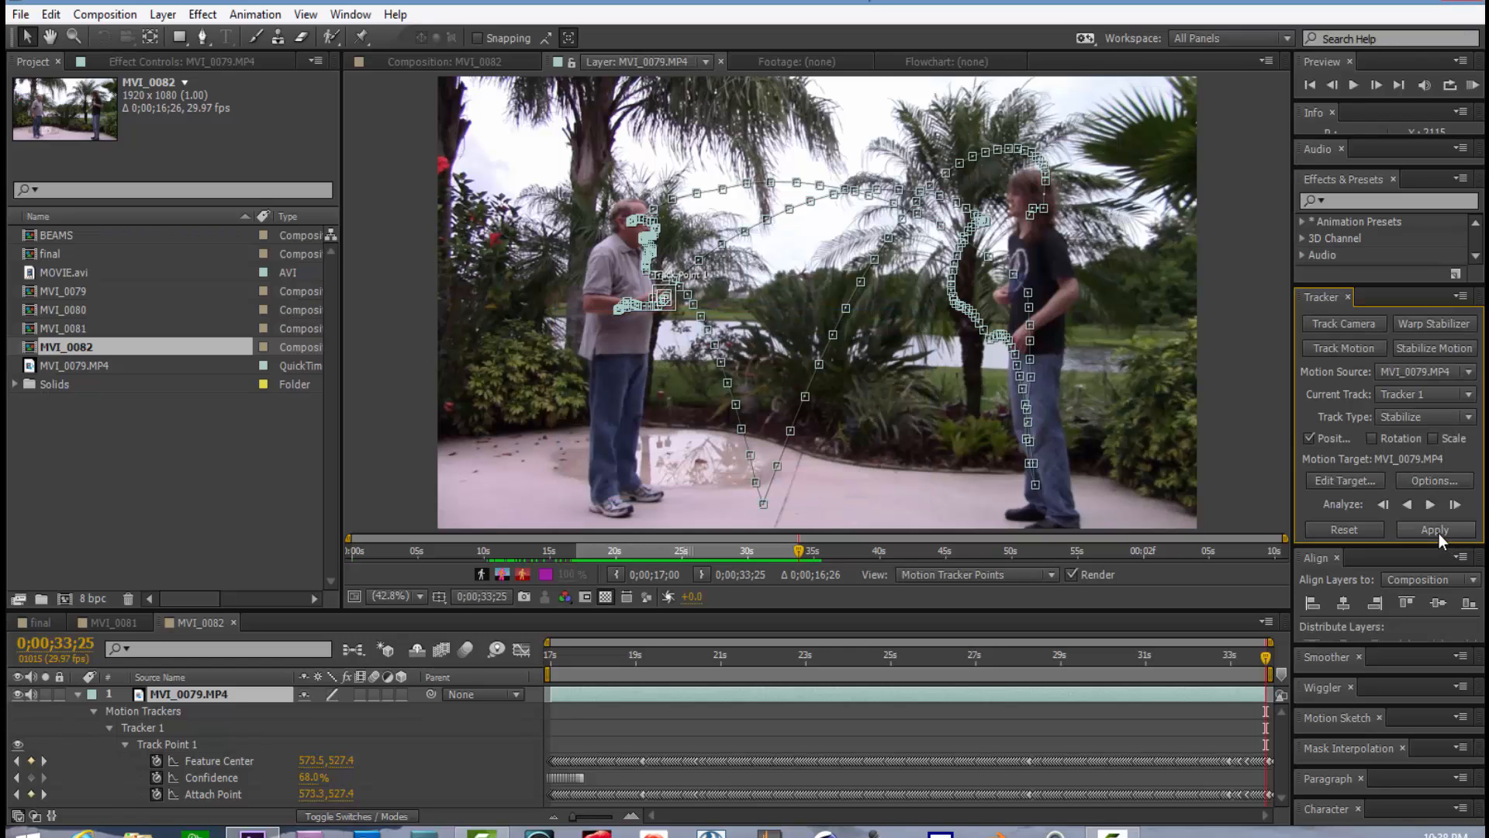
{"action": "left_click", "coordinate": [1434, 529]}
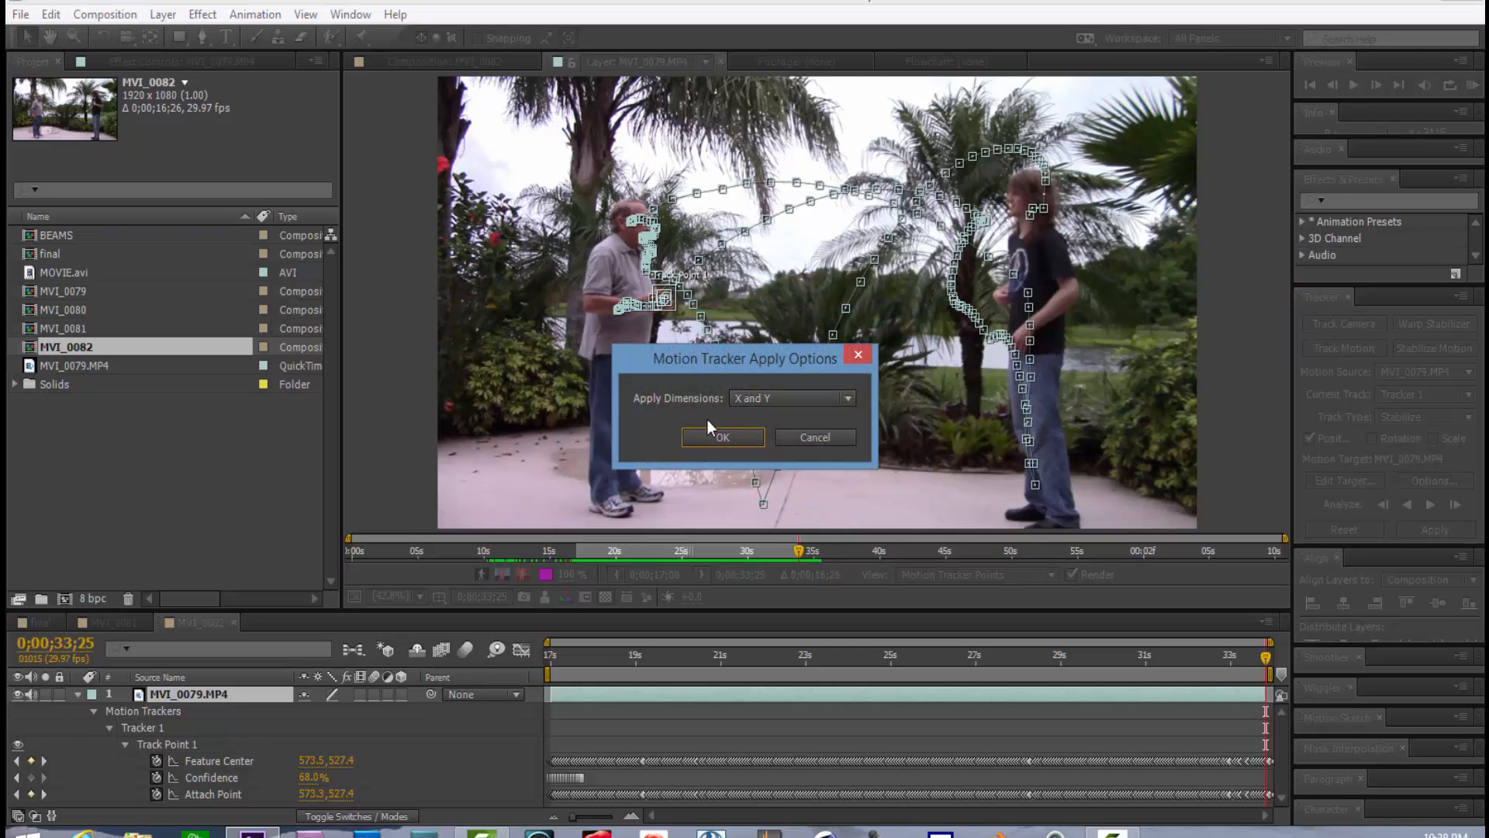
{"action": "left_click", "coordinate": [722, 437]}
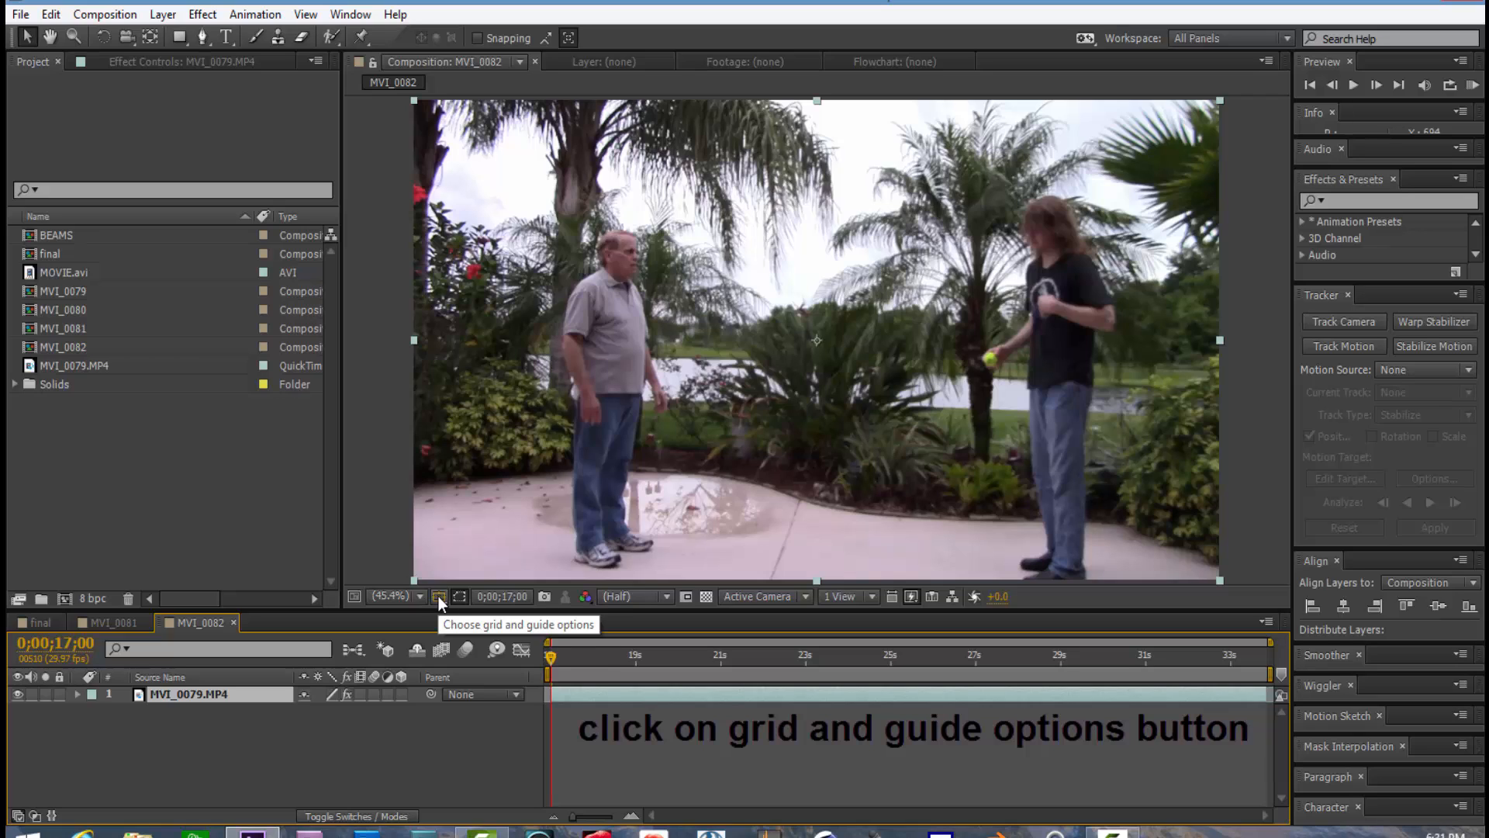
Step: Turn on the Title/Action Safe guides over MVI_0082
{"action": "left_click", "coordinate": [437, 596]}
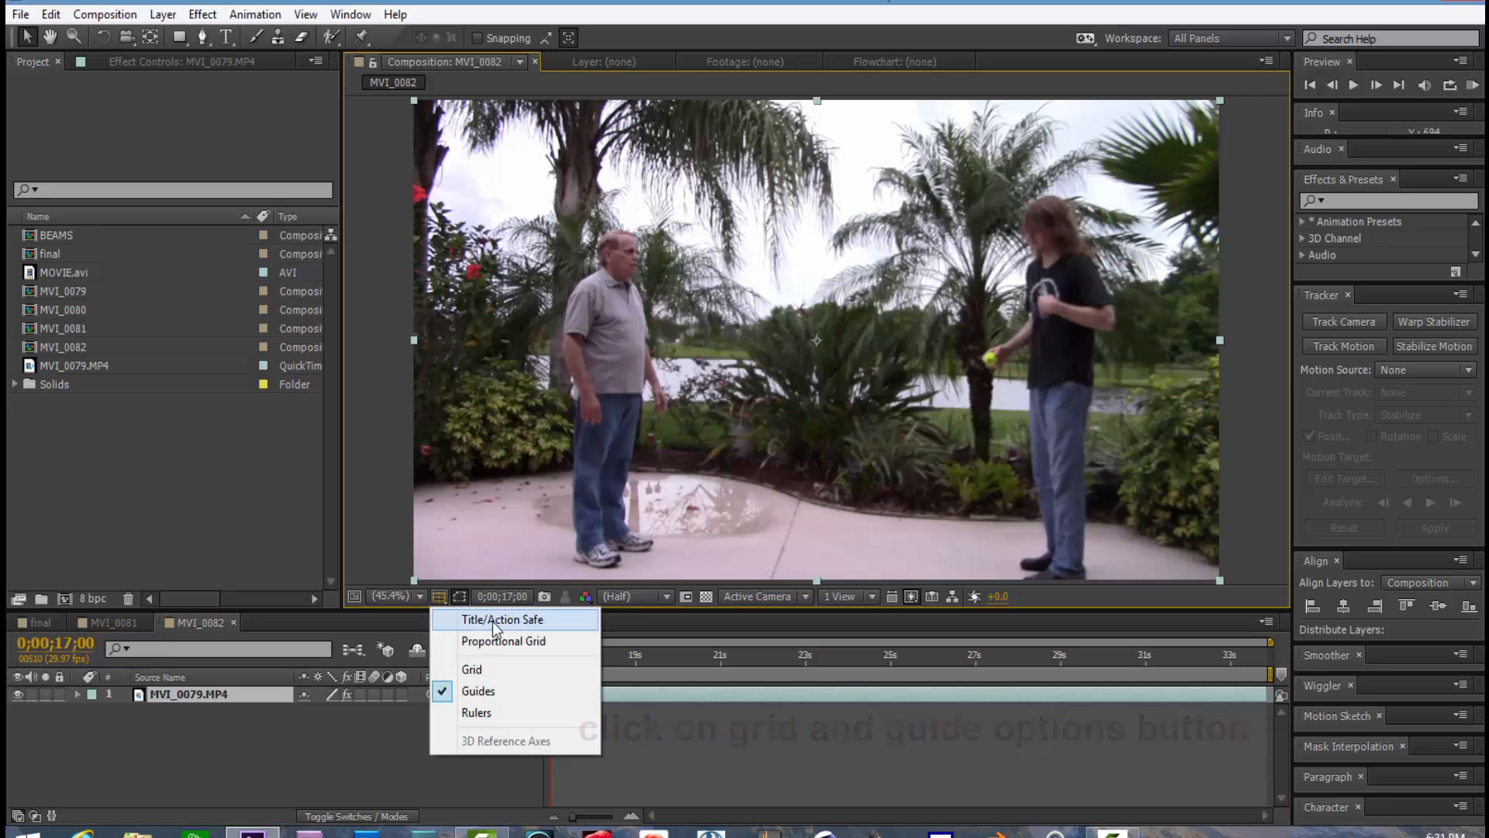
{"action": "left_click", "coordinate": [502, 619]}
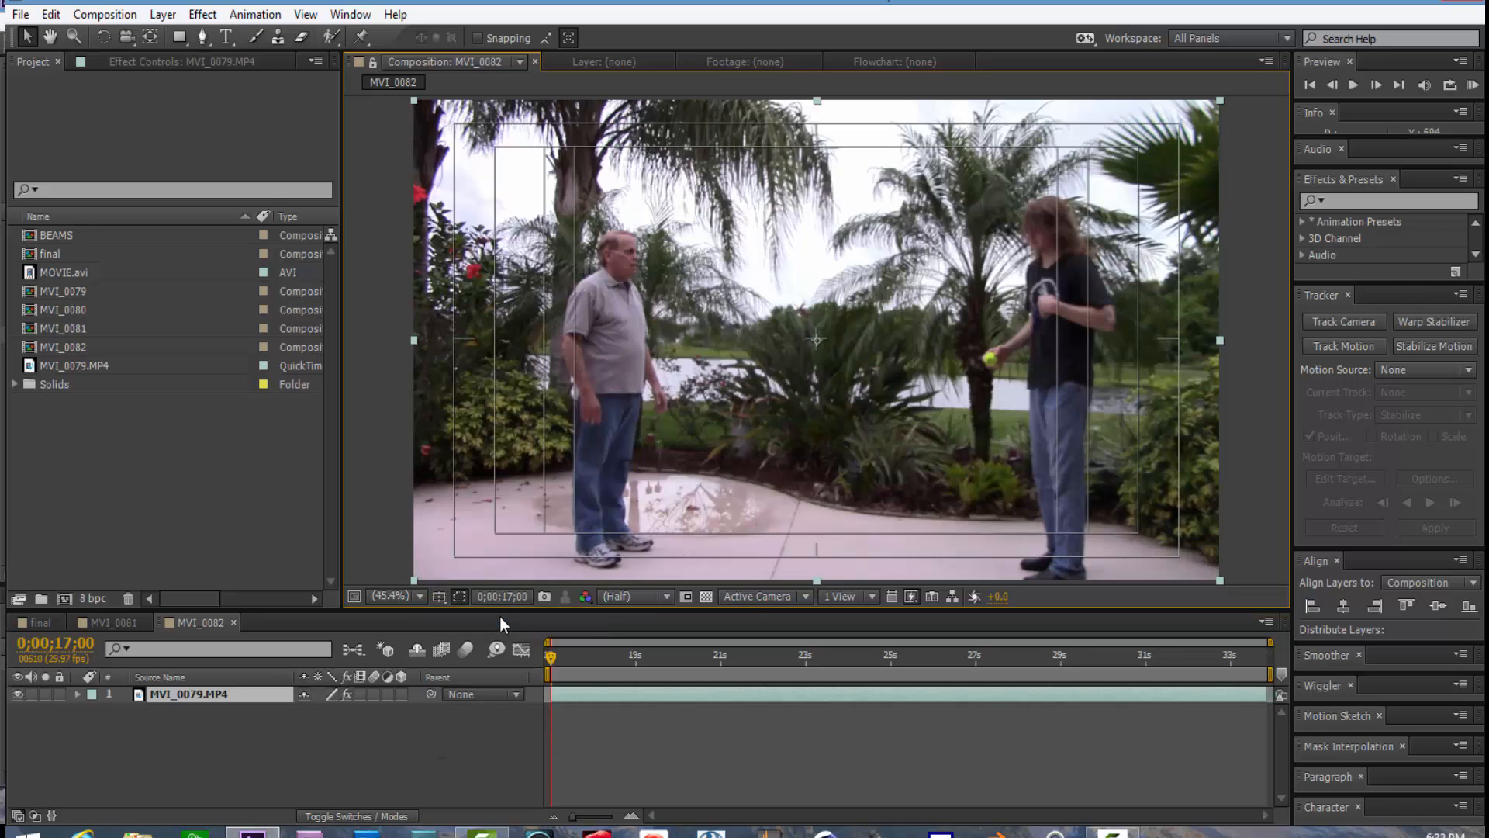
{"action": "mouse_move", "coordinate": [777, 719]}
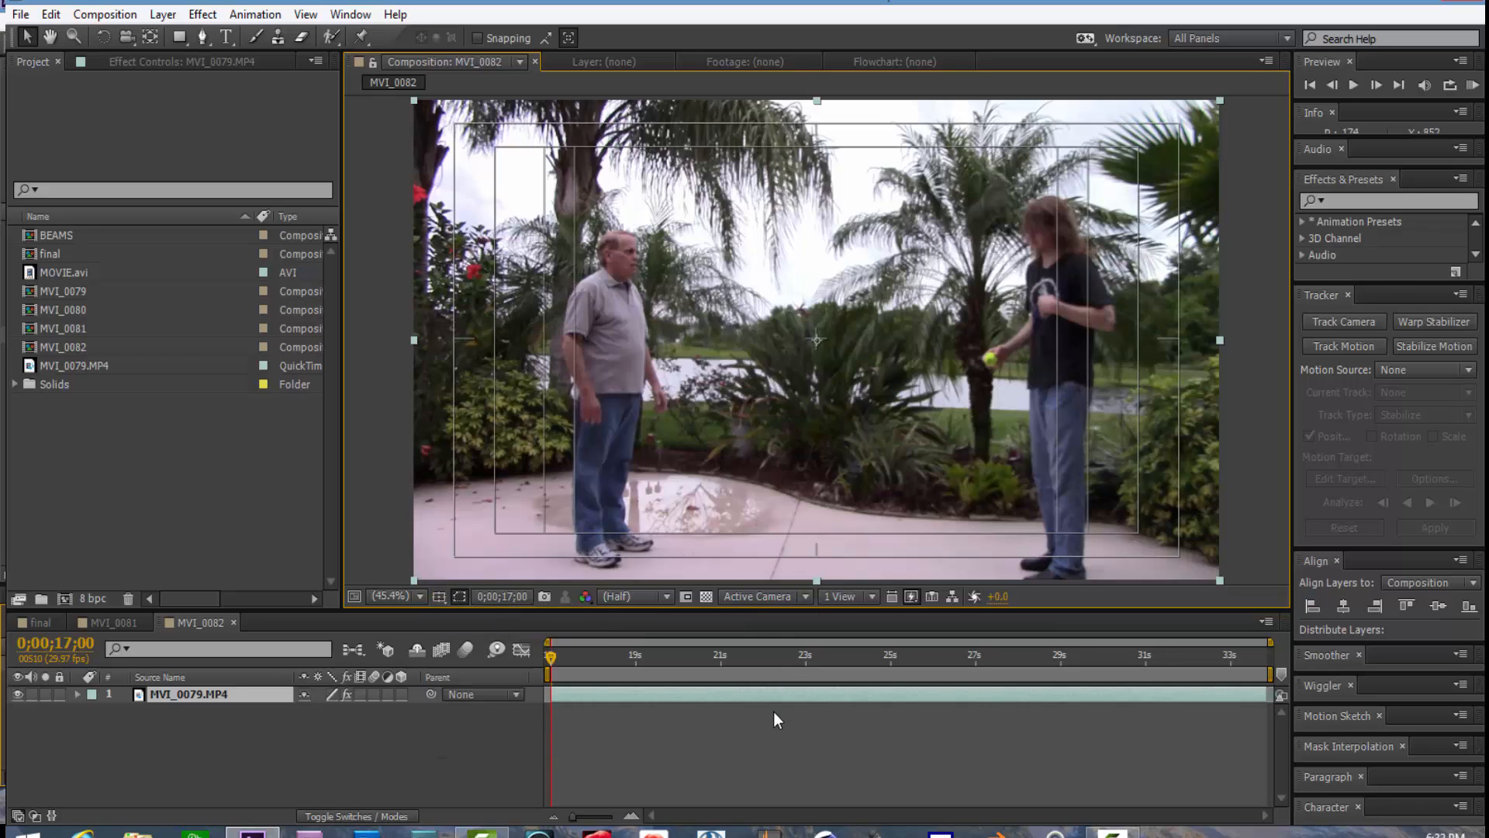
{"action": "left_click_drag", "start_coordinate": [622, 337], "coordinate": [746, 331]}
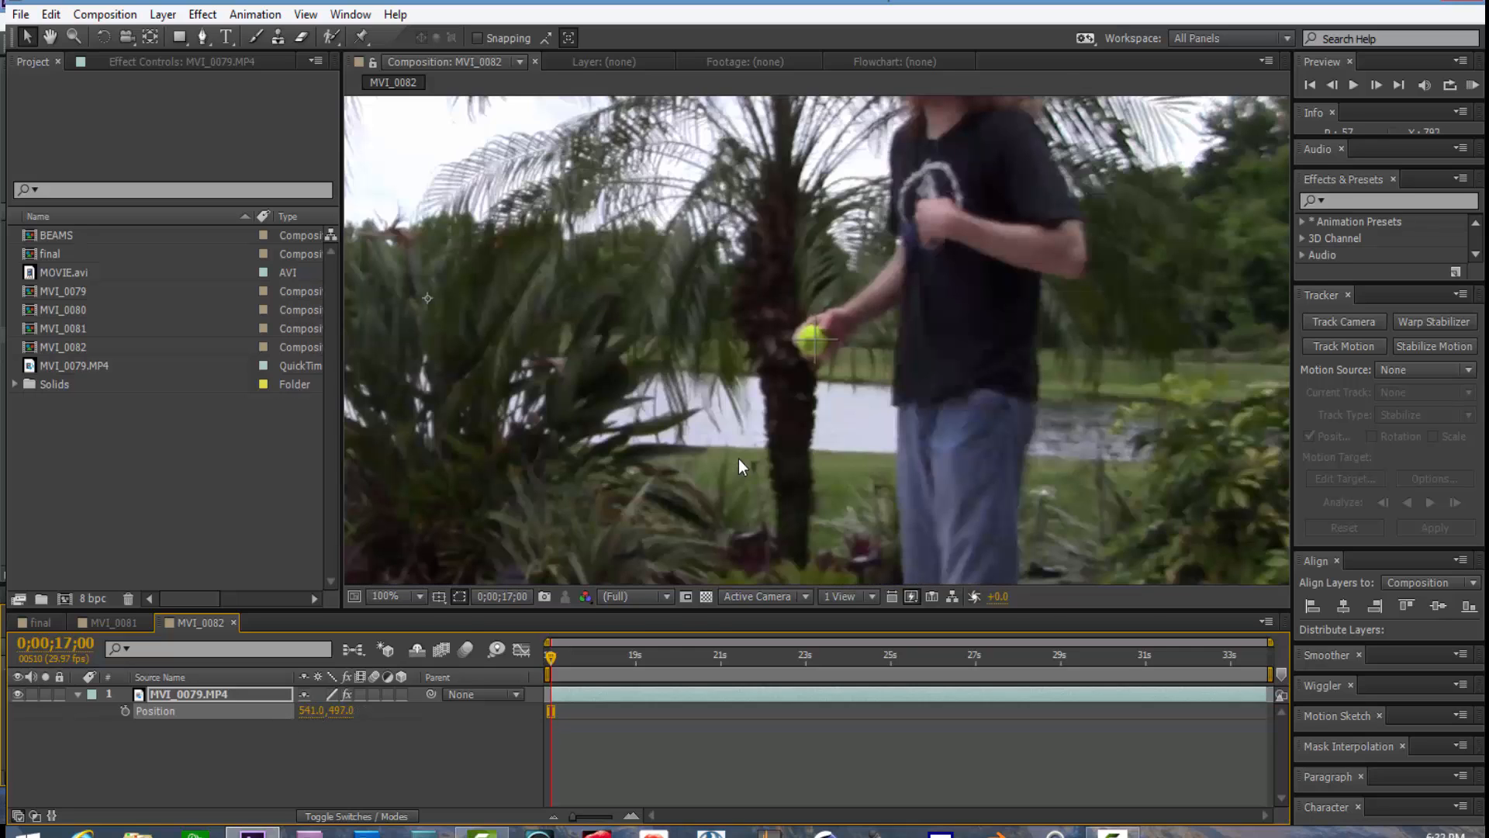
Step: Set Position to 543, 497, fit the view, preview, and hide the safe guides
{"action": "left_click", "coordinate": [390, 596]}
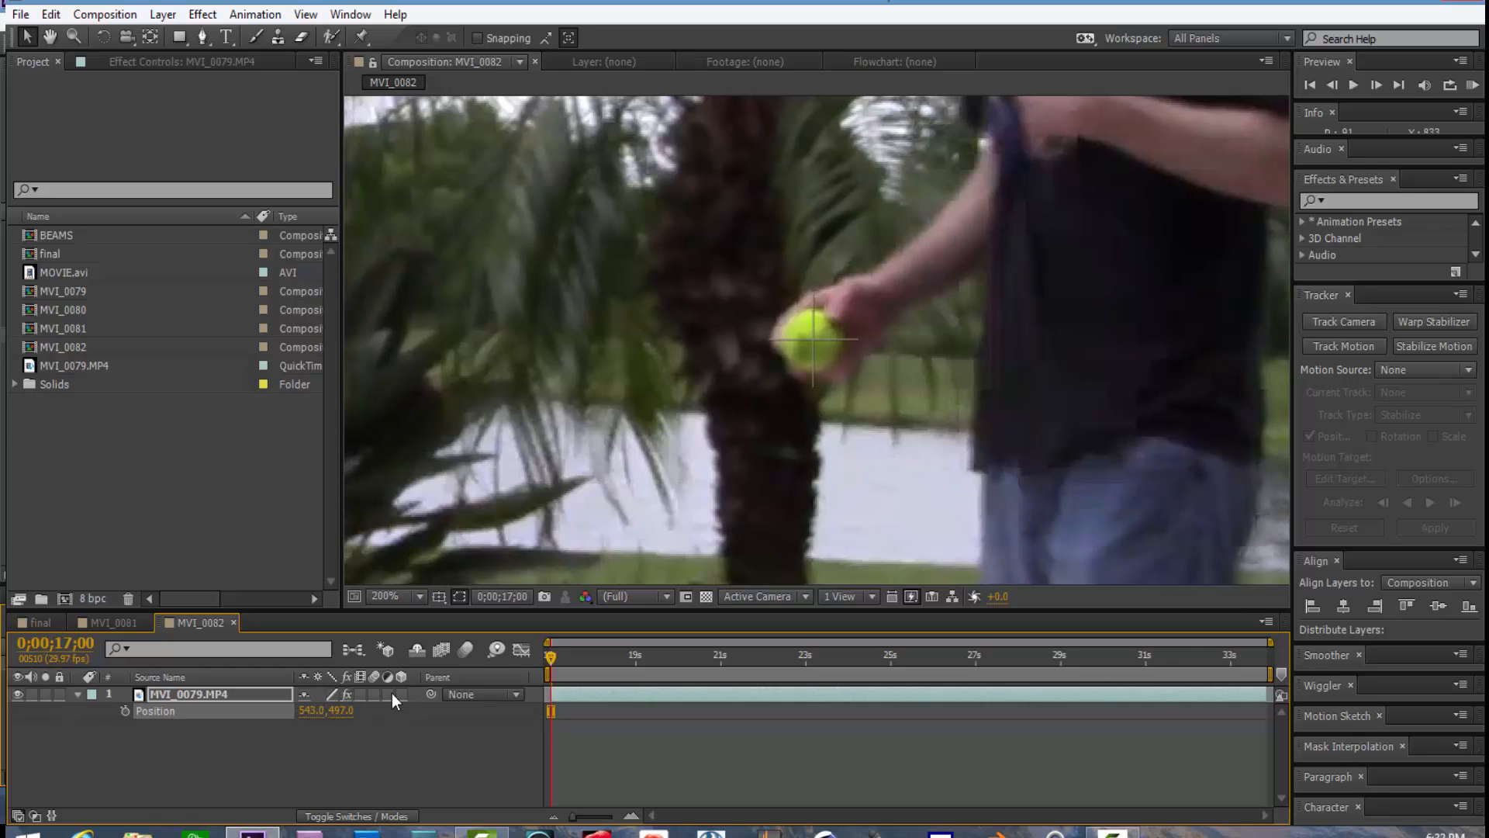
{"action": "left_click", "coordinate": [388, 596]}
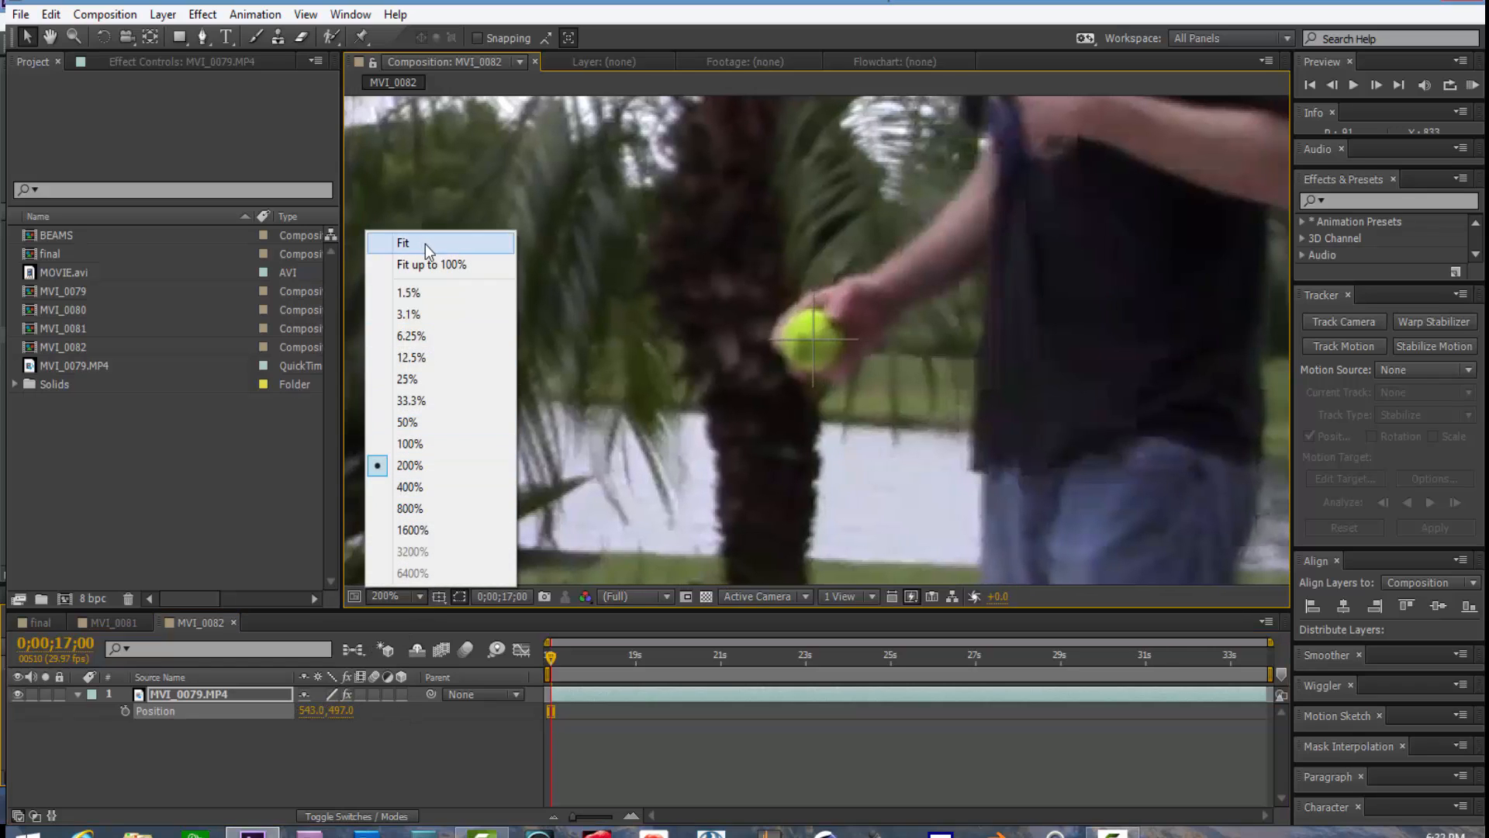
{"action": "left_click", "coordinate": [403, 243]}
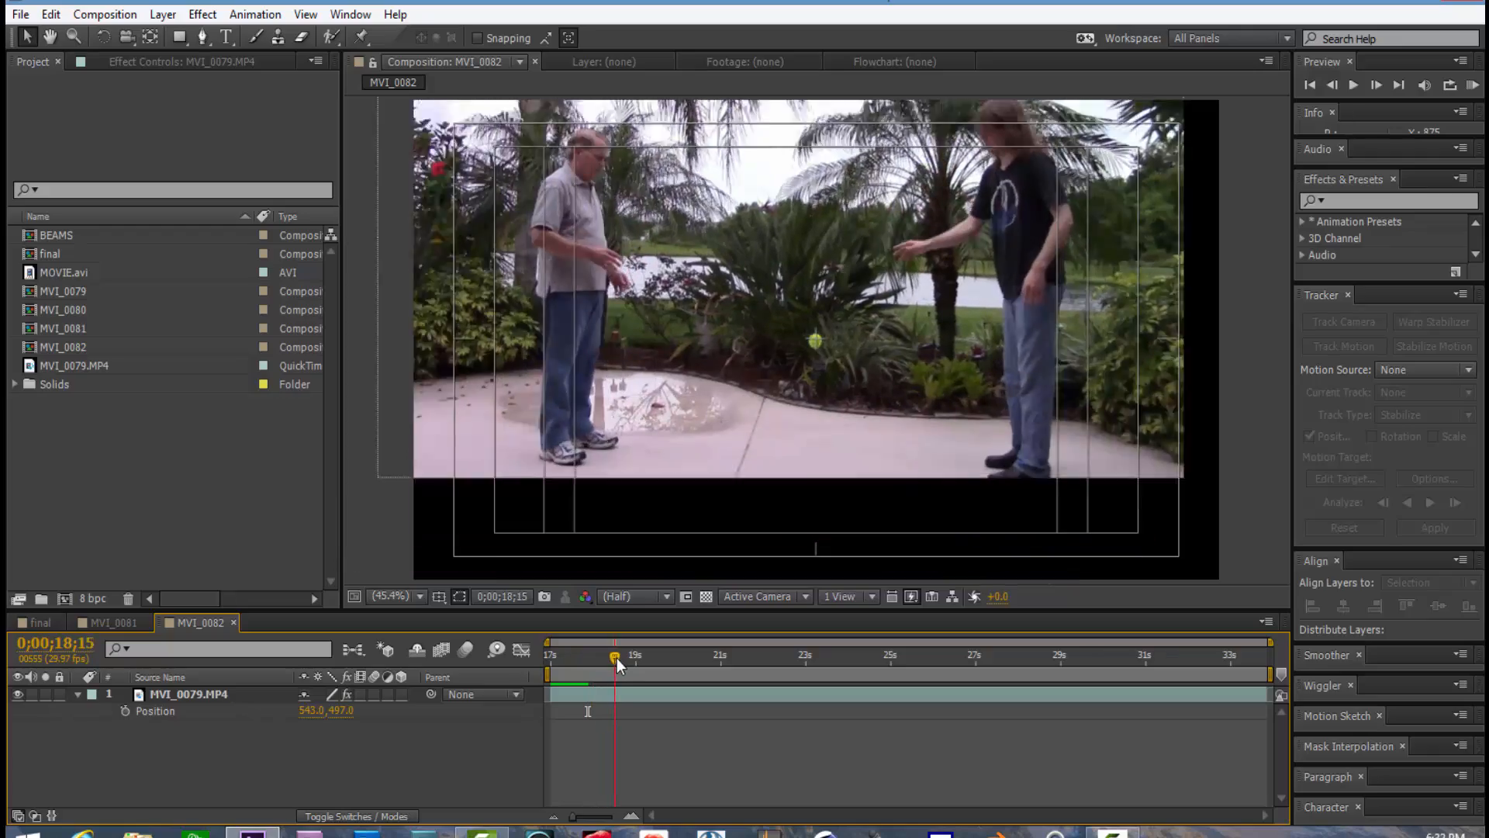
{"action": "left_click", "coordinate": [708, 655]}
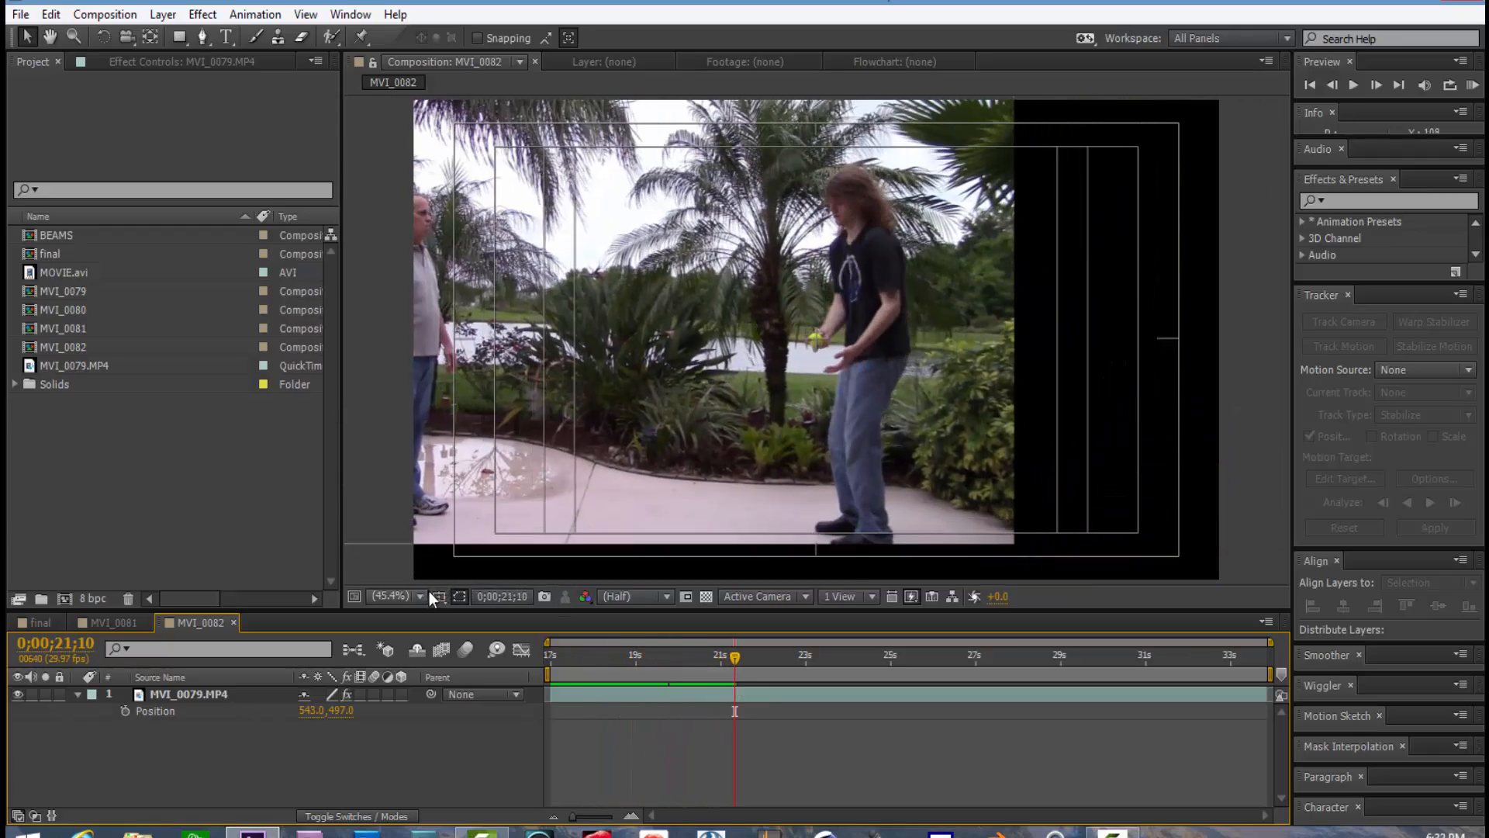
{"action": "left_click", "coordinate": [438, 596]}
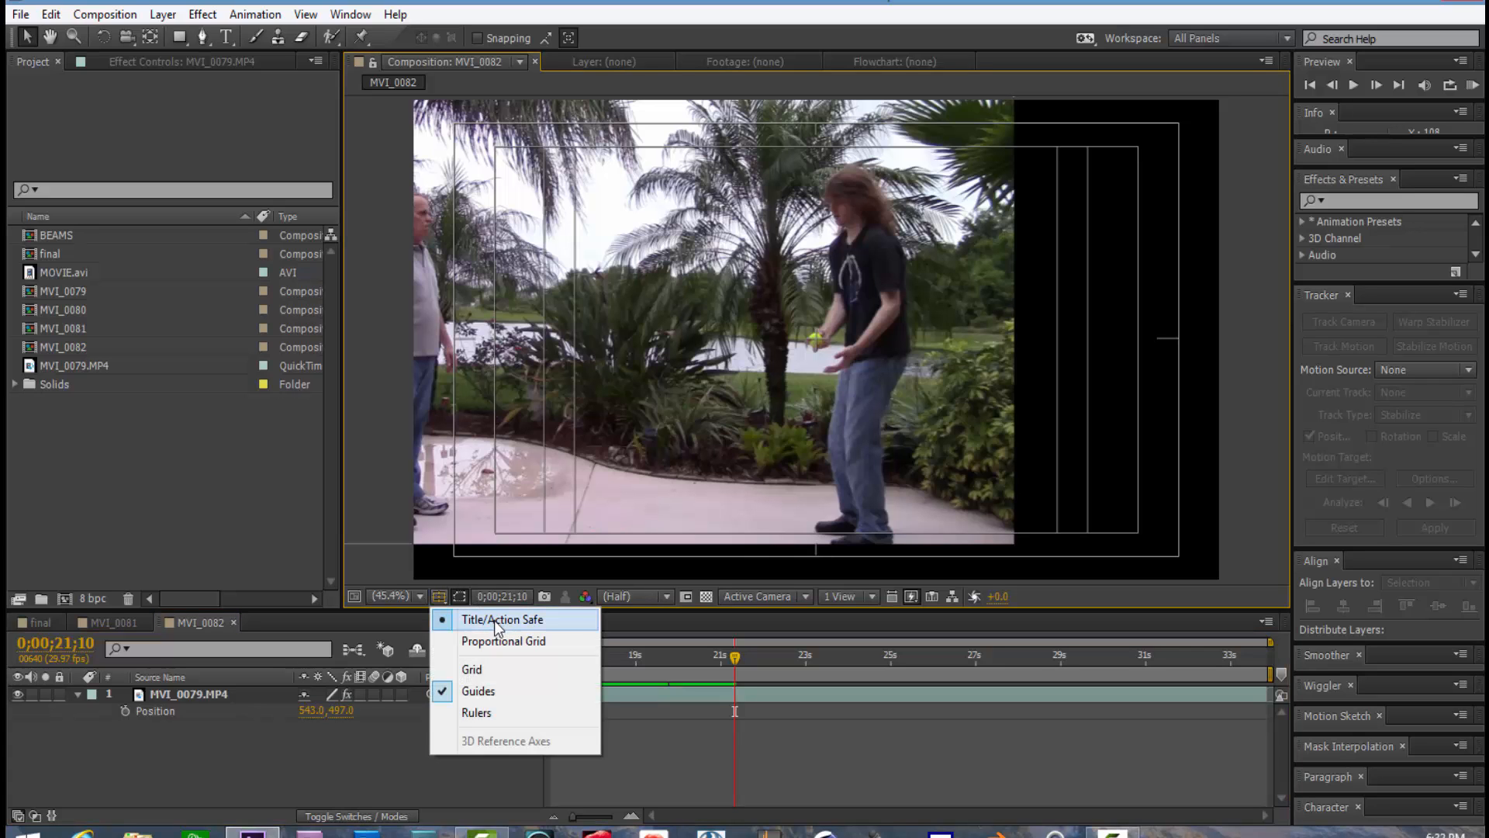
{"action": "left_click", "coordinate": [502, 619]}
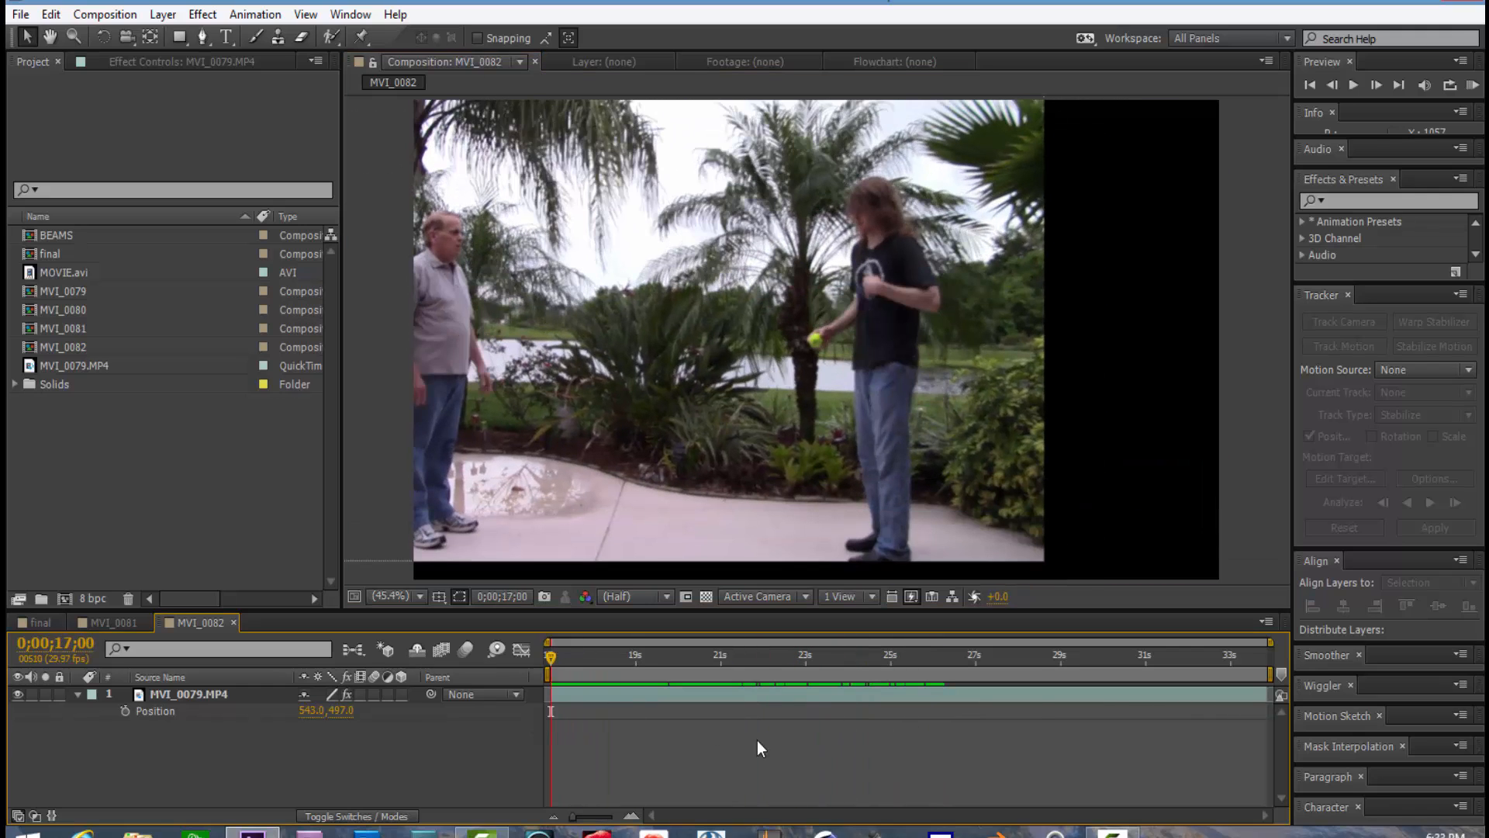
{"action": "mouse_move", "coordinate": [1257, 600]}
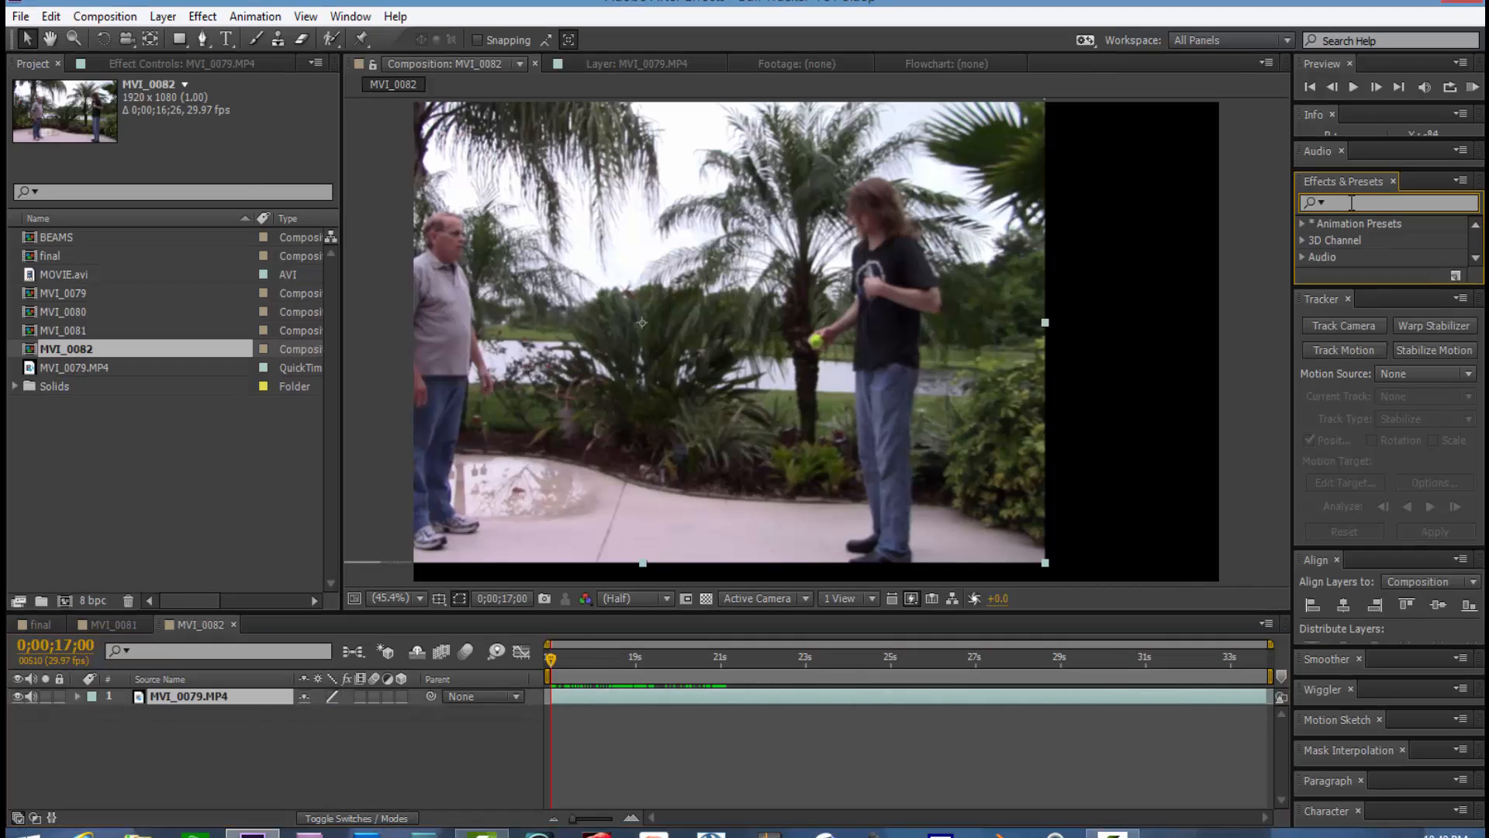
Step: Apply Stylize > Motion Tile to MVI_0079.MP4 from an Effects & Presets search for 'mo'
{"action": "type", "text": "motion"}
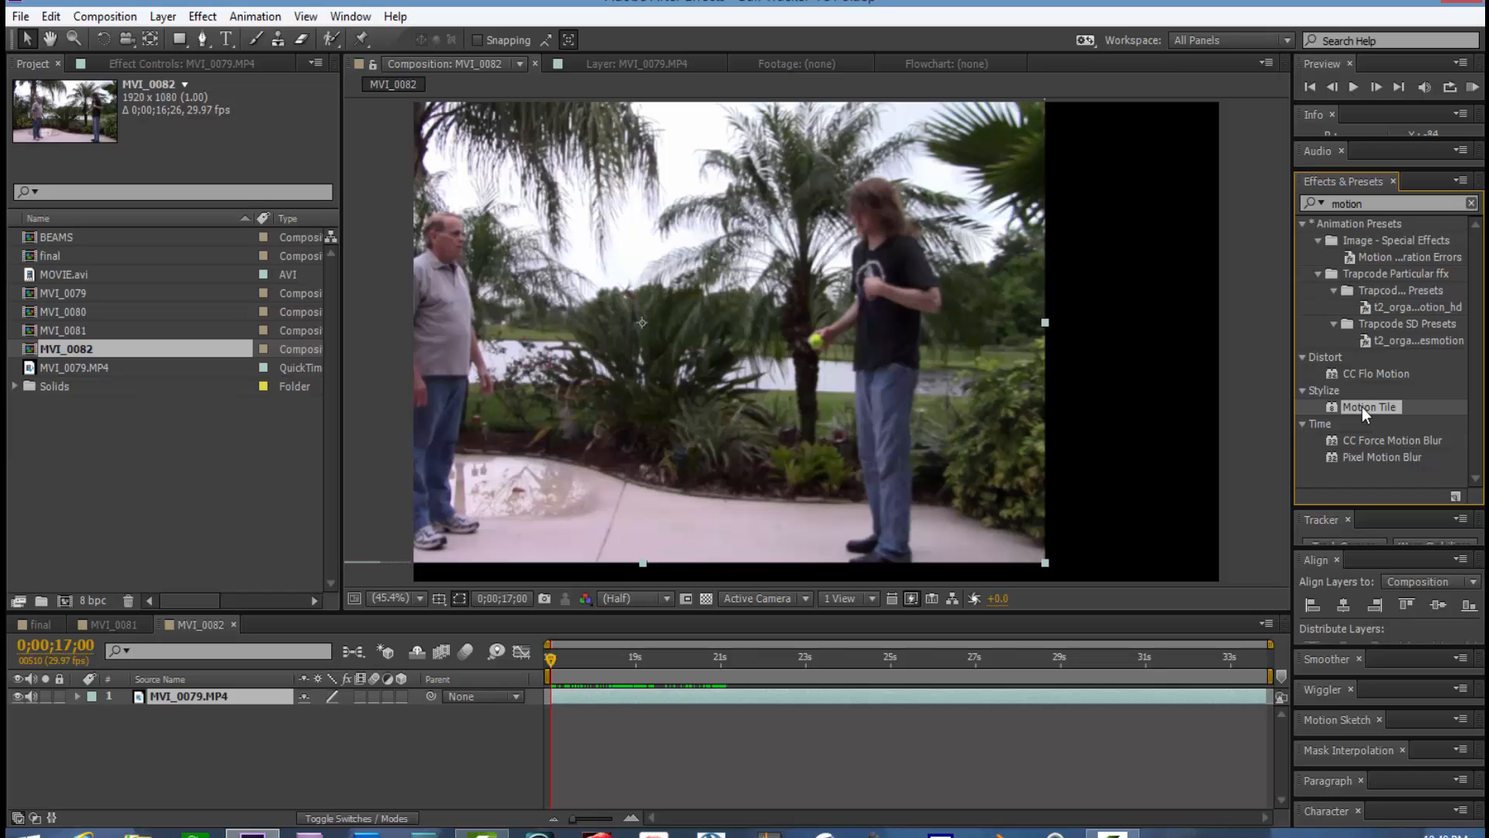
{"action": "double_click", "coordinate": [1370, 406]}
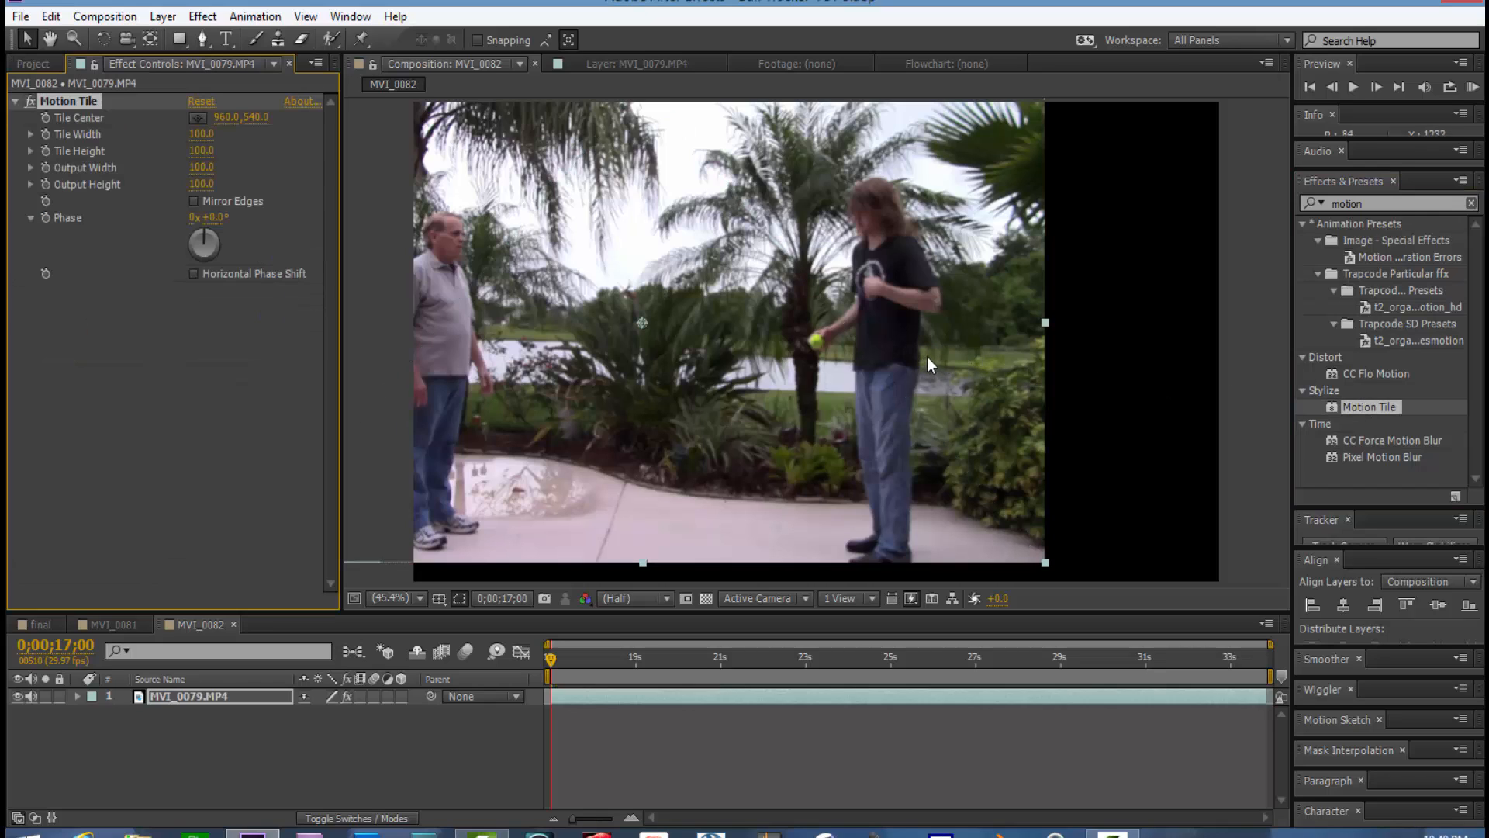
{"action": "mouse_move", "coordinate": [1015, 401]}
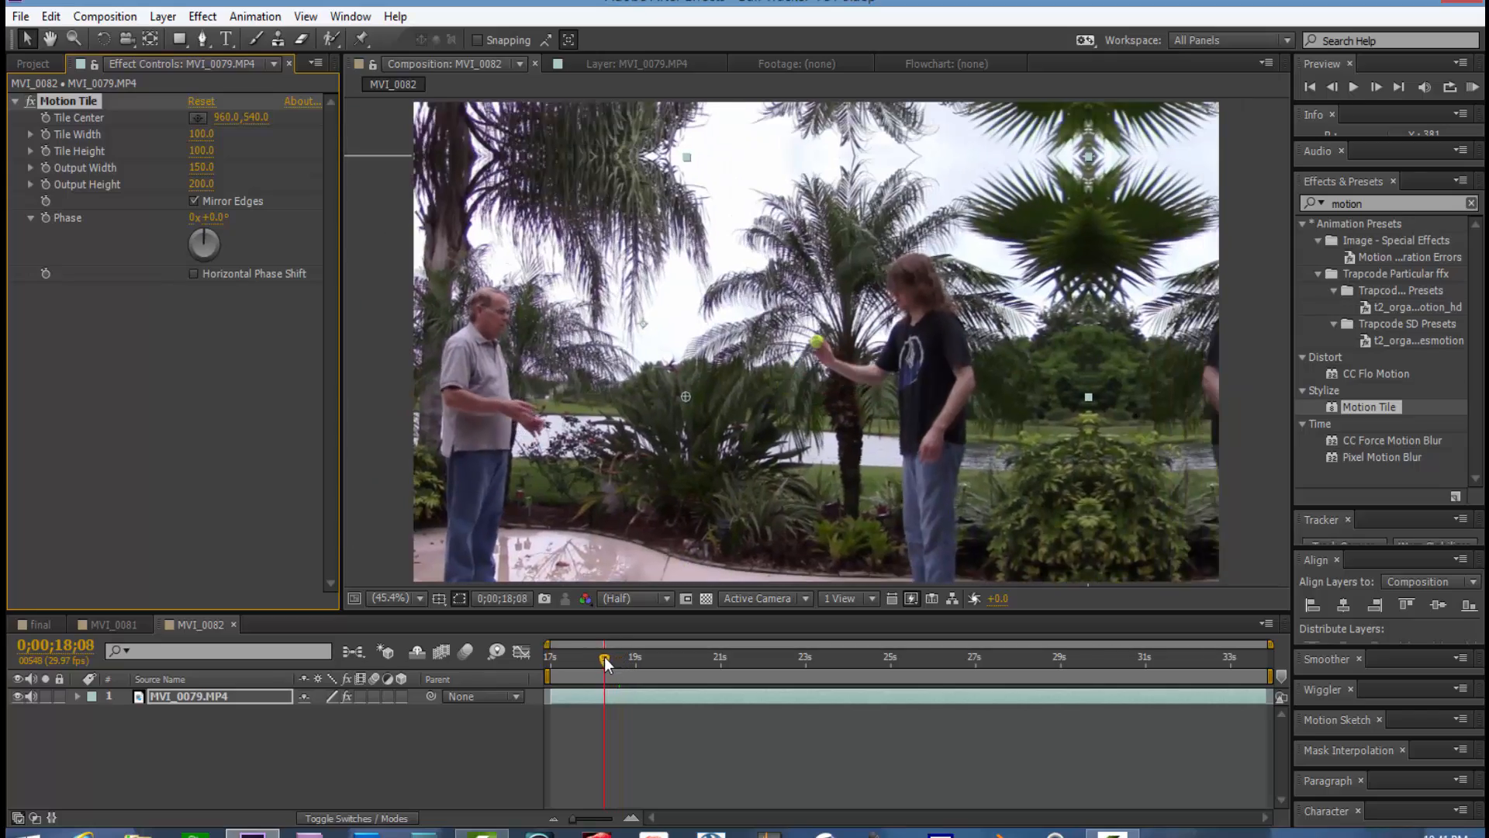
Step: Scrub through the clip to preview the 200×200 Motion Tile output with mirrored edges
{"action": "left_click_drag", "start_coordinate": [605, 659], "coordinate": [587, 658]}
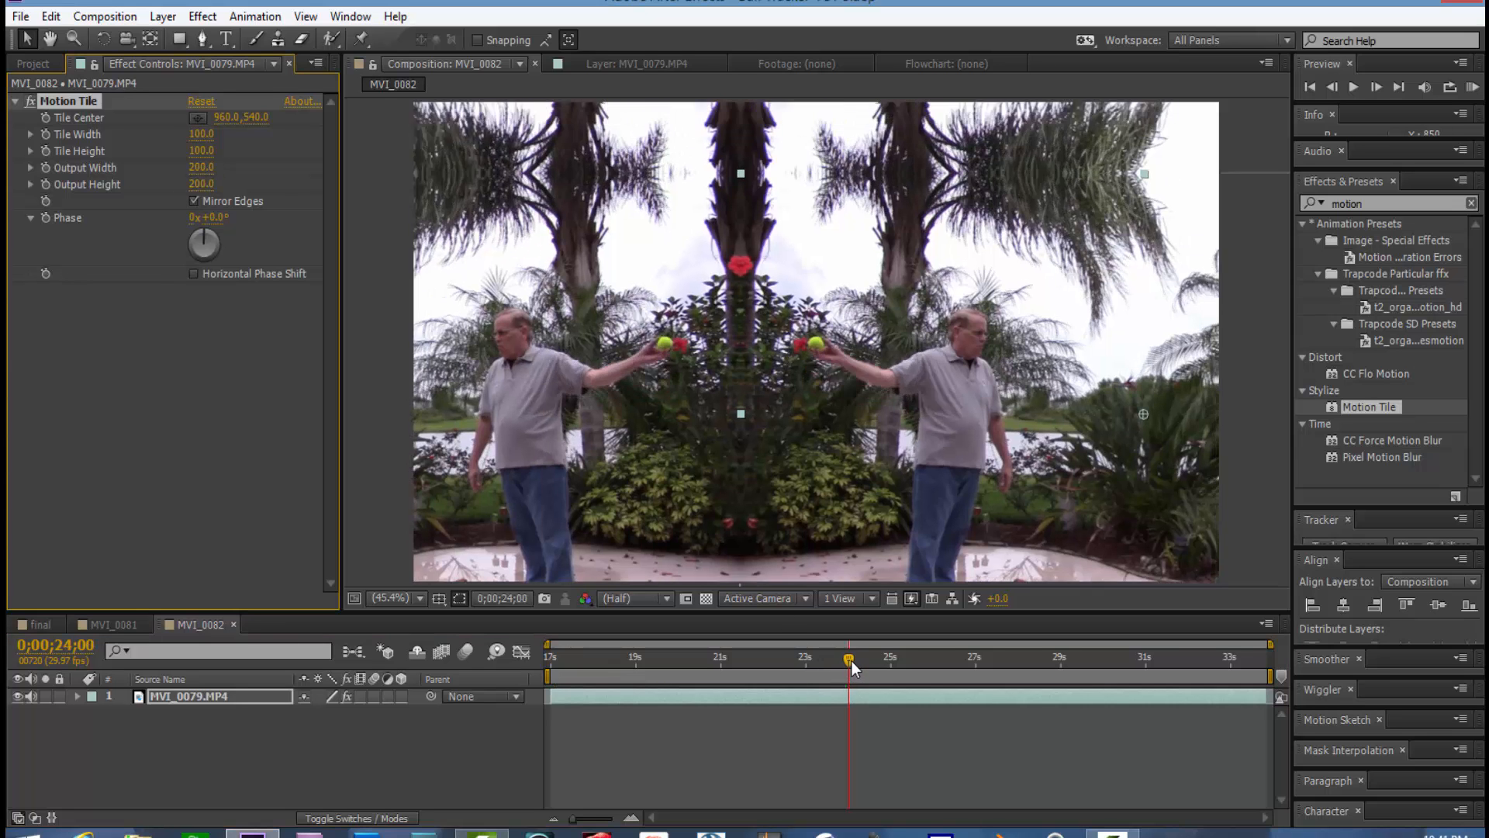
{"action": "left_click_drag", "start_coordinate": [848, 660], "coordinate": [883, 660]}
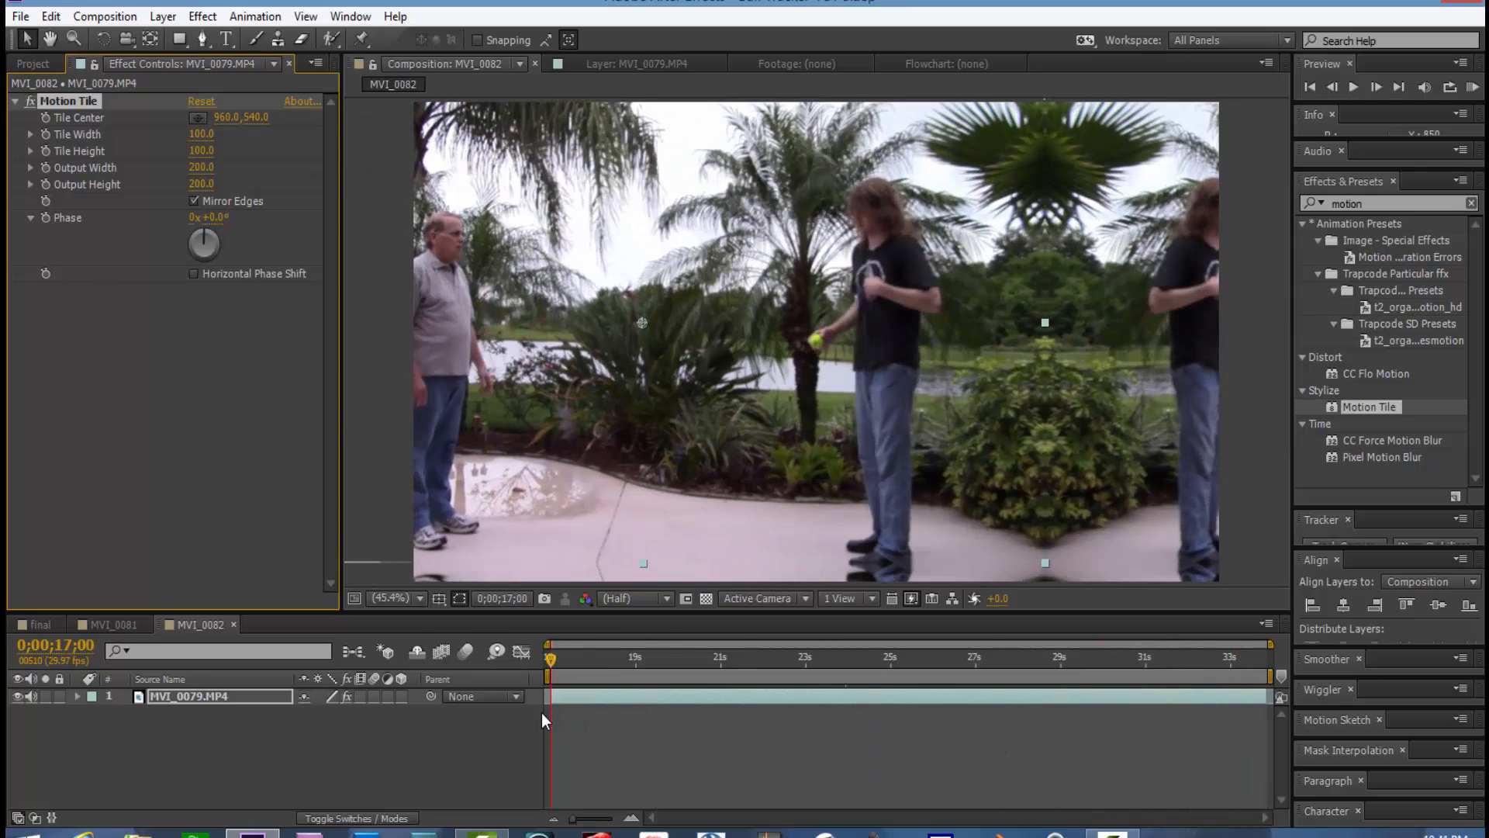
{"action": "left_click_drag", "start_coordinate": [549, 656], "coordinate": [598, 656]}
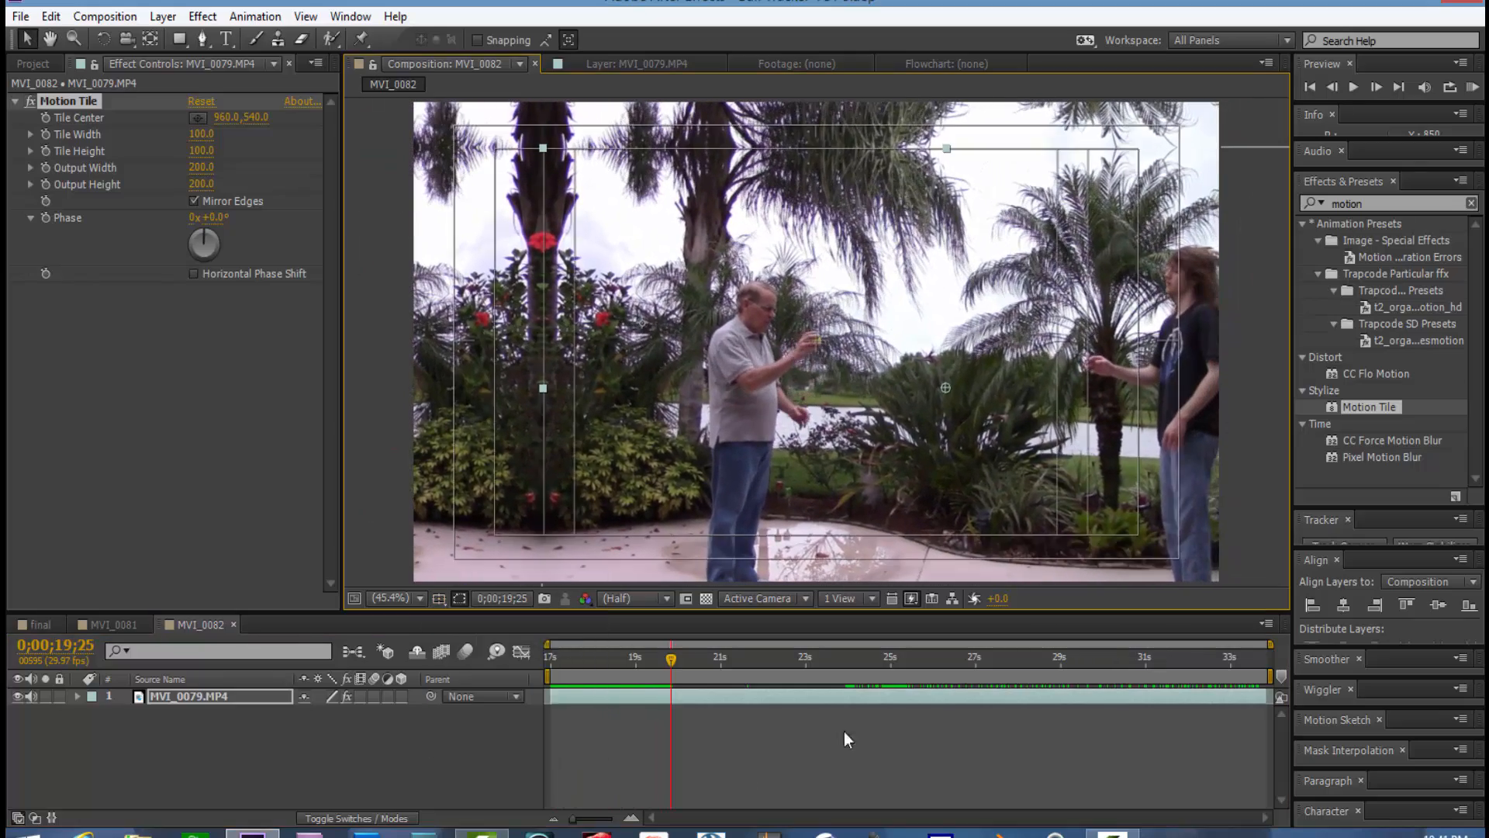
{"action": "left_click", "coordinate": [719, 656]}
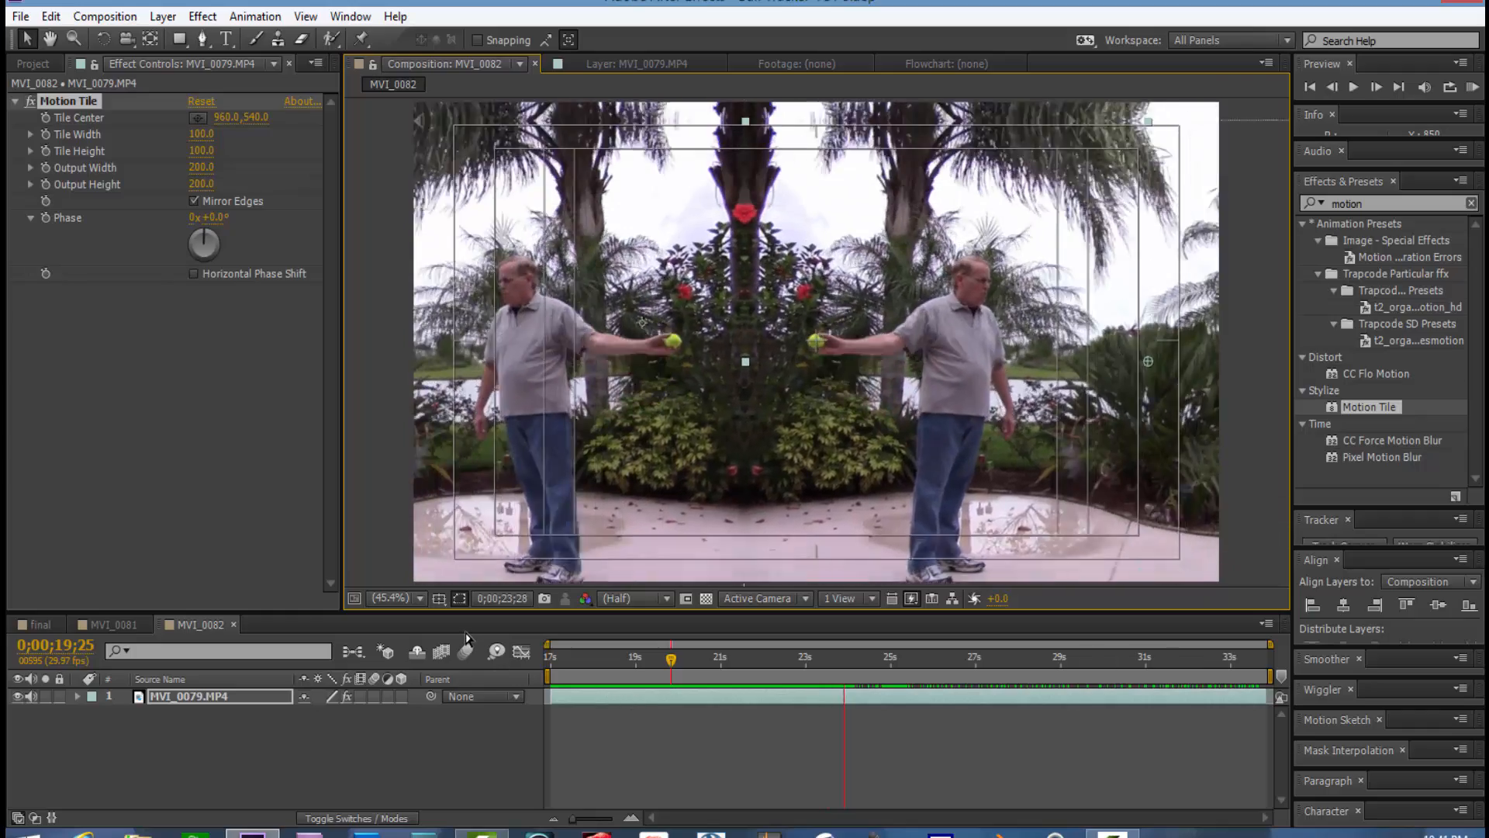
{"action": "left_click", "coordinate": [617, 655]}
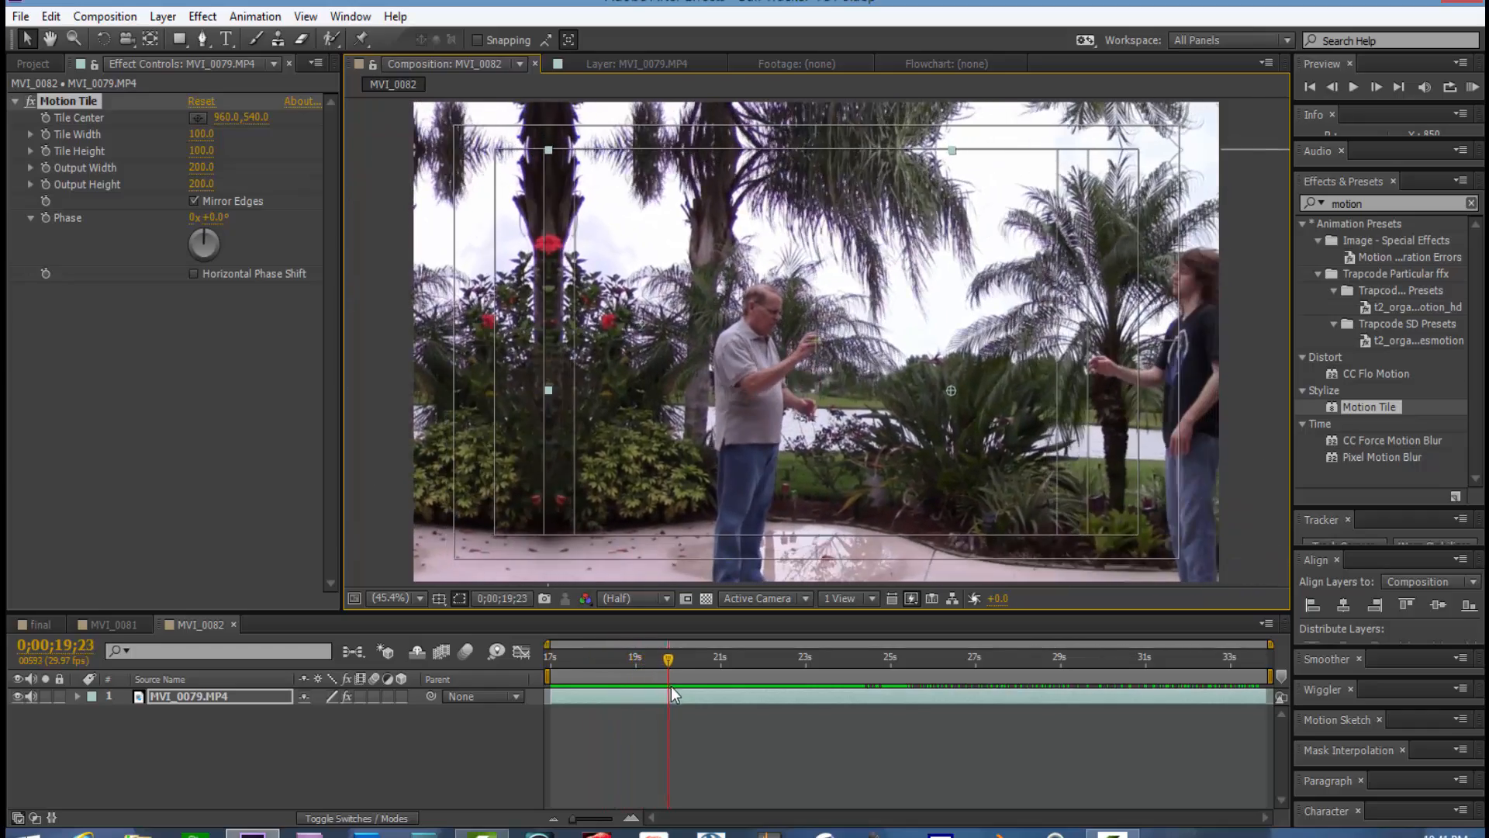
{"action": "left_click_drag", "start_coordinate": [668, 655], "coordinate": [549, 655]}
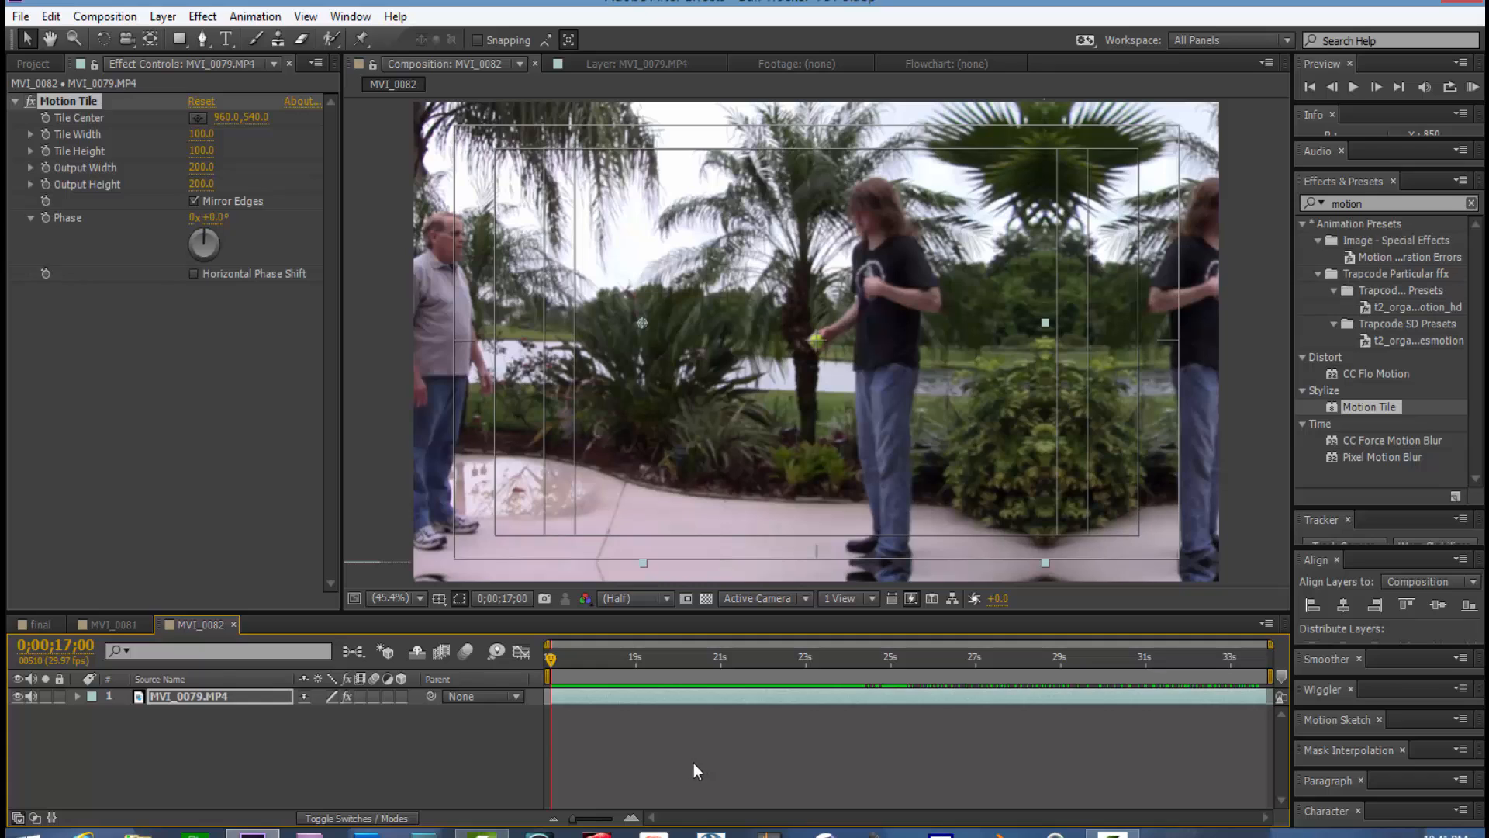
{"action": "mouse_move", "coordinate": [437, 598]}
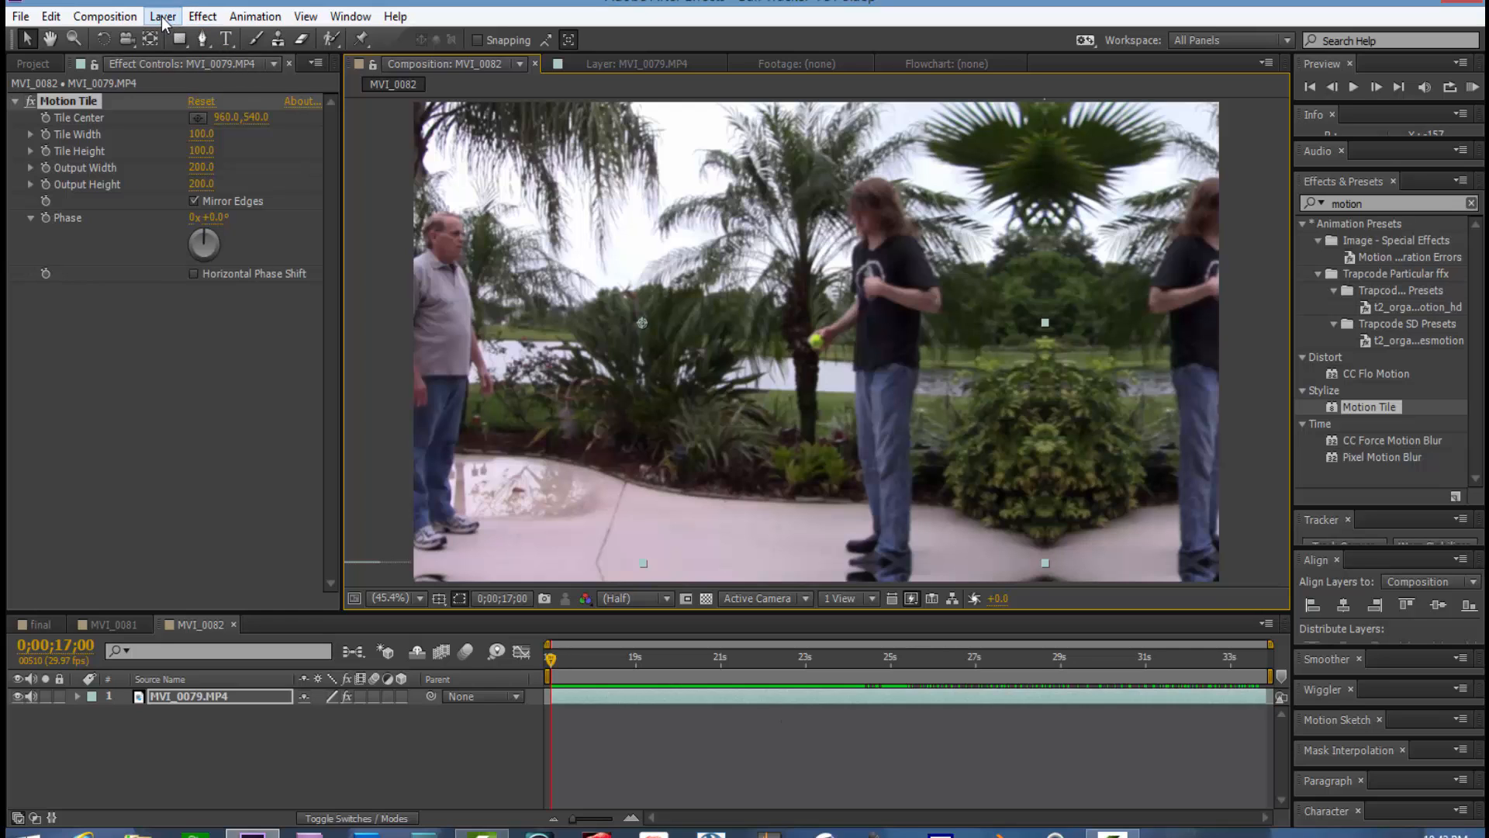
Step: Create Camera 1 with the default 50mm preset and dismiss the 2D-layer warning
{"action": "left_click", "coordinate": [162, 16]}
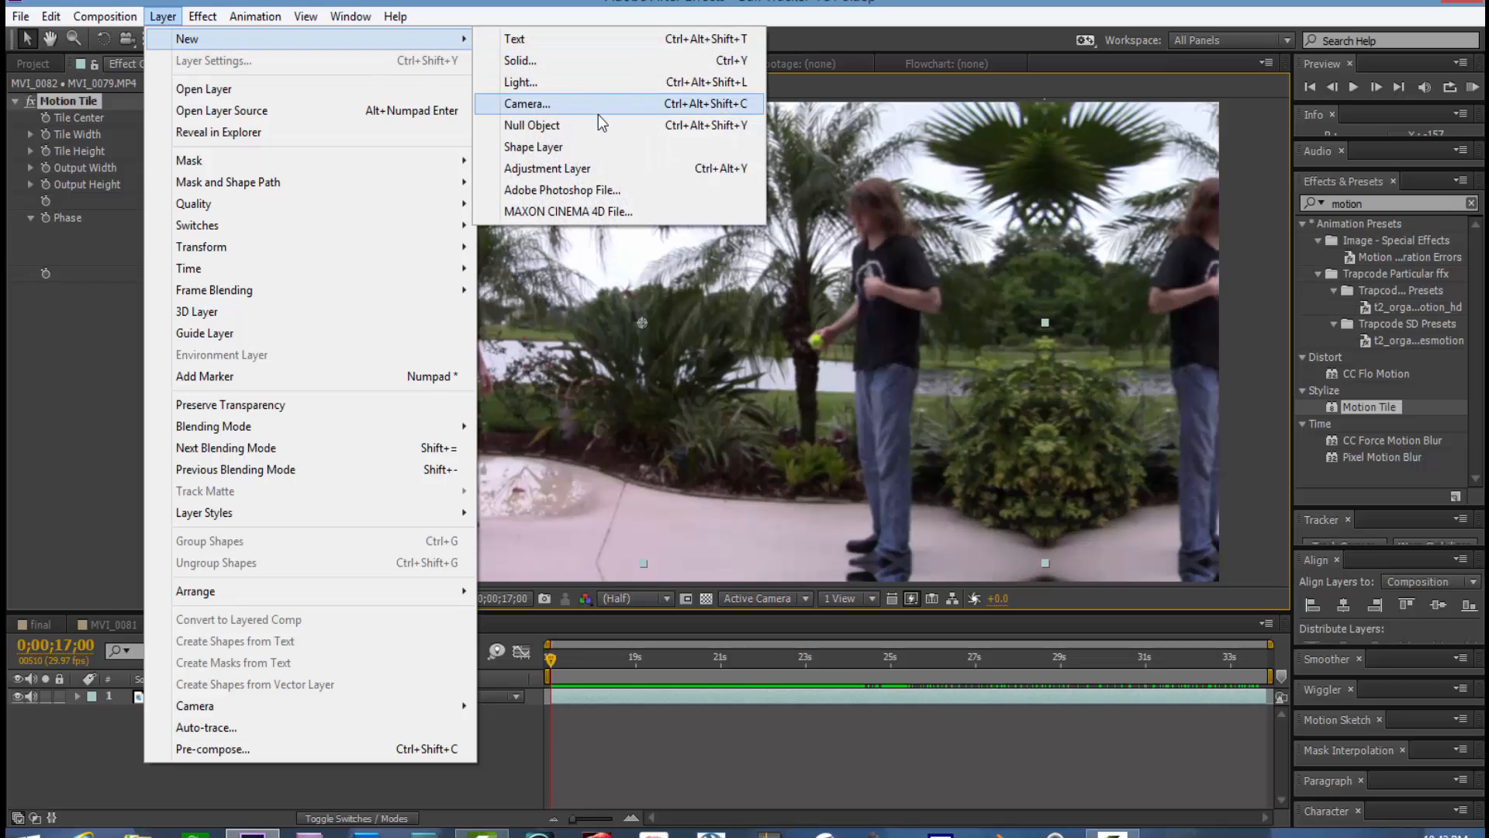
{"action": "left_click", "coordinate": [526, 103]}
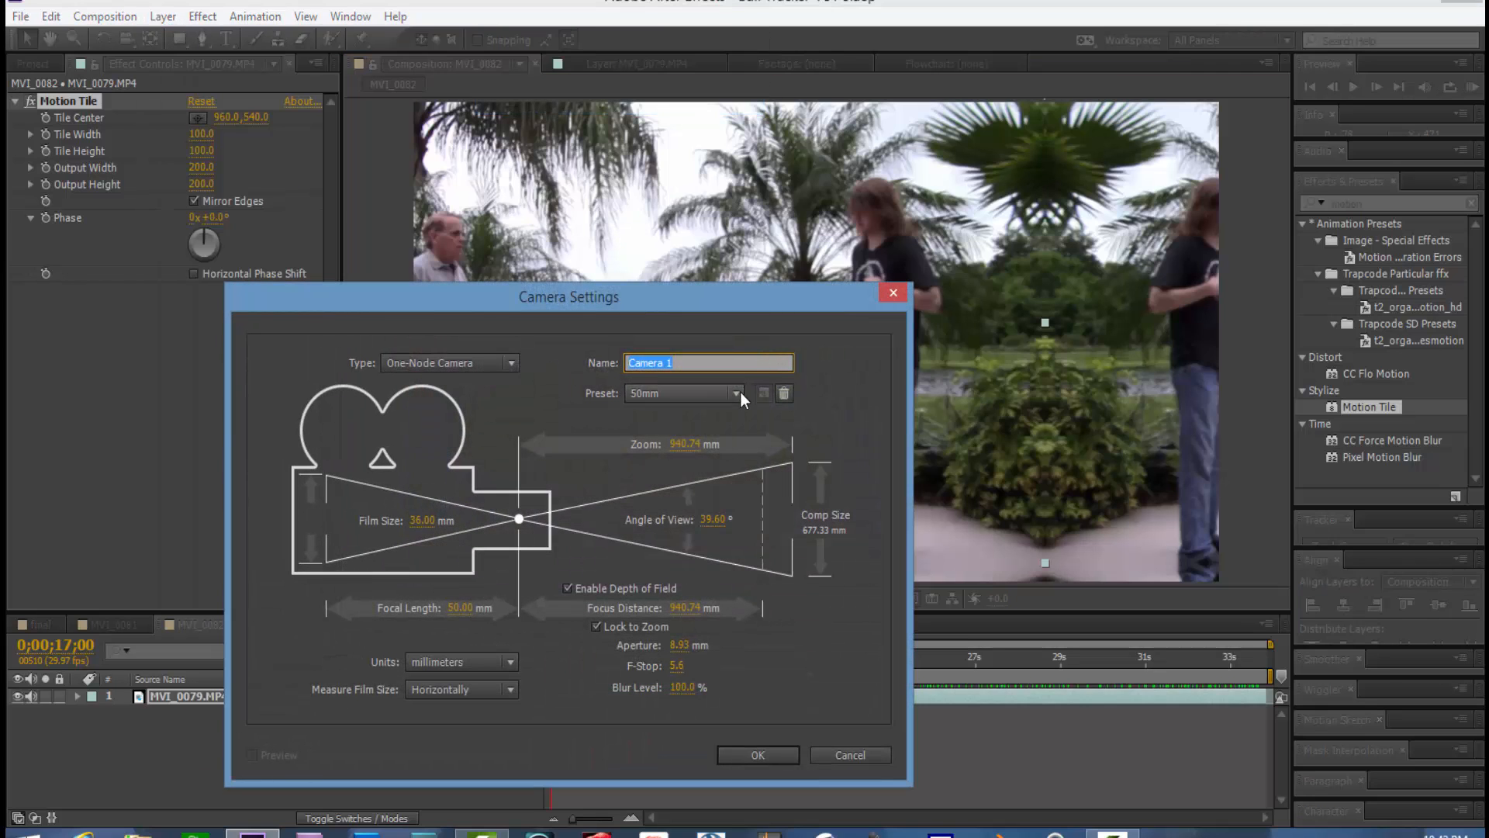
{"action": "left_click", "coordinate": [757, 753]}
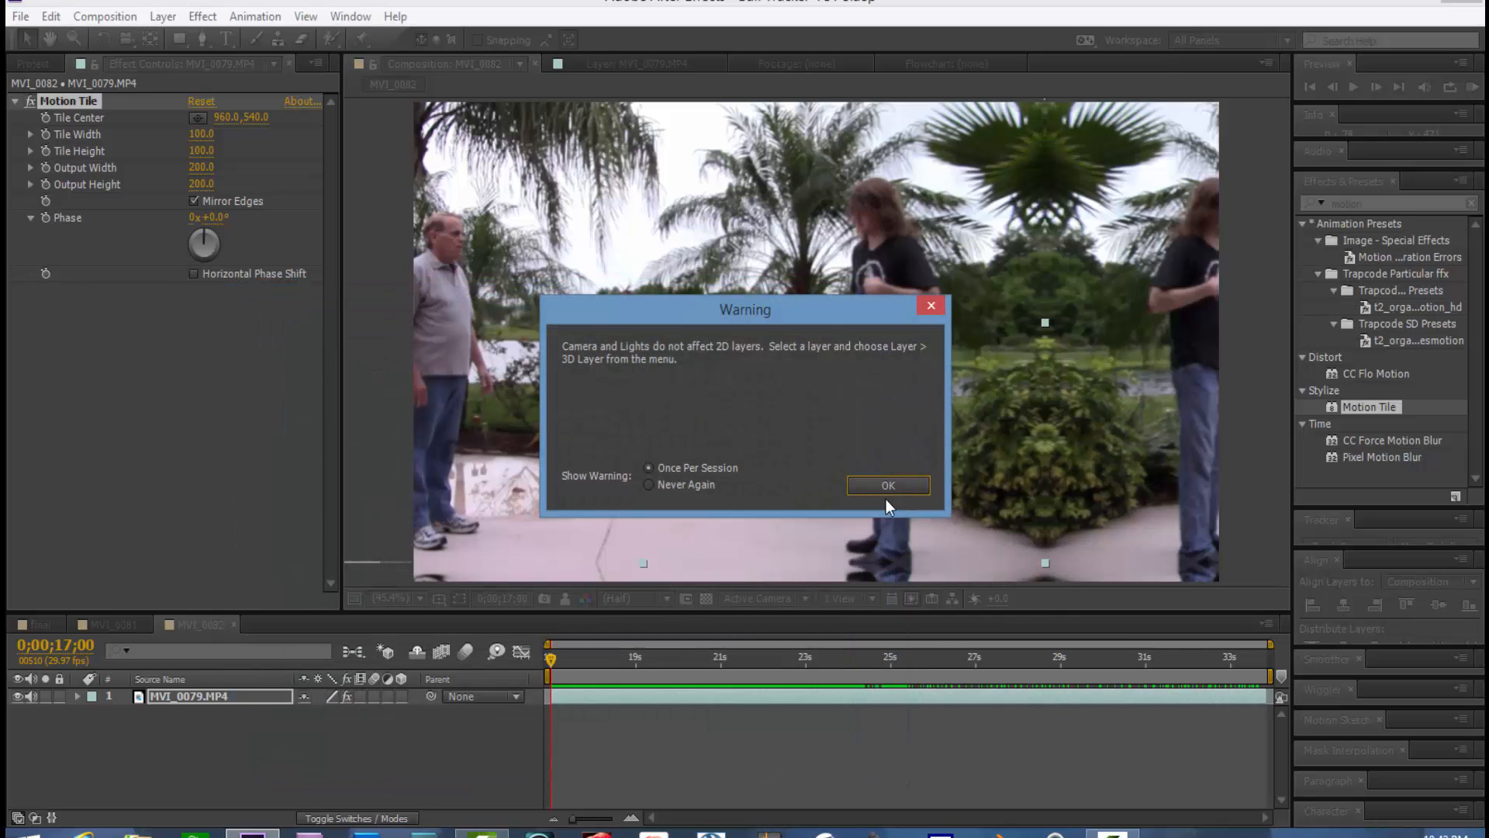
{"action": "left_click", "coordinate": [888, 486]}
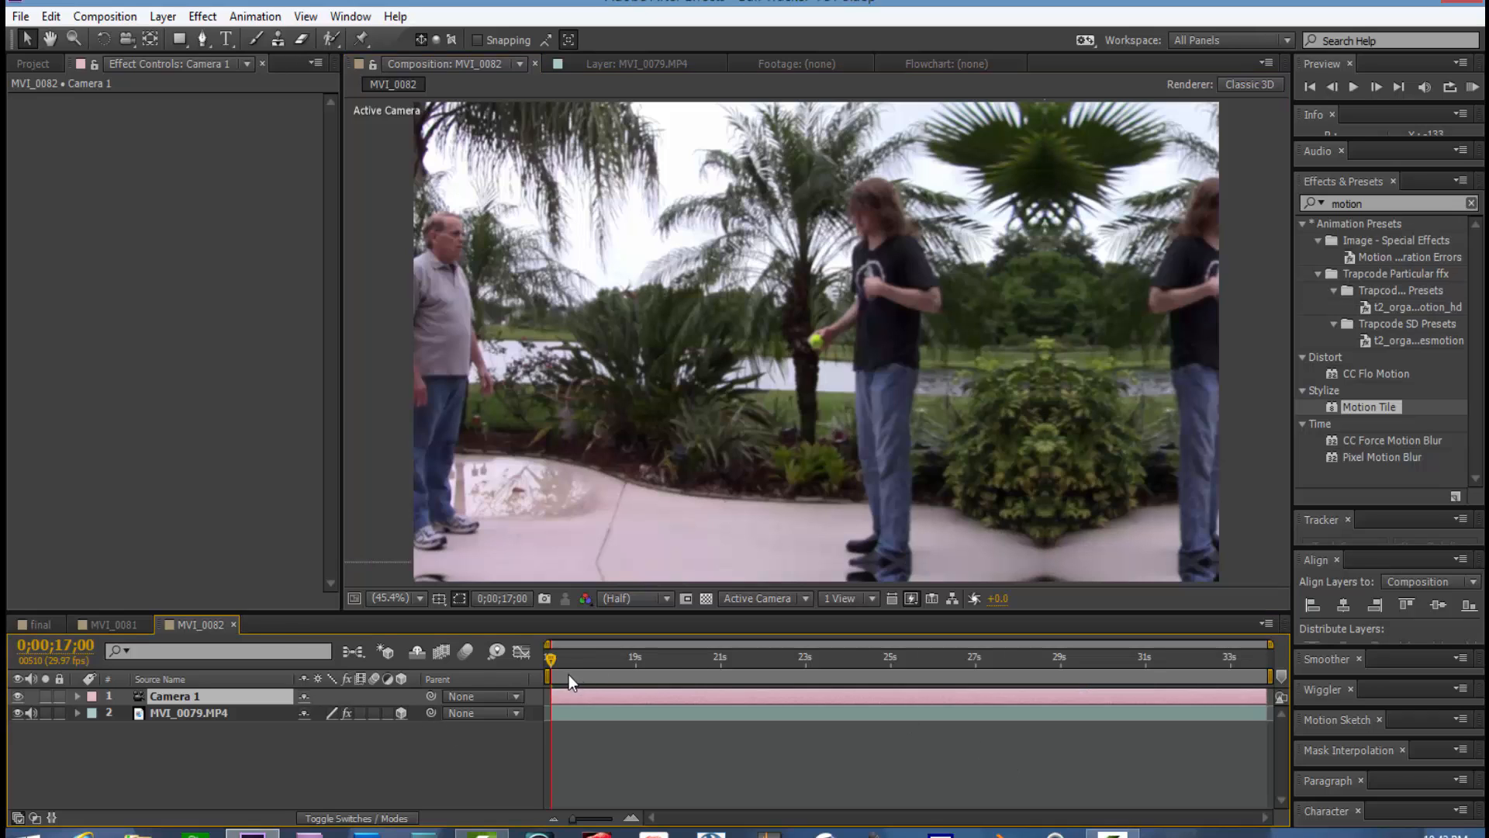
{"action": "mouse_move", "coordinate": [236, 693]}
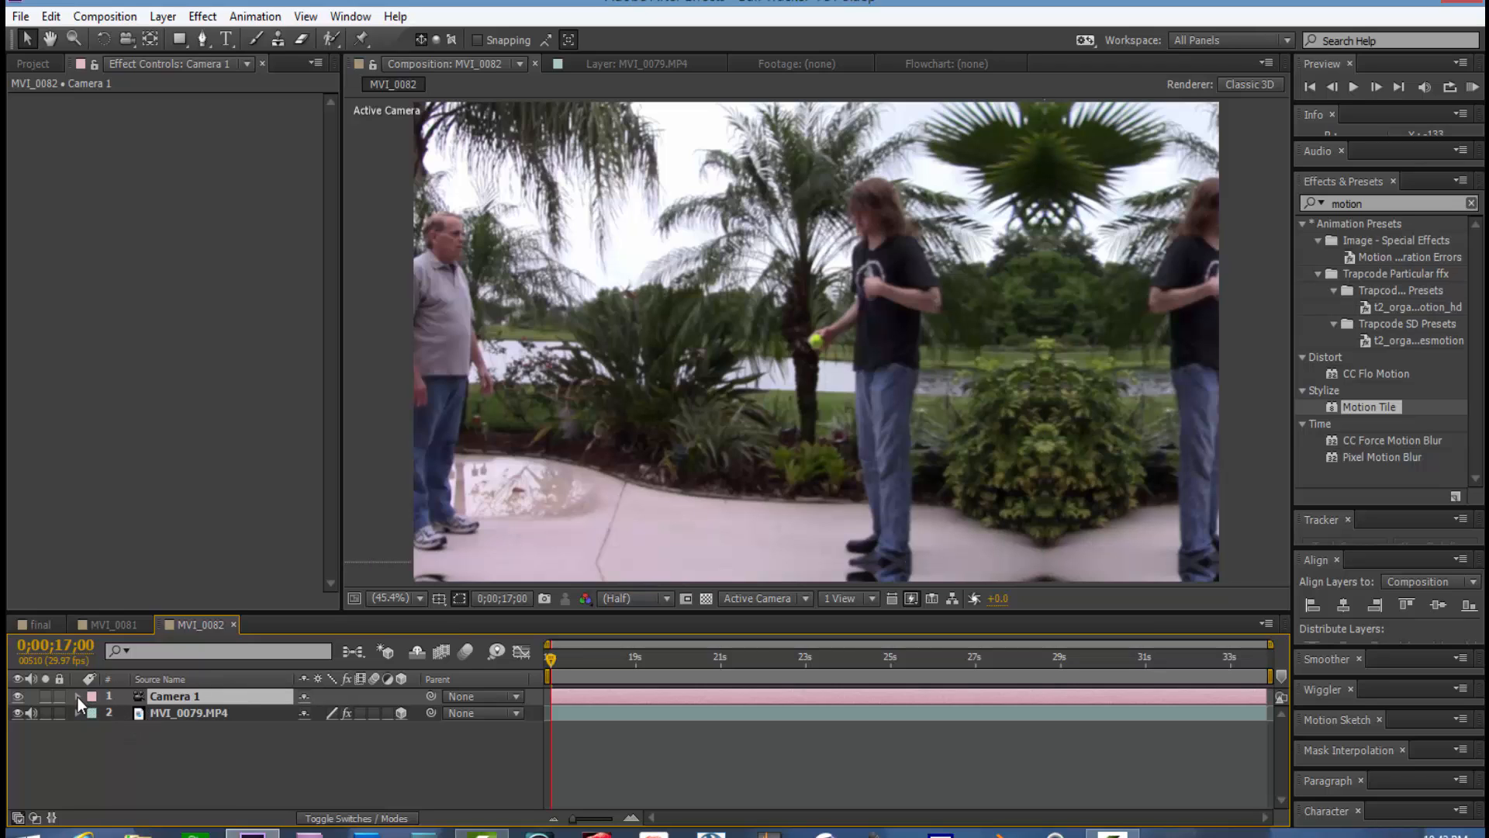
Step: Expand Camera 1's Transform properties and set a Position keyframe at 0;00;17;00
{"action": "left_click", "coordinate": [77, 697]}
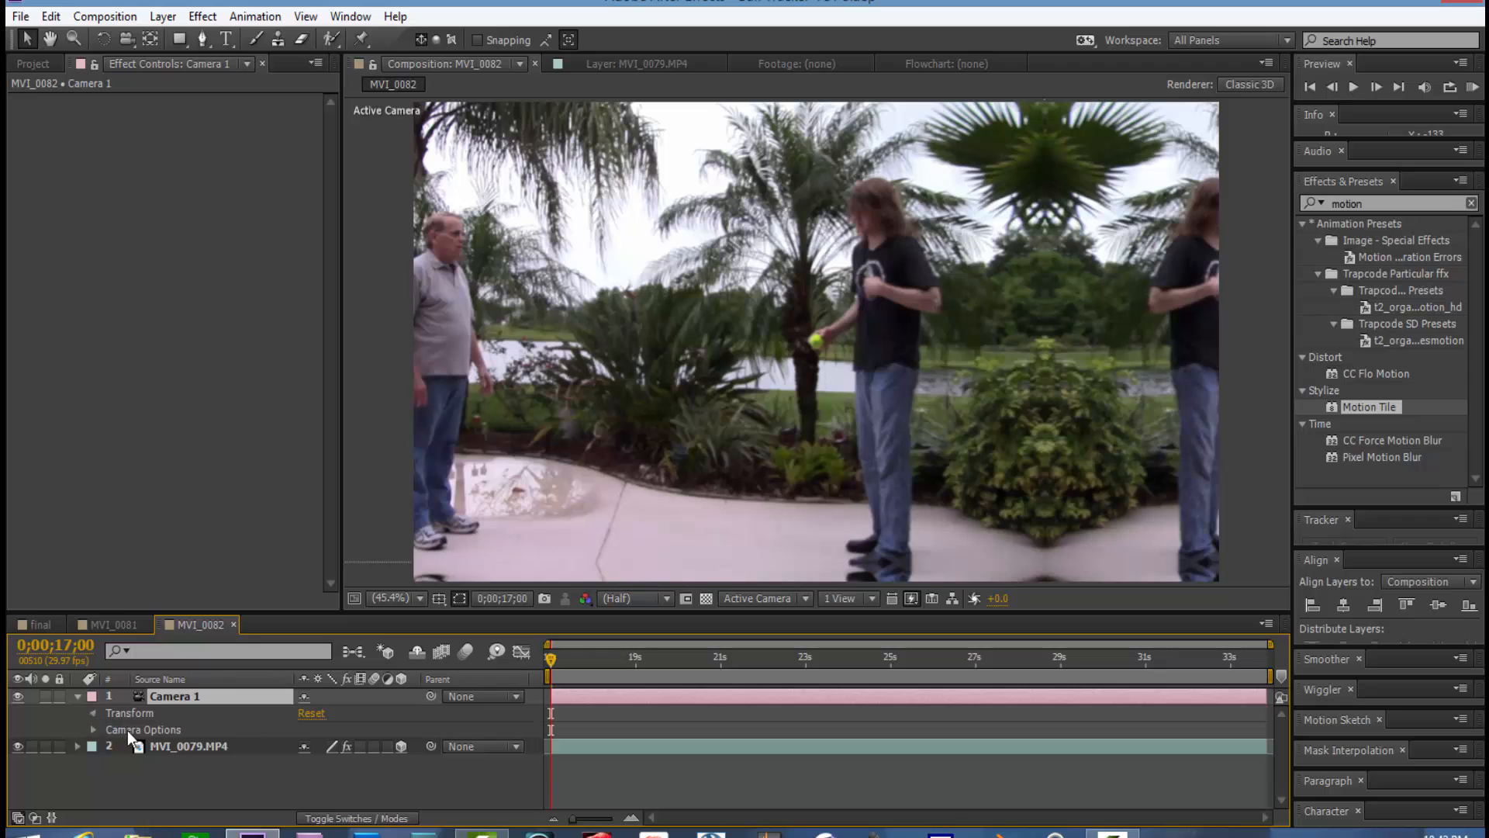
{"action": "left_click", "coordinate": [93, 714]}
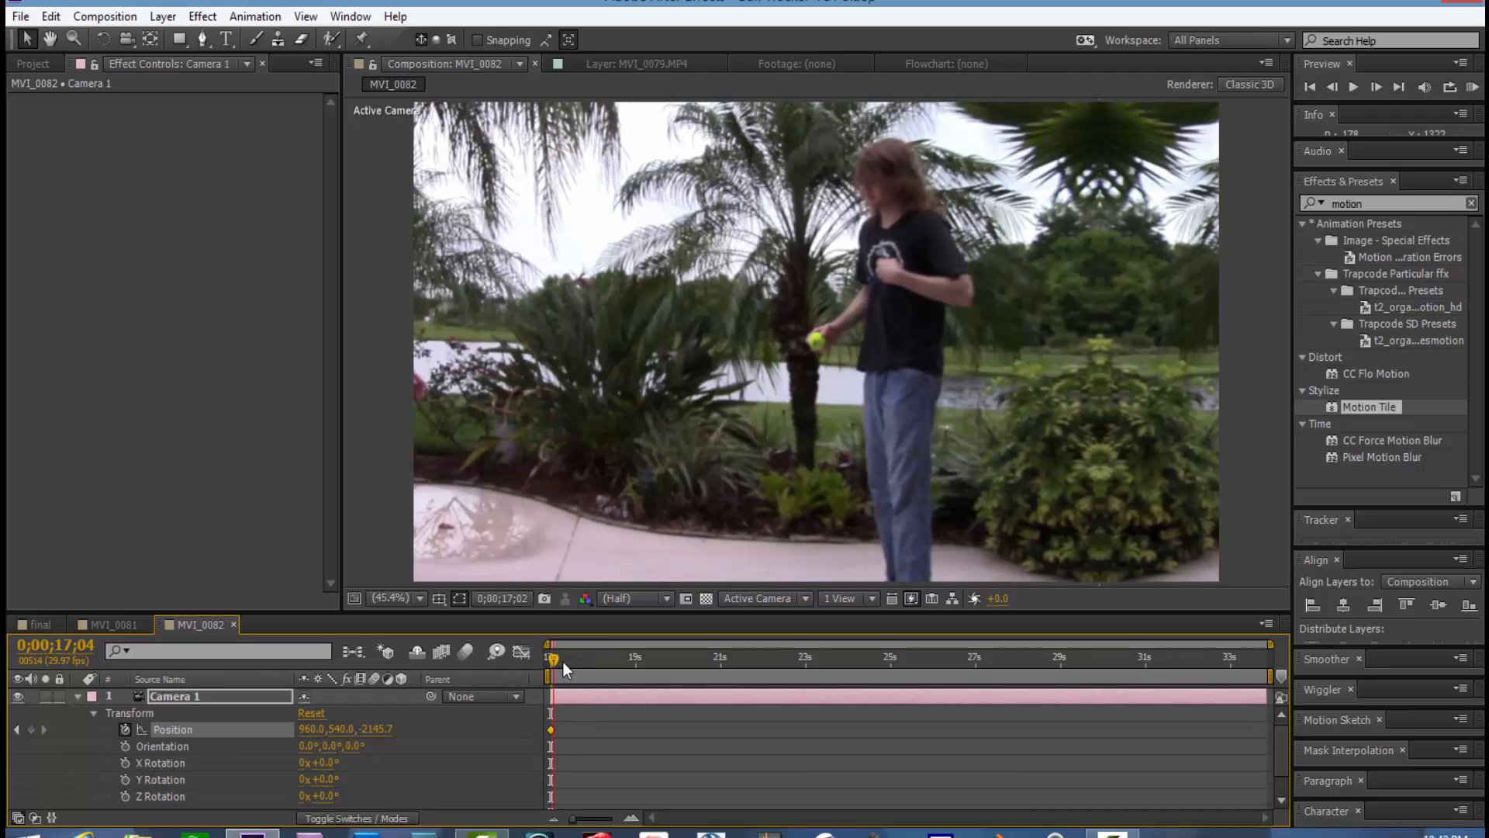
{"action": "left_click", "coordinate": [627, 657]}
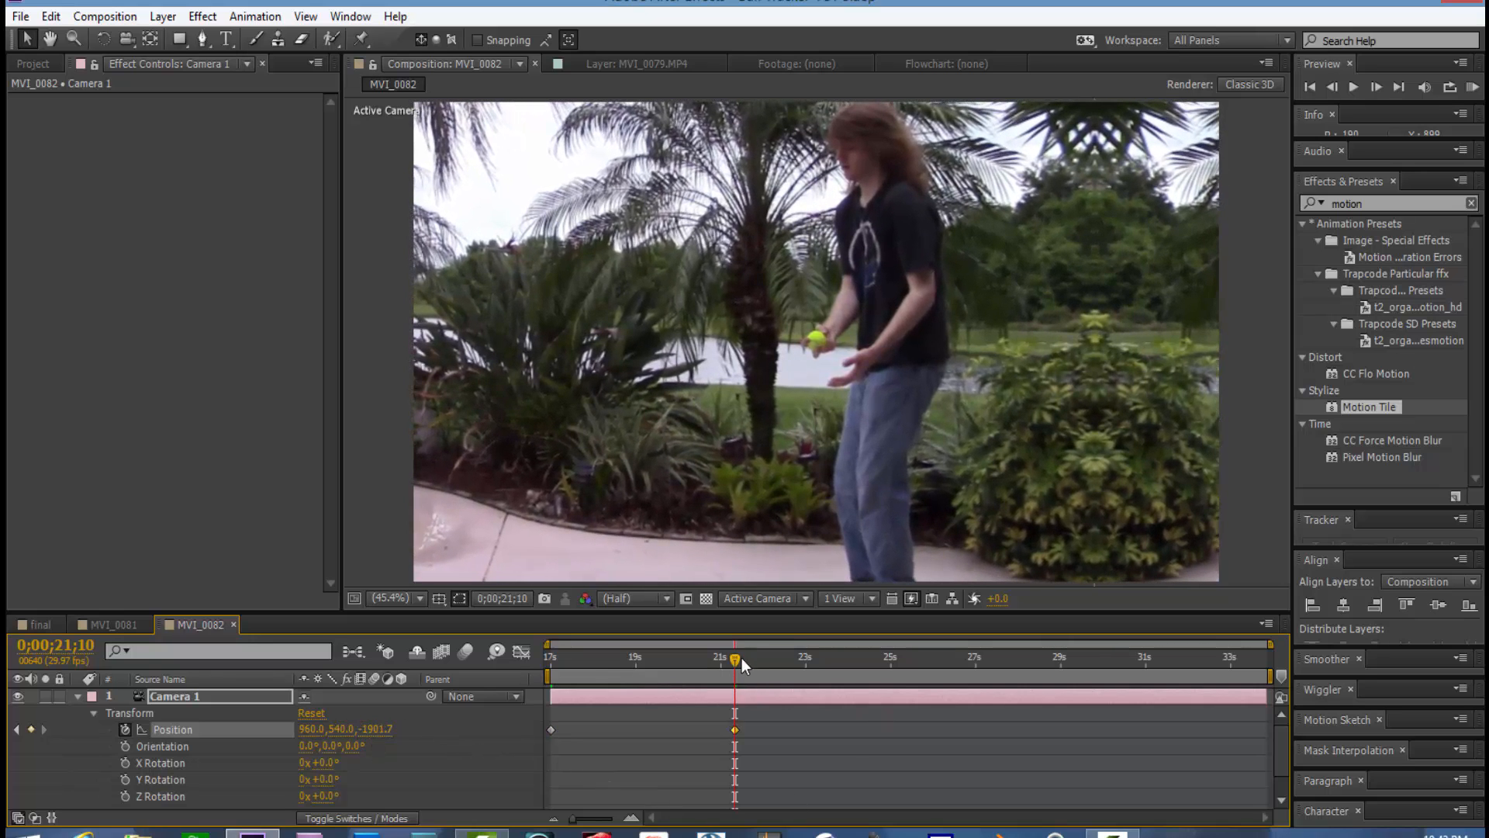
Step: Move the time indicator to about 20, 24 and 25 seconds for new camera Position keyframes
{"action": "left_click_drag", "start_coordinate": [734, 657], "coordinate": [680, 657]}
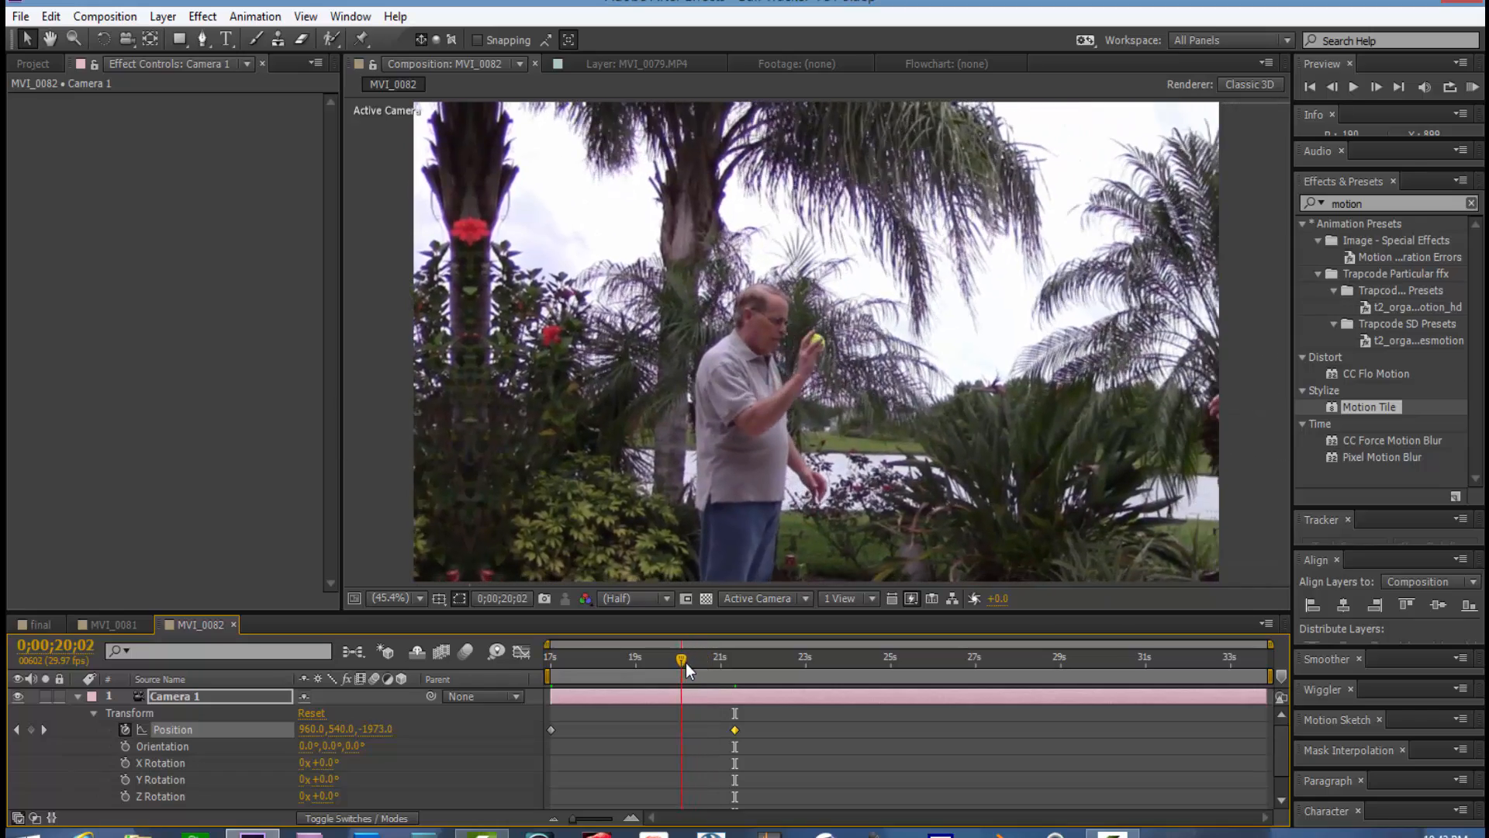
{"action": "left_click_drag", "start_coordinate": [681, 656], "coordinate": [706, 656]}
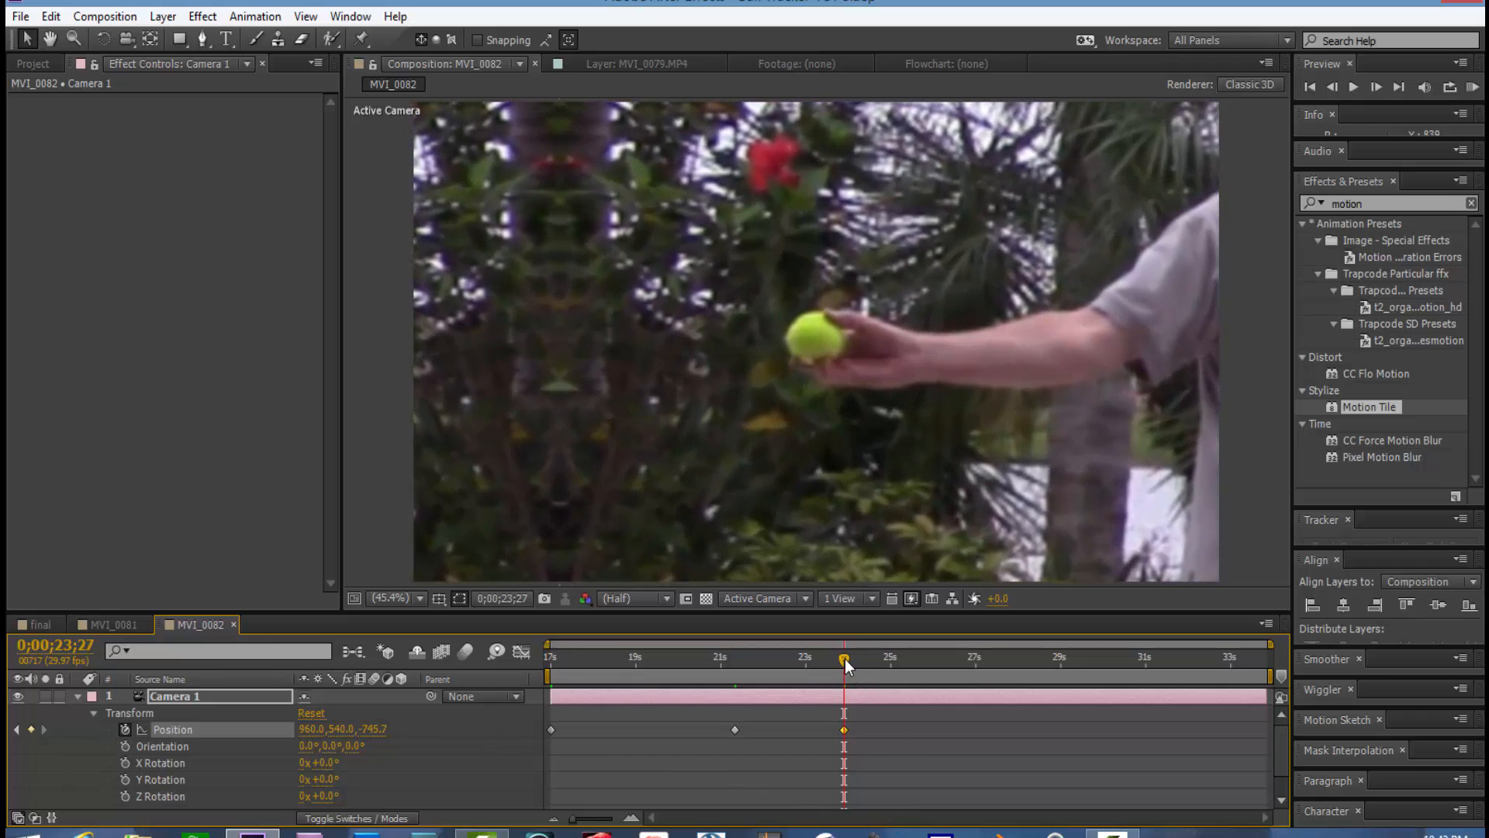
{"action": "left_click_drag", "start_coordinate": [843, 657], "coordinate": [815, 657]}
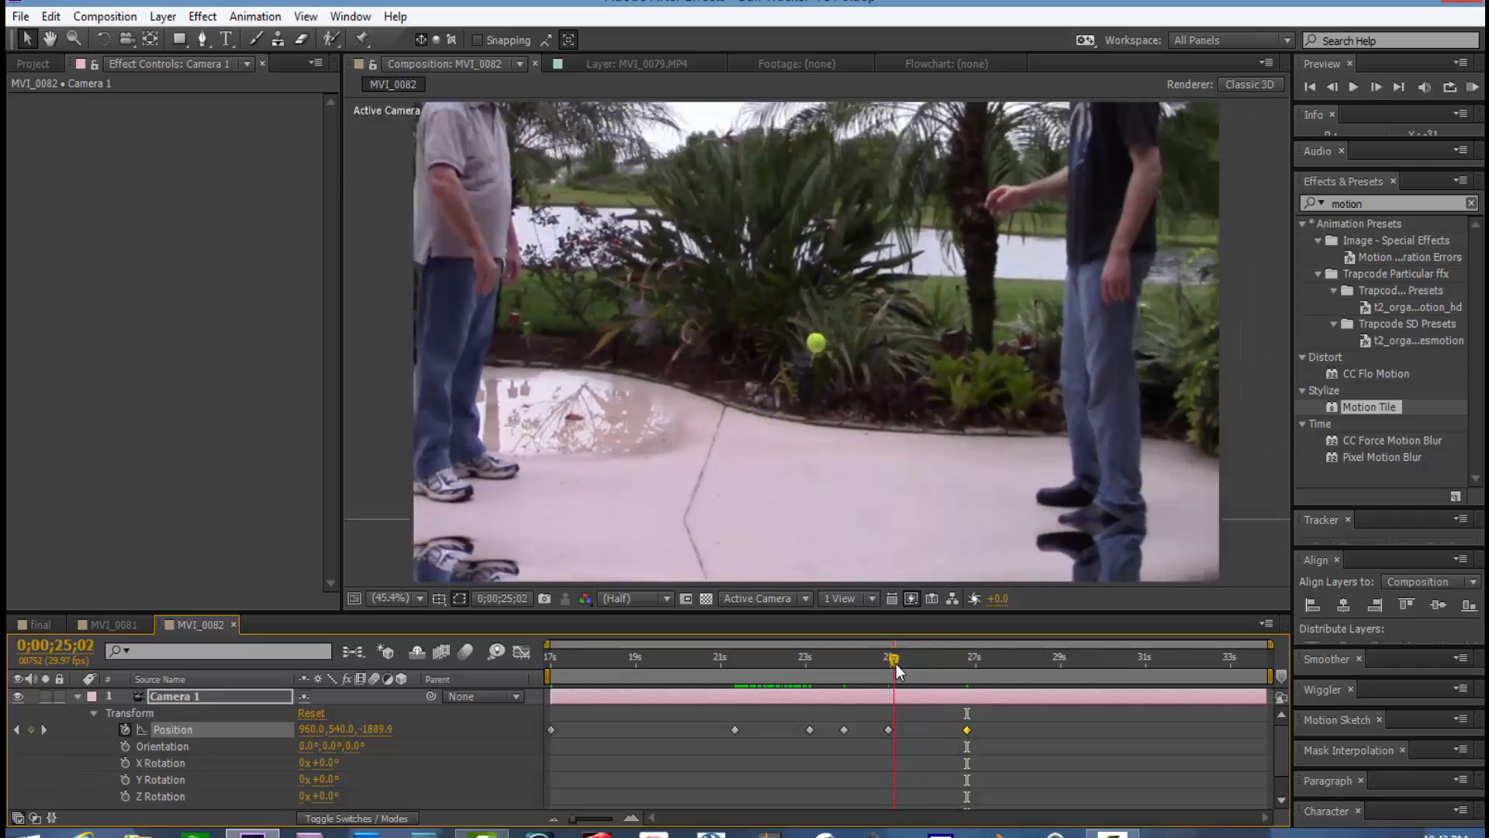
Step: Preview the camera zoom, then search Effects & Presets for 'grid'
{"action": "left_click_drag", "start_coordinate": [892, 656], "coordinate": [992, 656]}
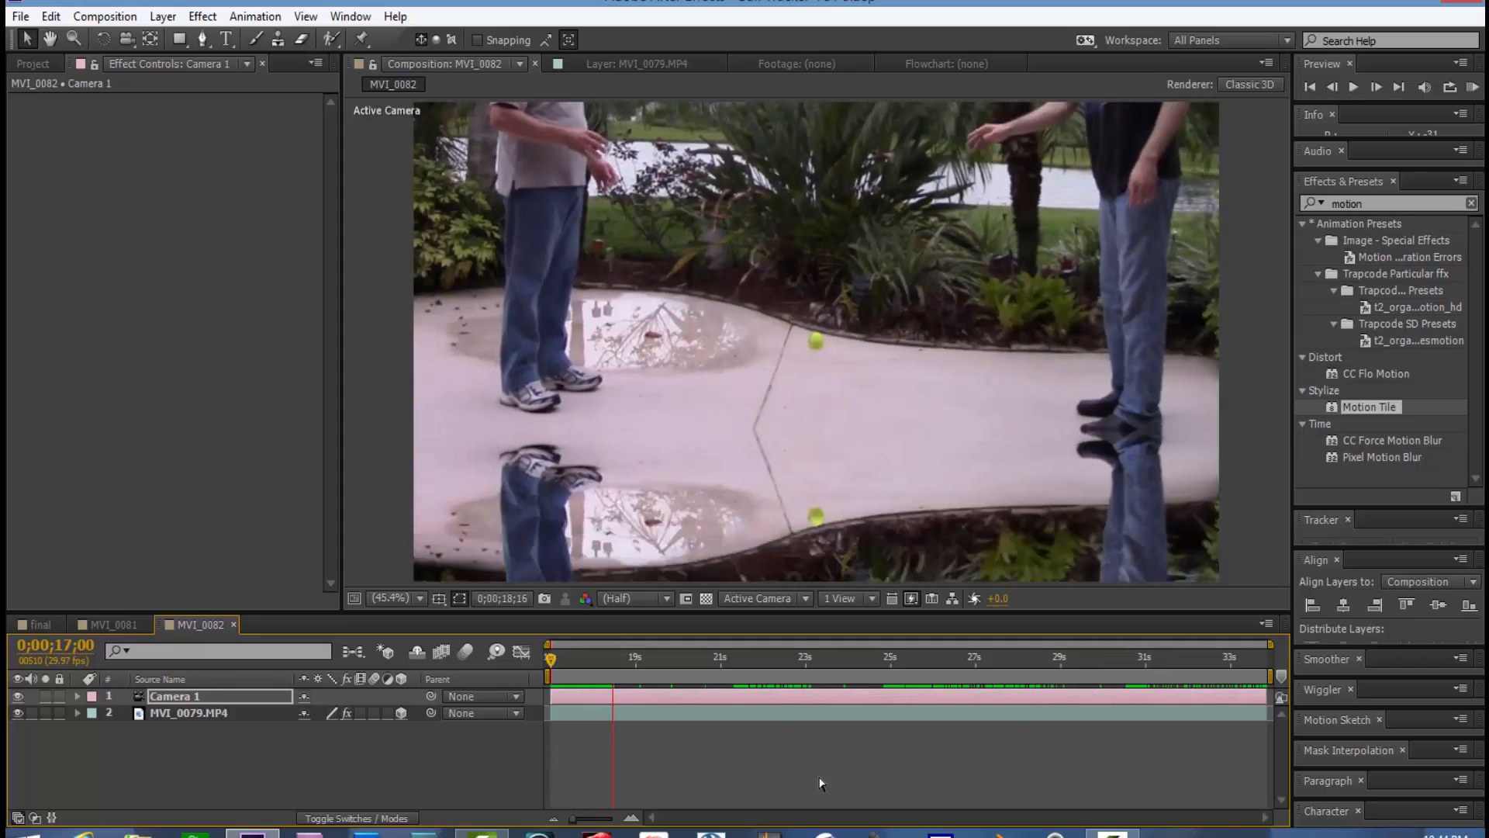
{"action": "left_click", "coordinate": [439, 598]}
{"action": "type", "text": "grid"}
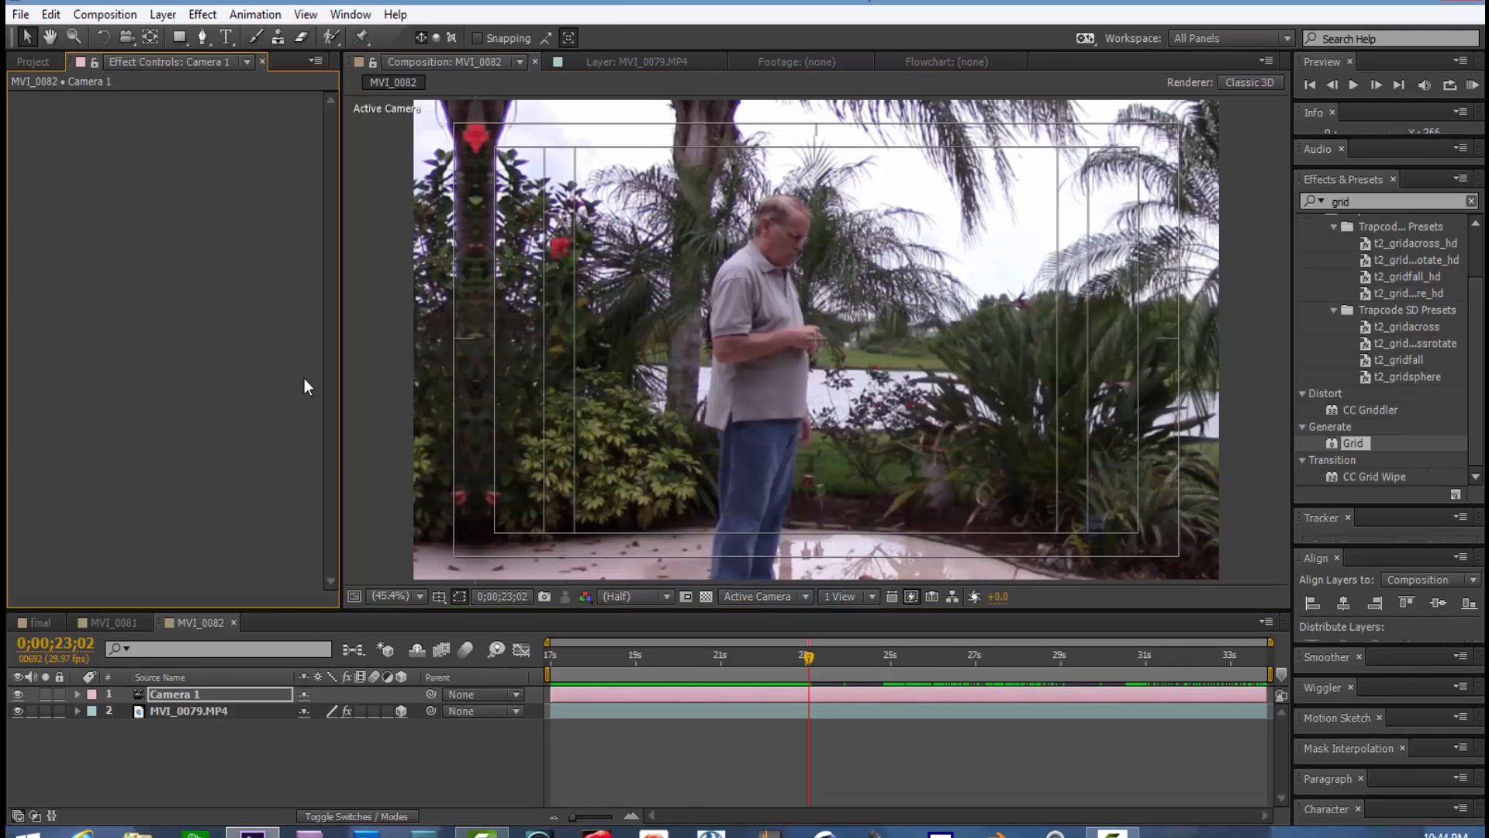
{"action": "mouse_move", "coordinate": [728, 321]}
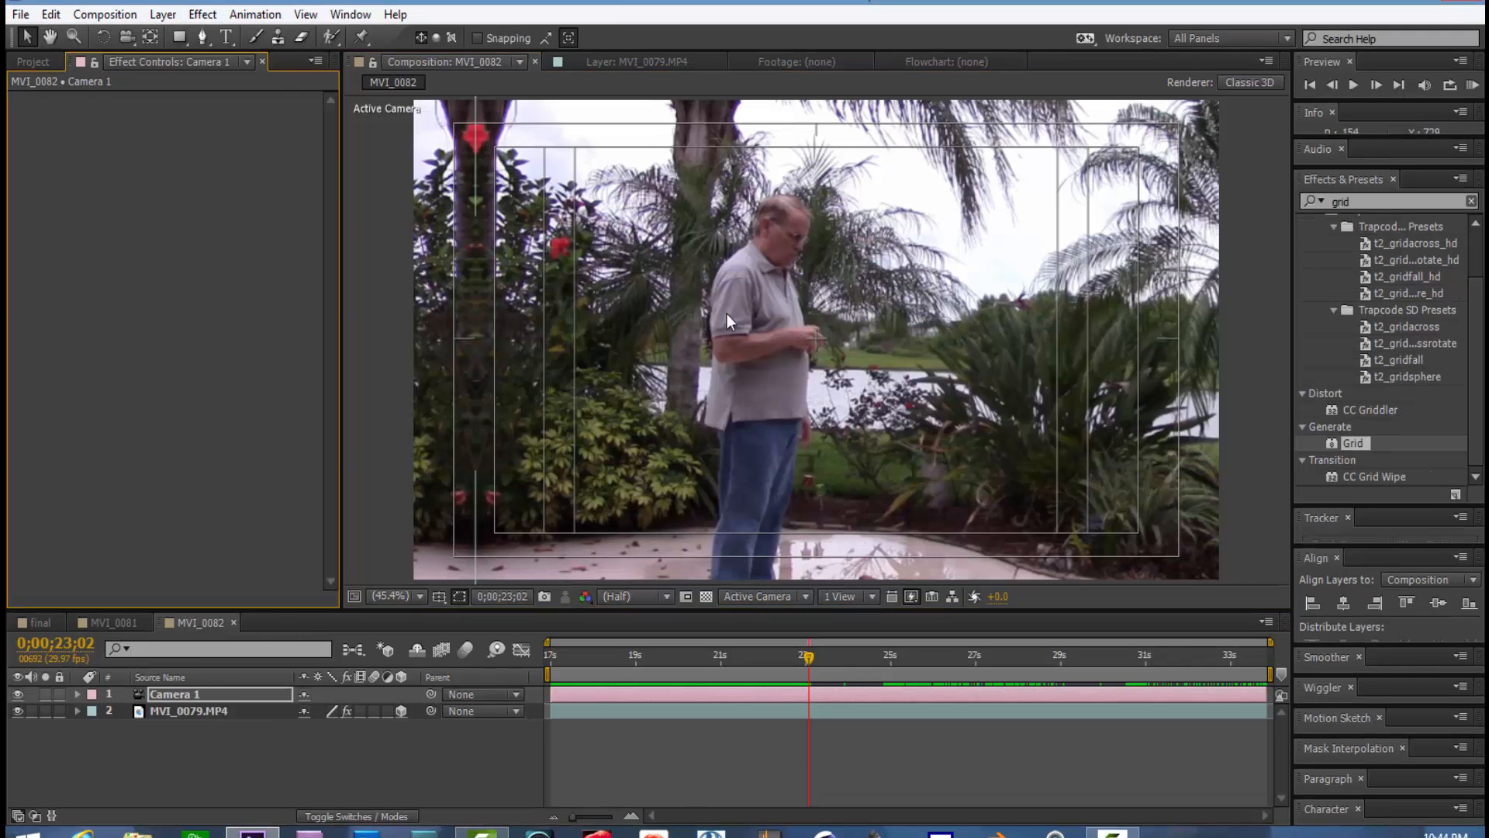
Step: Create a new comp-sized solid layer named GRID
{"action": "left_click", "coordinate": [162, 13]}
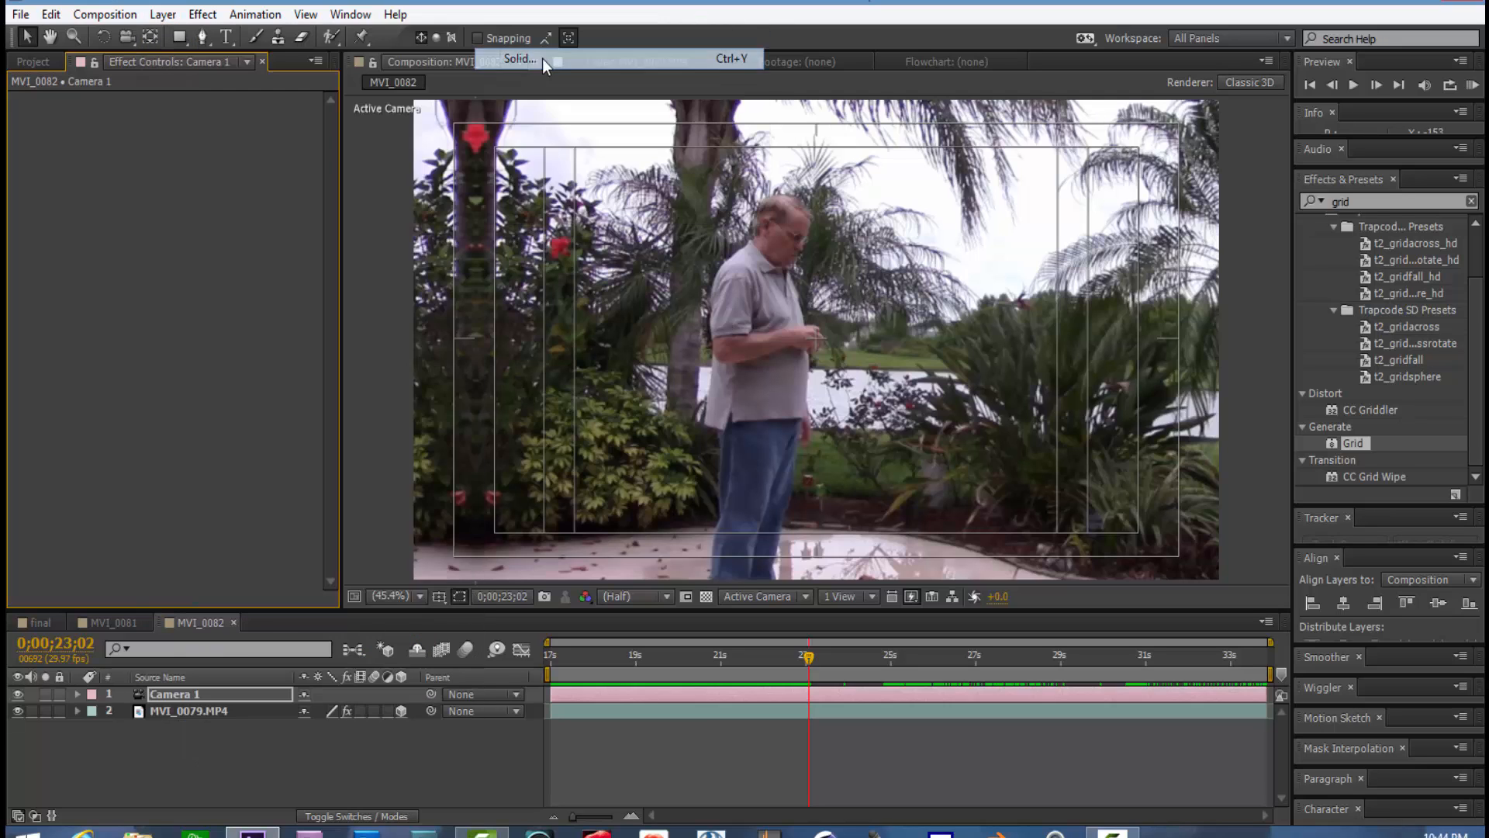
{"action": "left_click", "coordinate": [519, 59]}
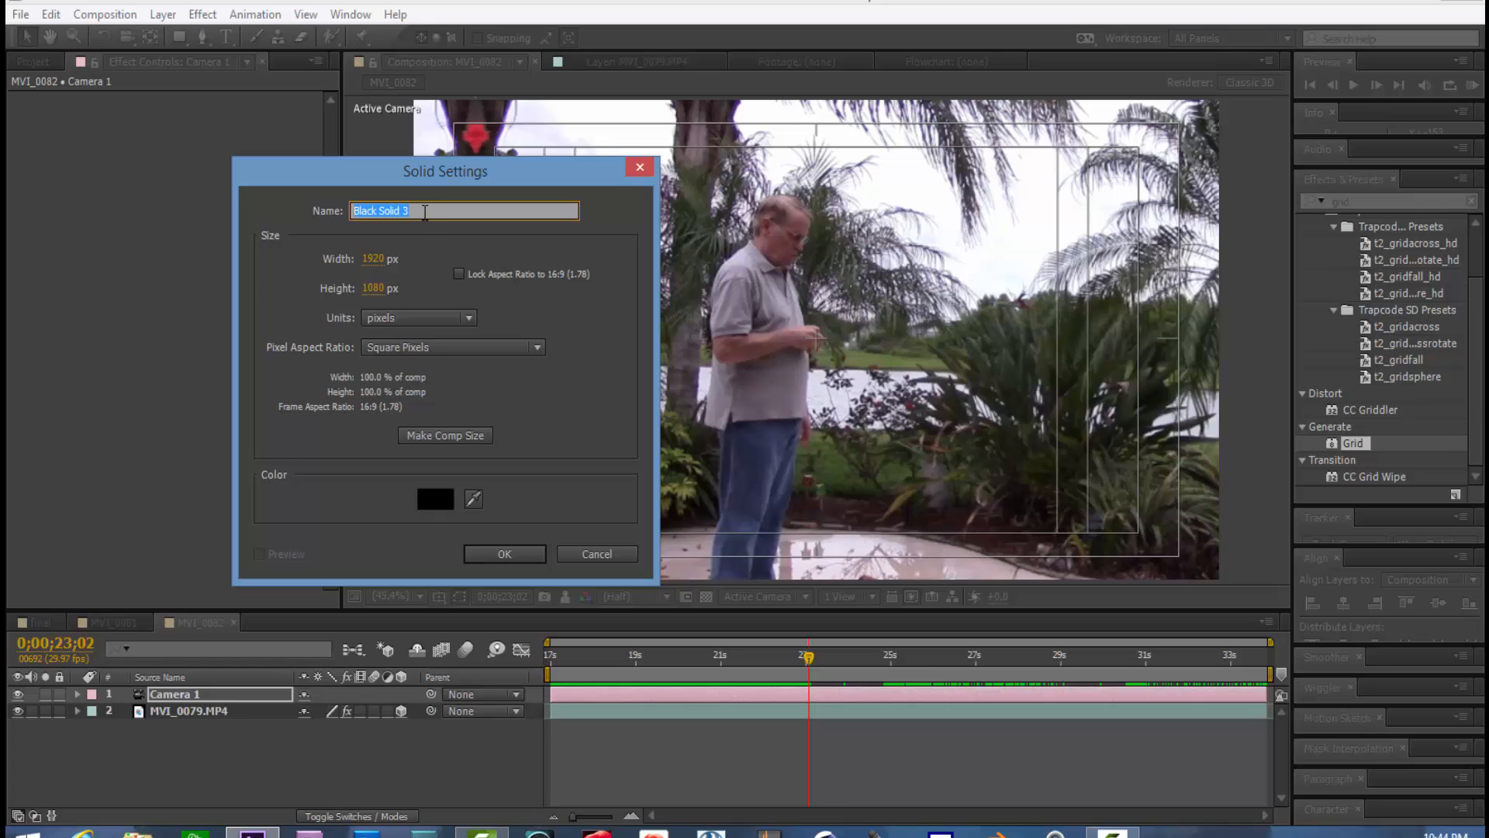
{"action": "type", "text": "GRI"}
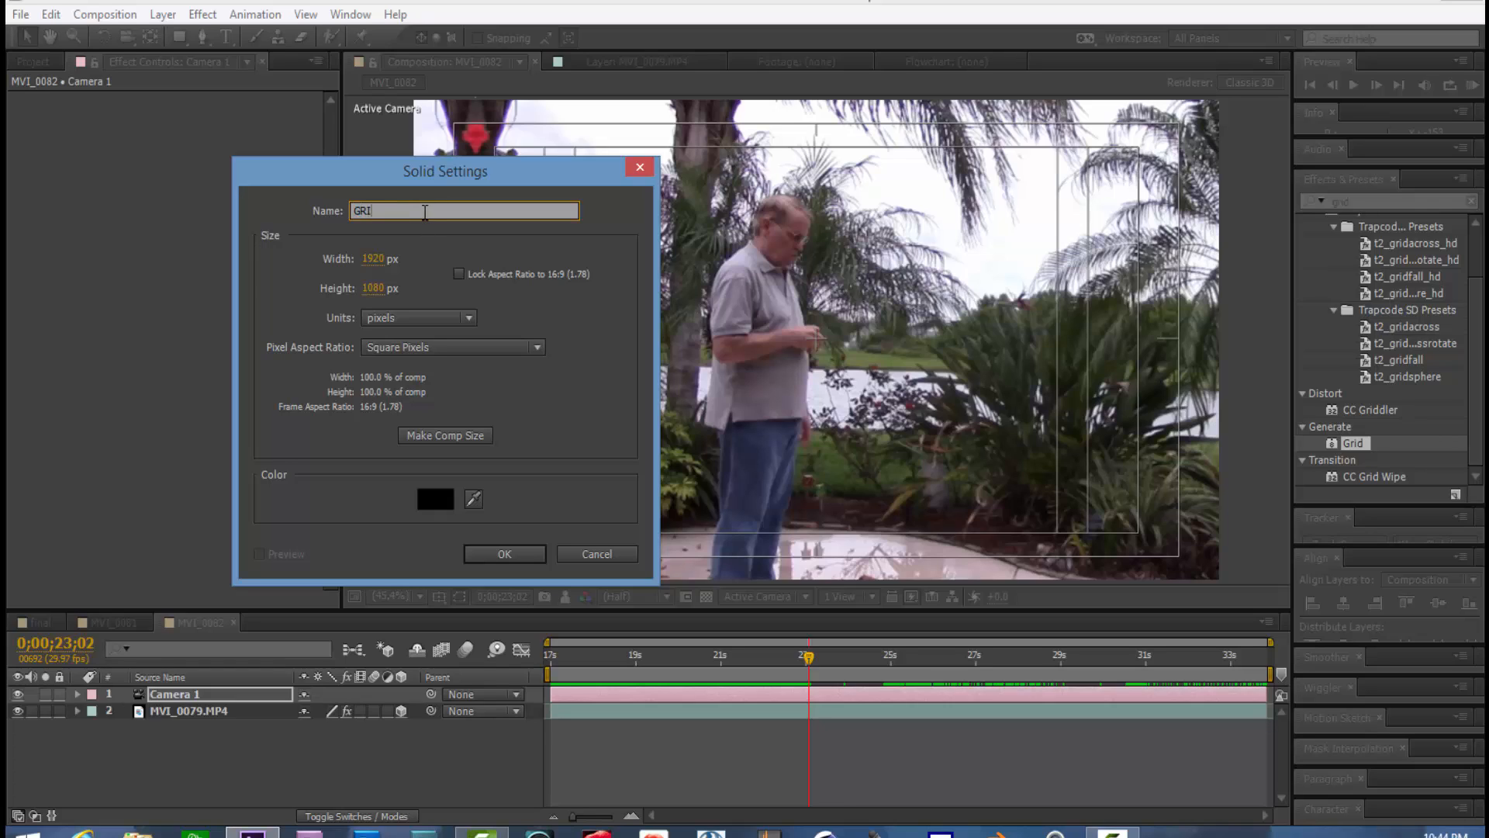
{"action": "type", "text": "D"}
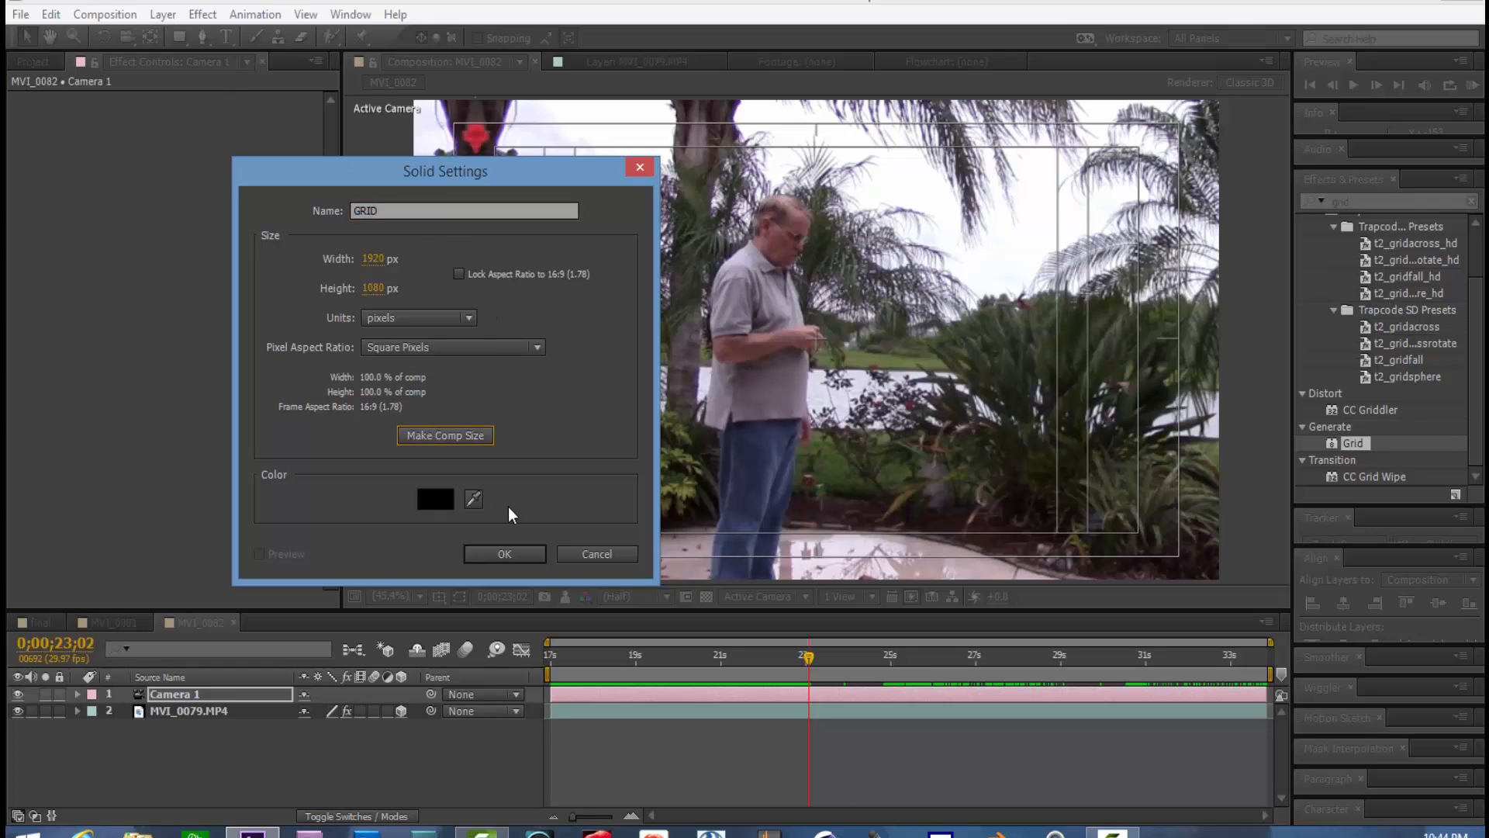
{"action": "left_click", "coordinate": [505, 553]}
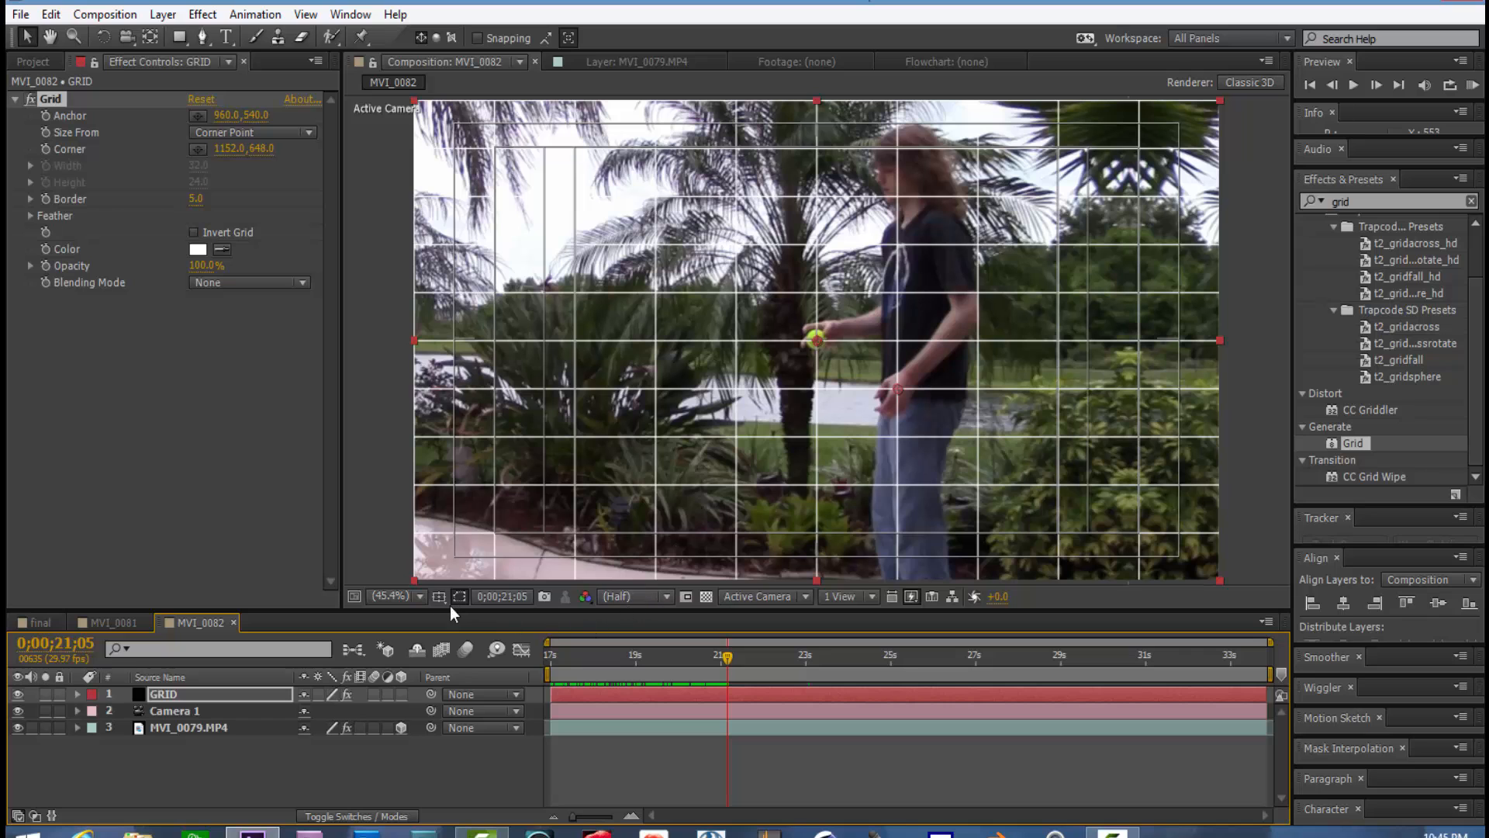
Step: Switch Grid Size From to Width & Height Sliders and set both to 200
{"action": "left_click", "coordinate": [437, 596]}
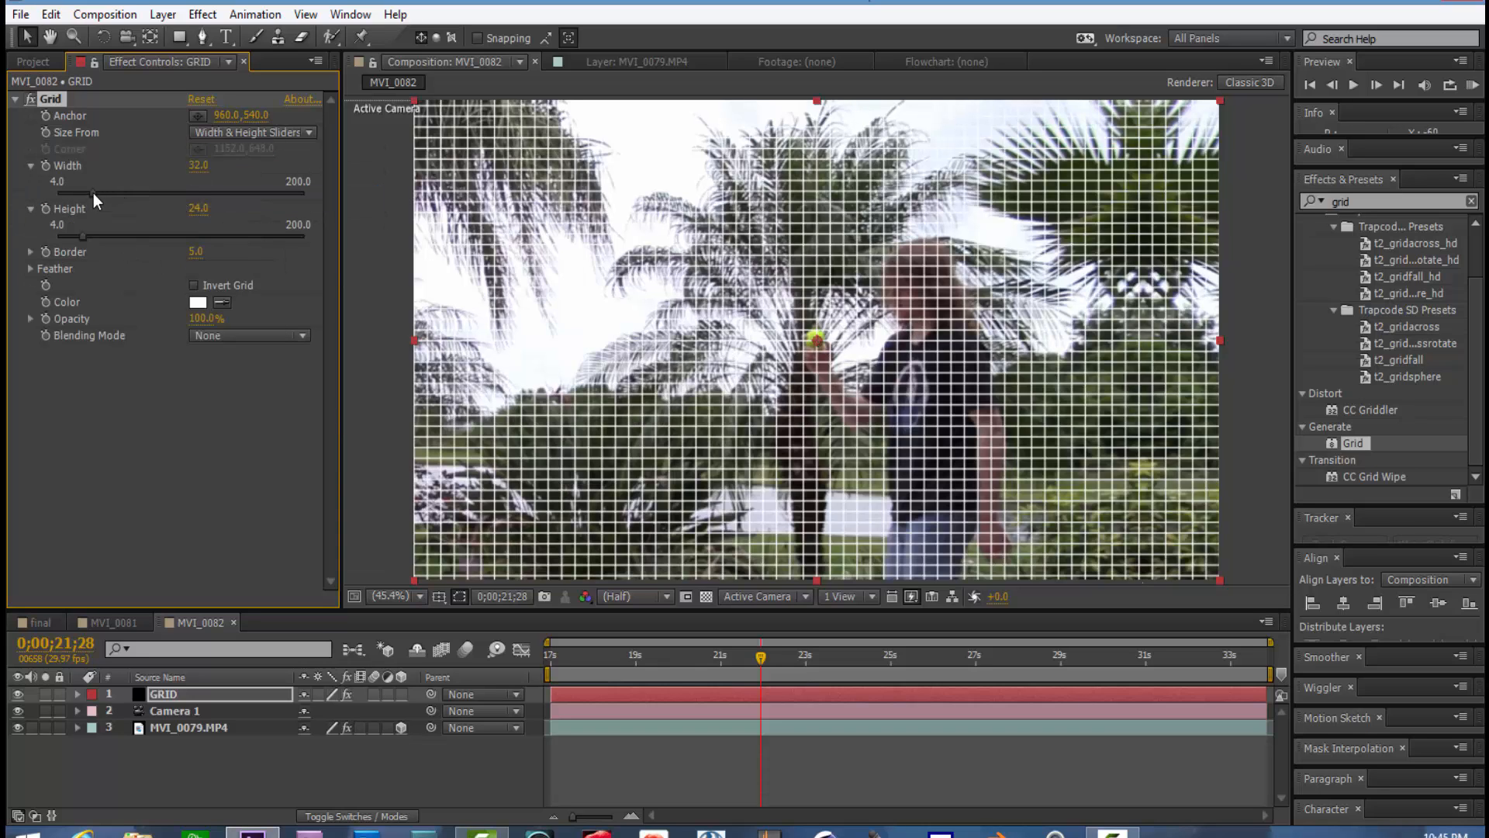
{"action": "left_click_drag", "start_coordinate": [67, 193], "coordinate": [304, 194]}
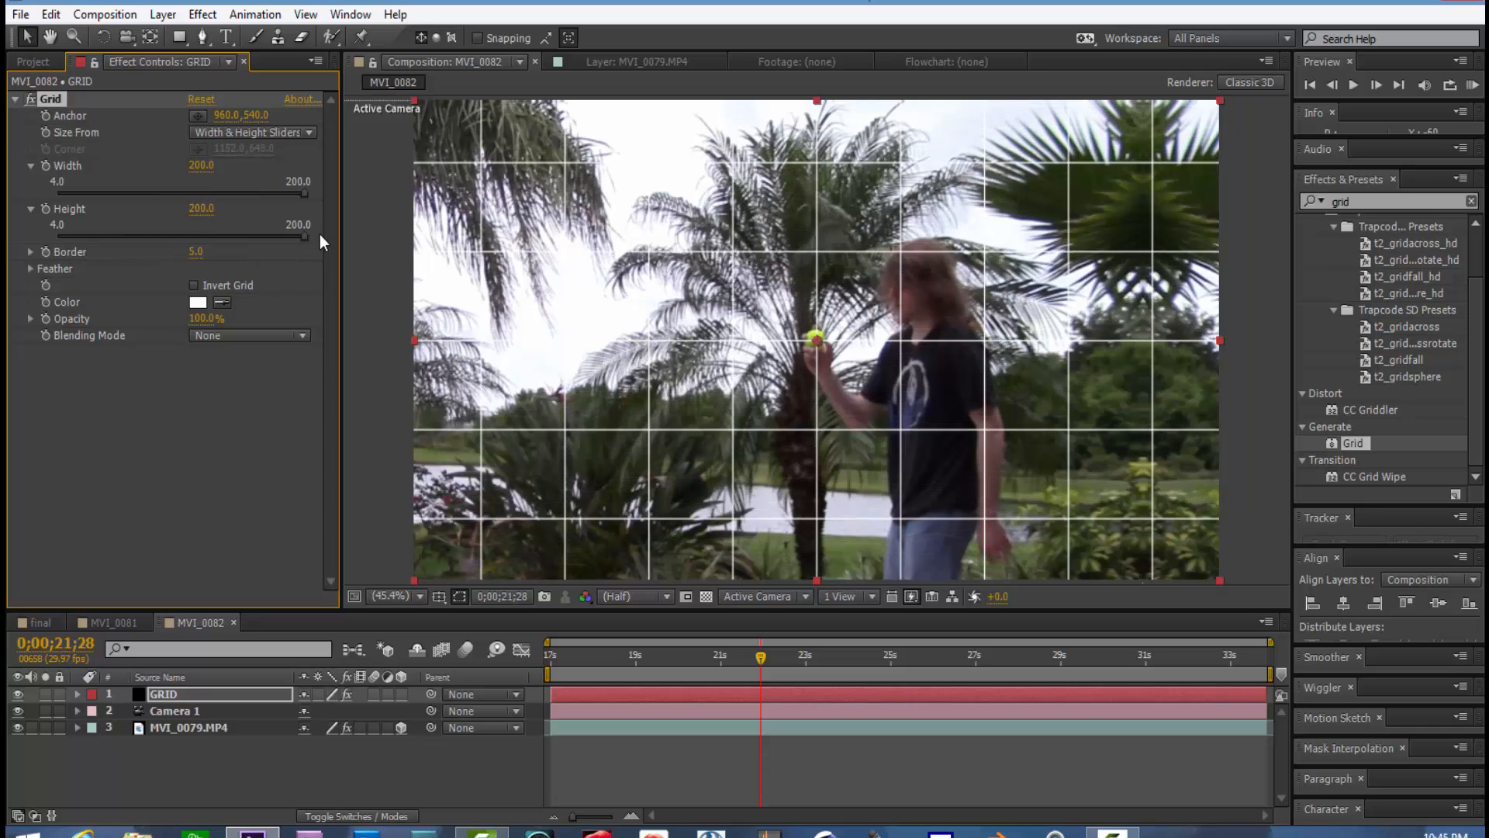
{"action": "mouse_move", "coordinate": [836, 450]}
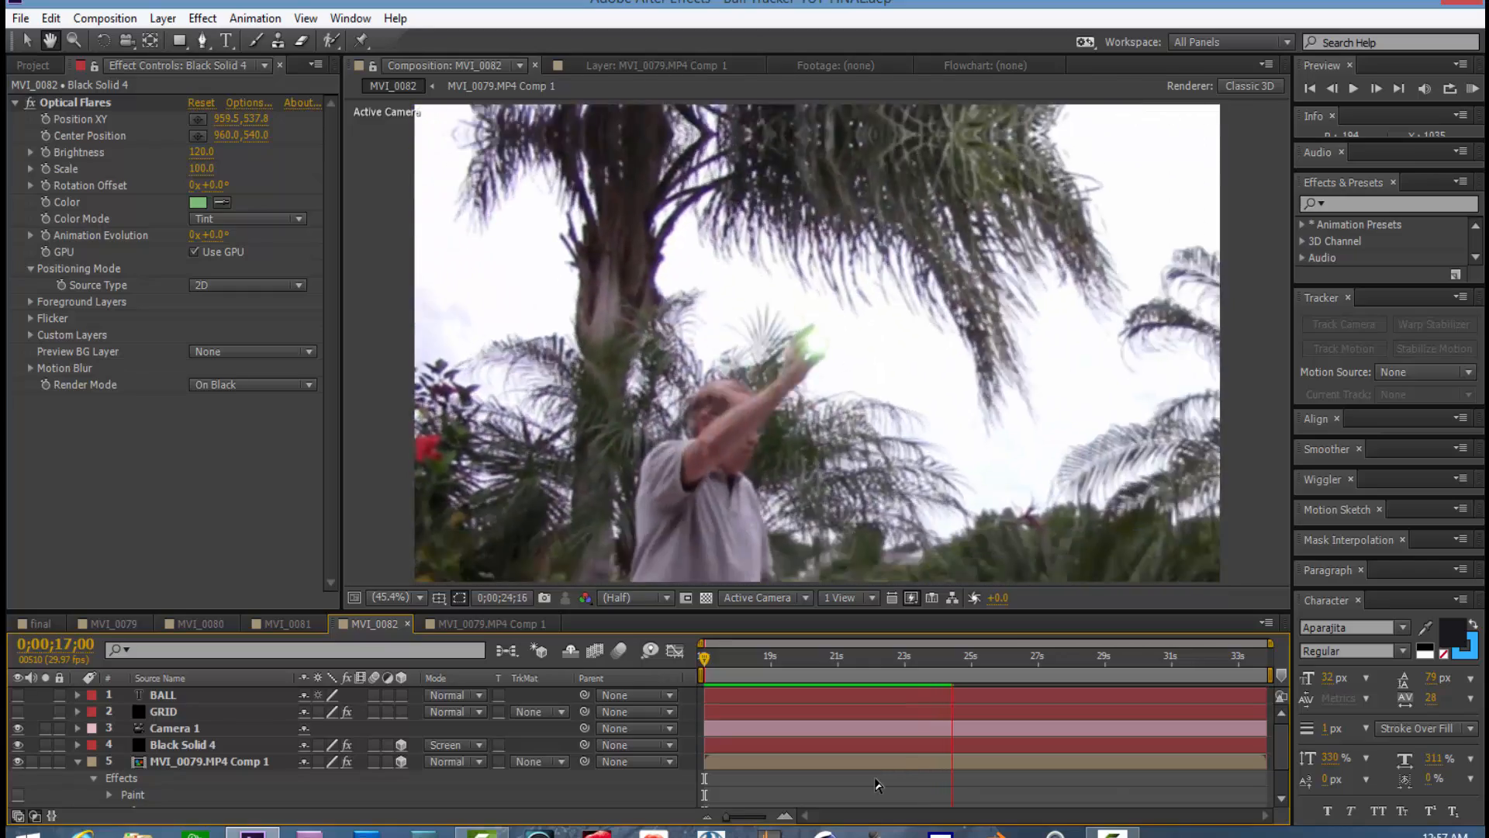
{"action": "left_click", "coordinate": [995, 656]}
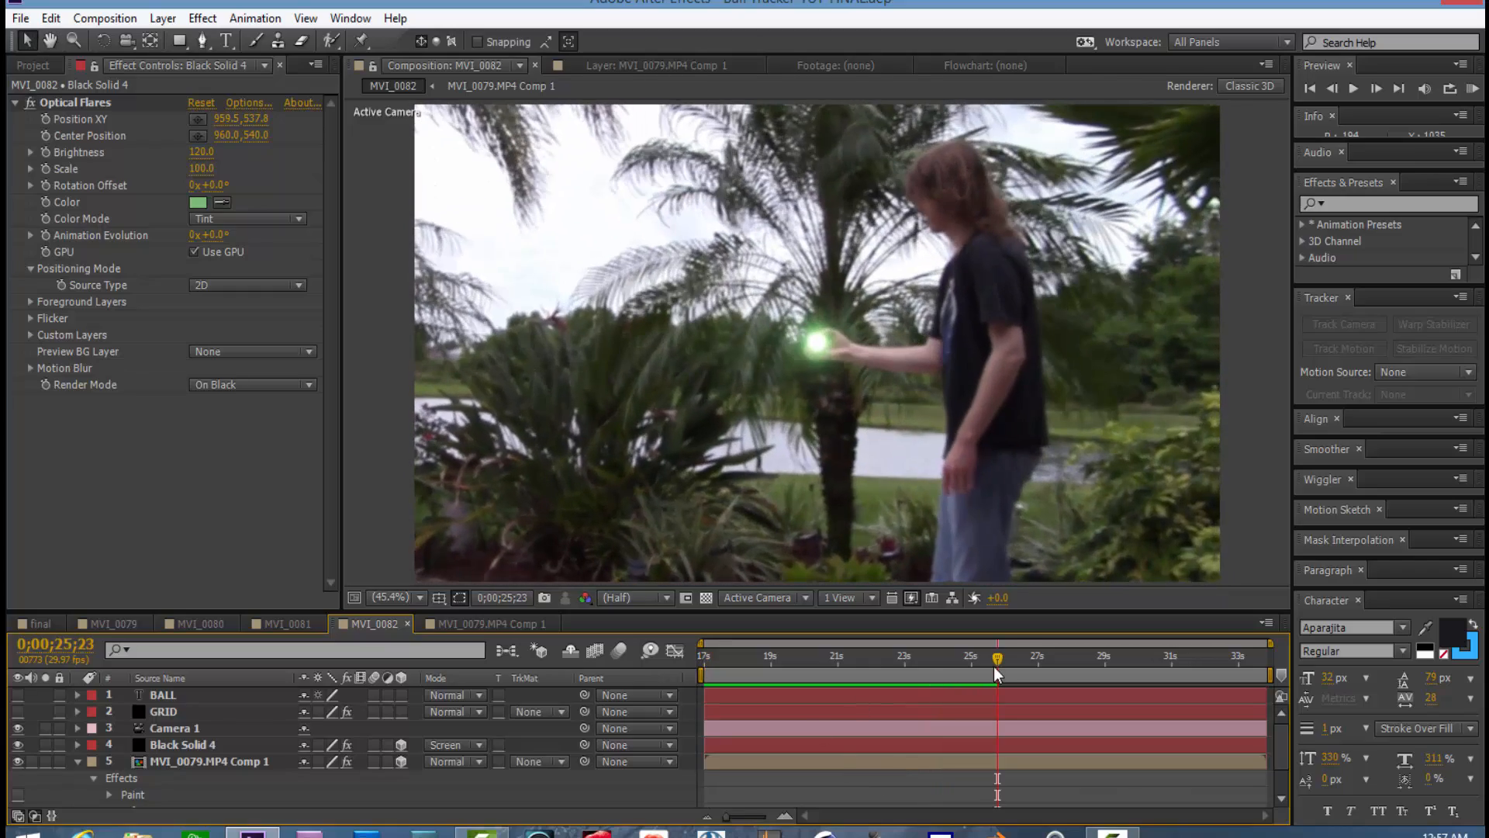
{"action": "left_click_drag", "start_coordinate": [997, 655], "coordinate": [703, 656]}
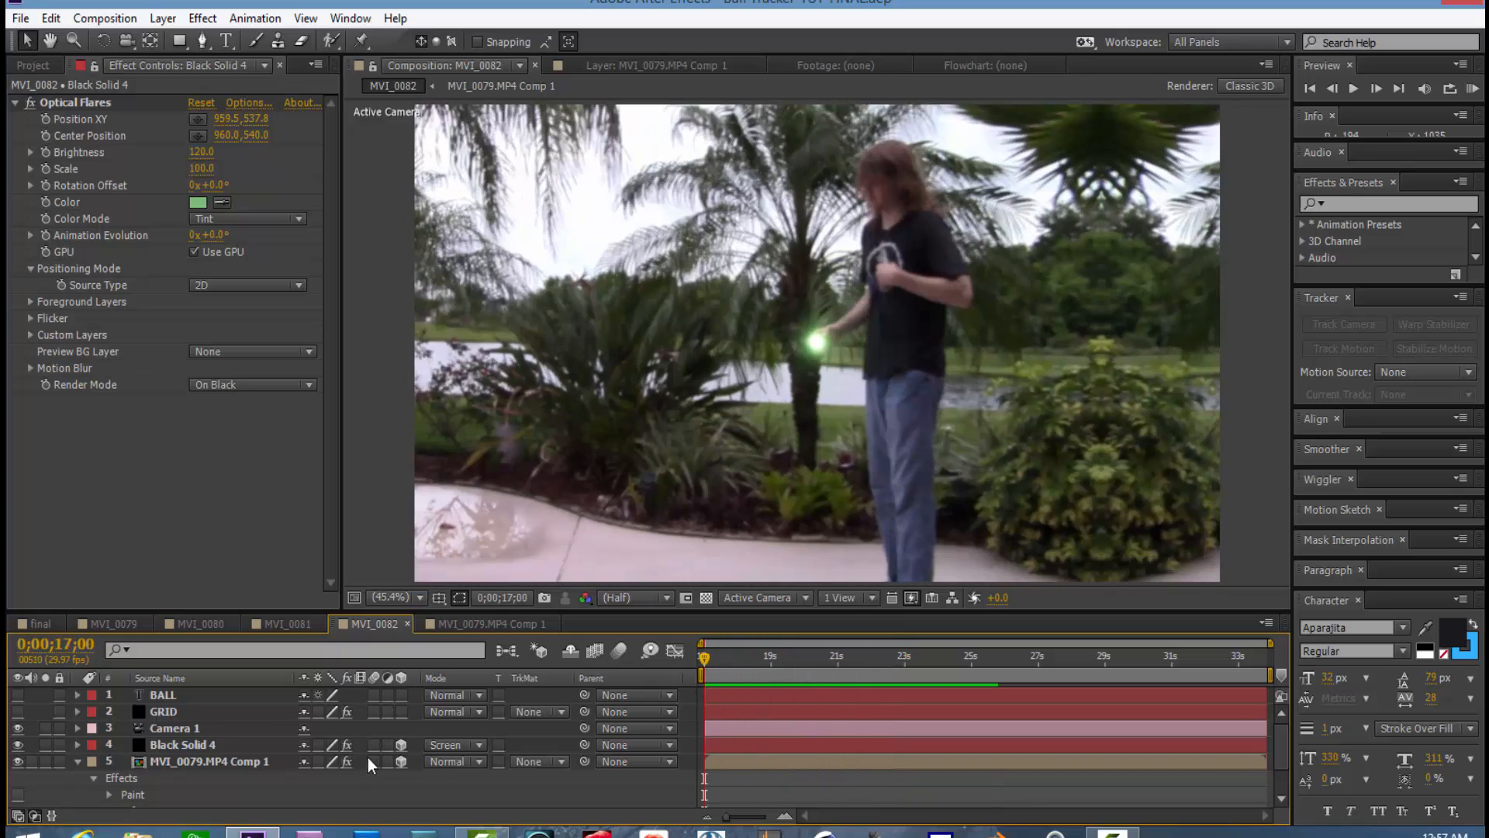